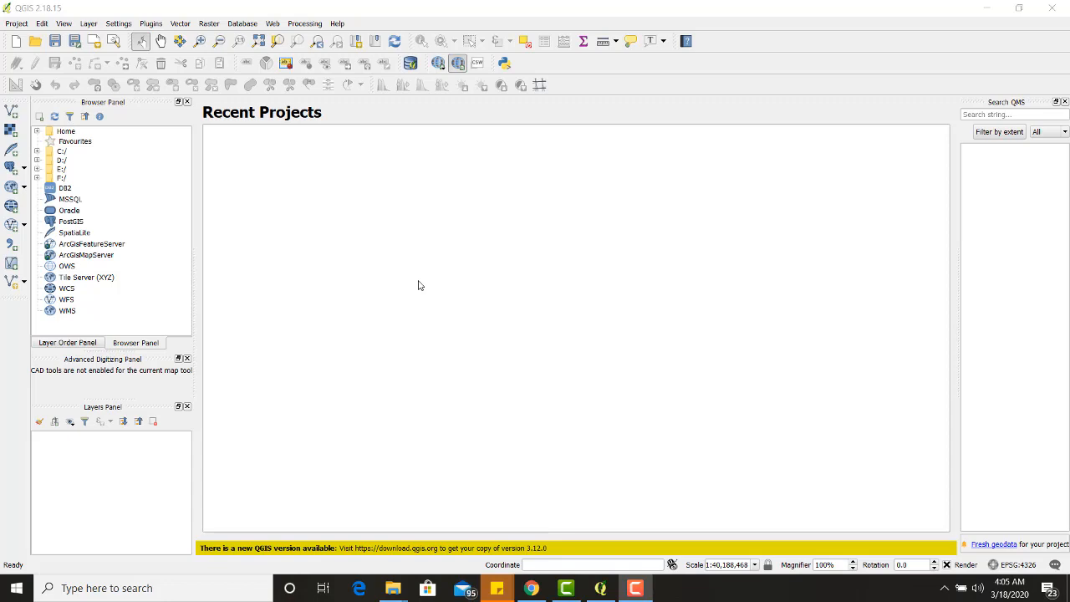
{"action": "mouse_move", "coordinate": [511, 325]}
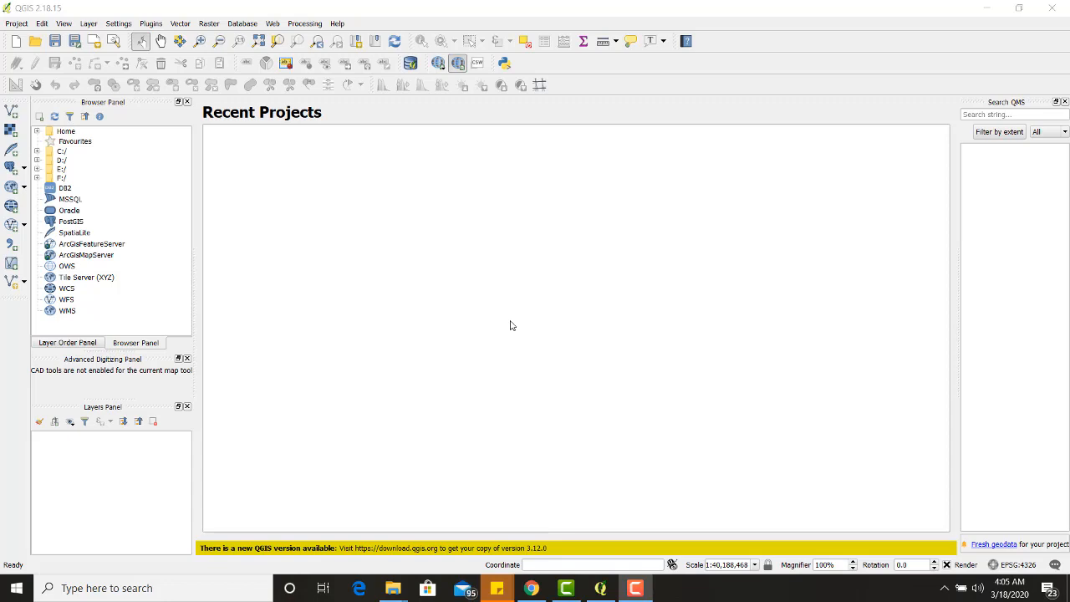
{"action": "mouse_move", "coordinate": [507, 325]}
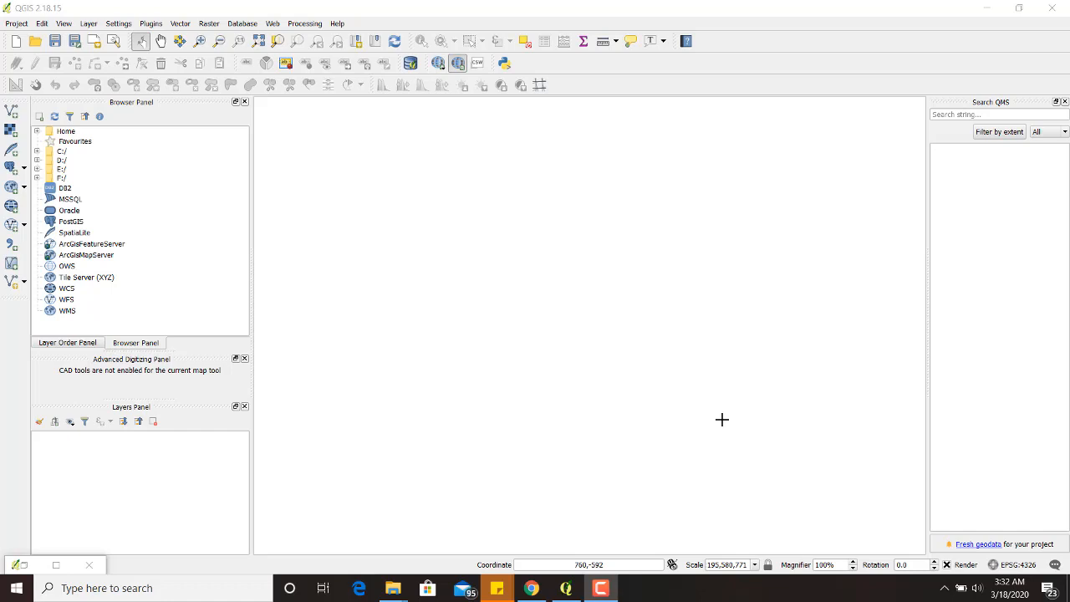
{"action": "mouse_move", "coordinate": [507, 311]}
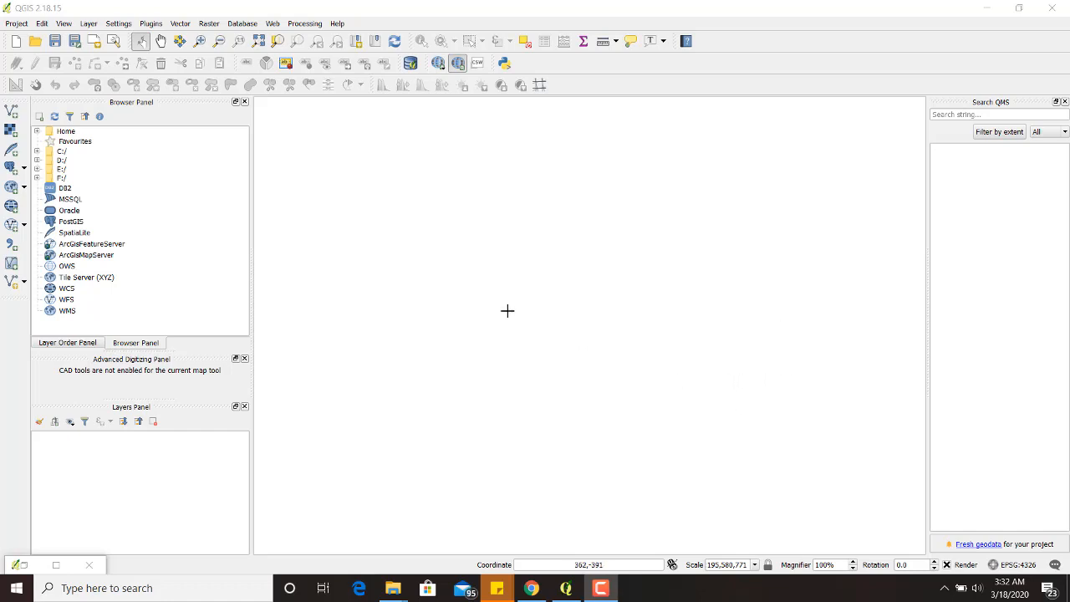
{"action": "mouse_move", "coordinate": [83, 382]}
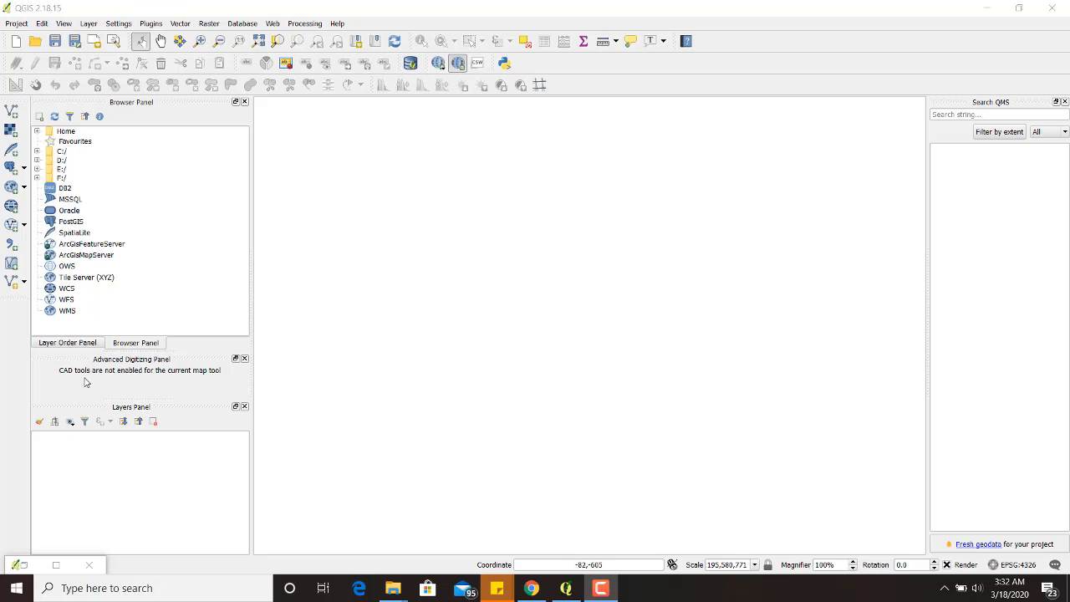
{"action": "mouse_move", "coordinate": [47, 16]}
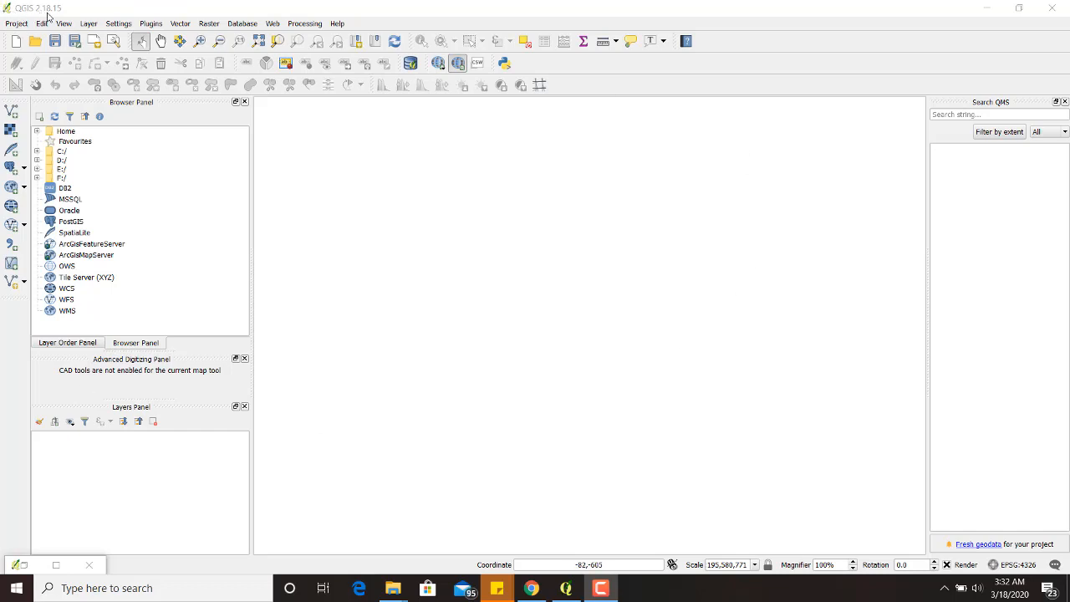
{"action": "mouse_move", "coordinate": [90, 398]}
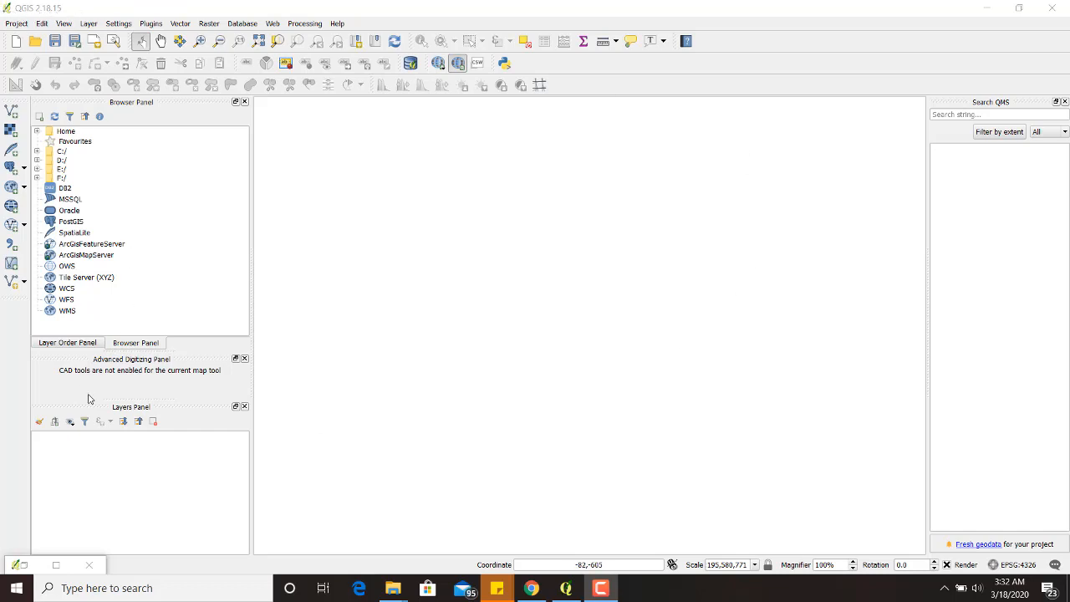
{"action": "mouse_move", "coordinate": [301, 80]}
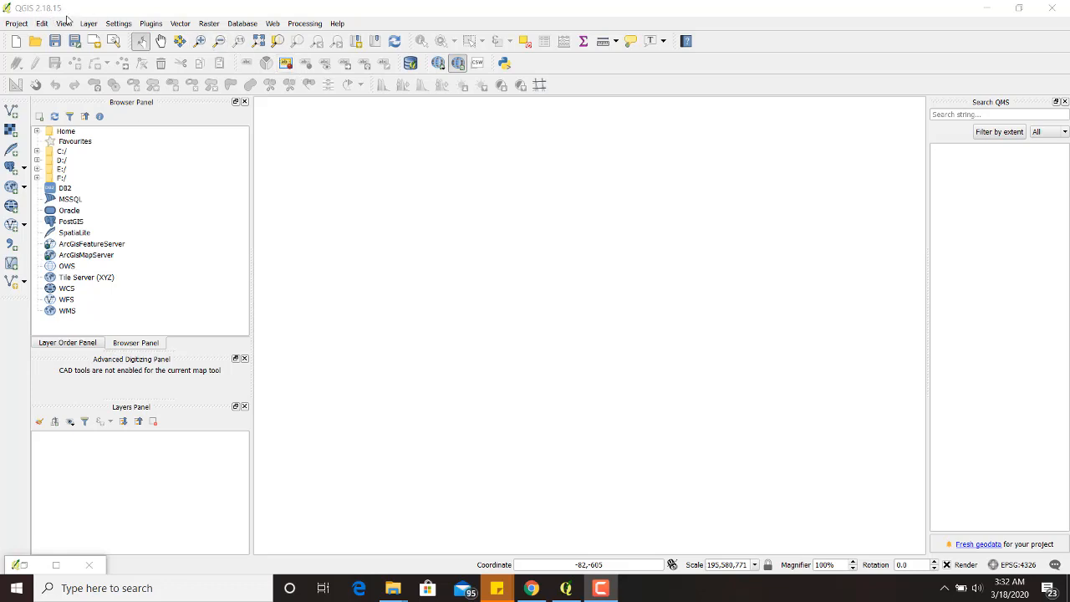
{"action": "mouse_move", "coordinate": [23, 59]}
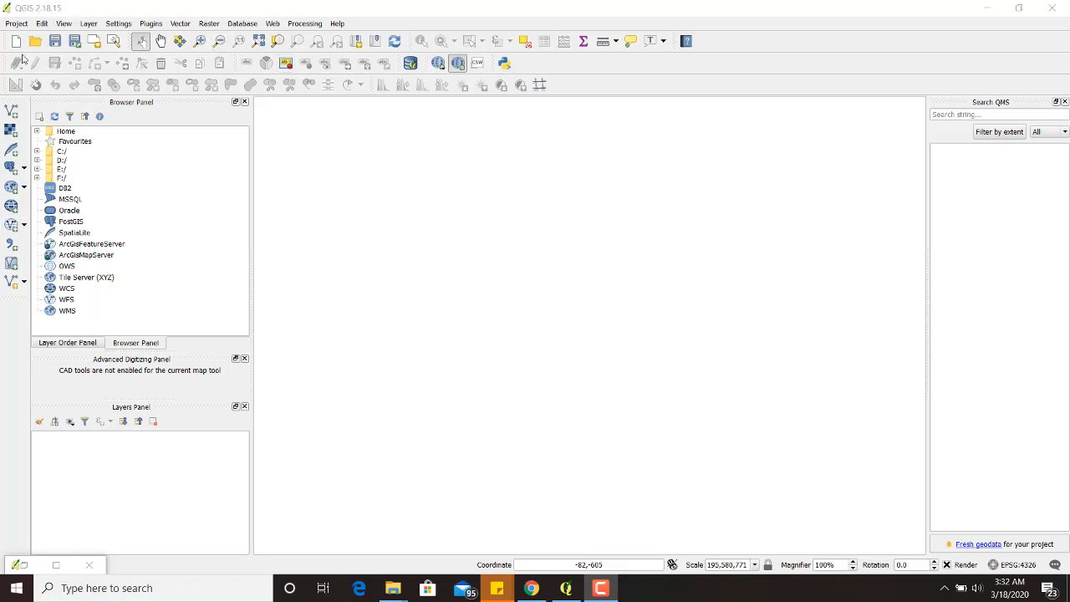
{"action": "mouse_move", "coordinate": [652, 63]}
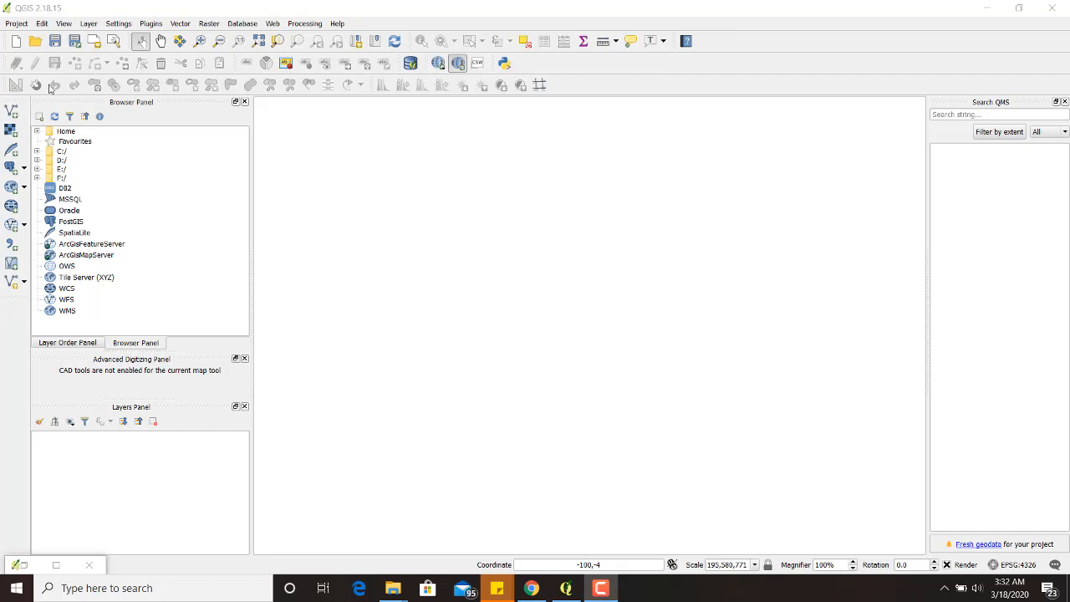
{"action": "mouse_move", "coordinate": [727, 58]}
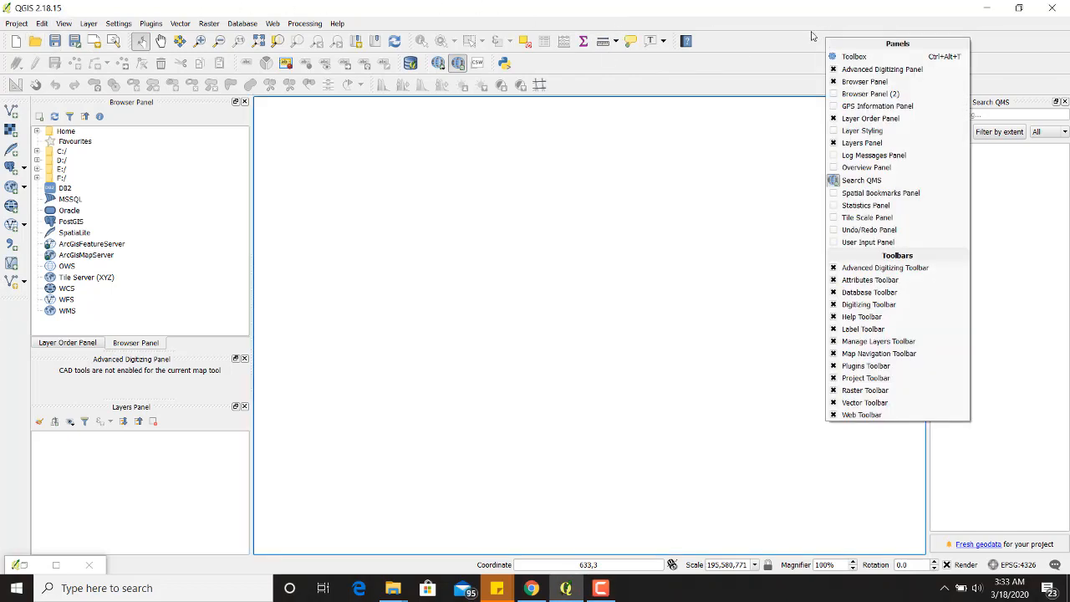
{"action": "mouse_move", "coordinate": [799, 389]}
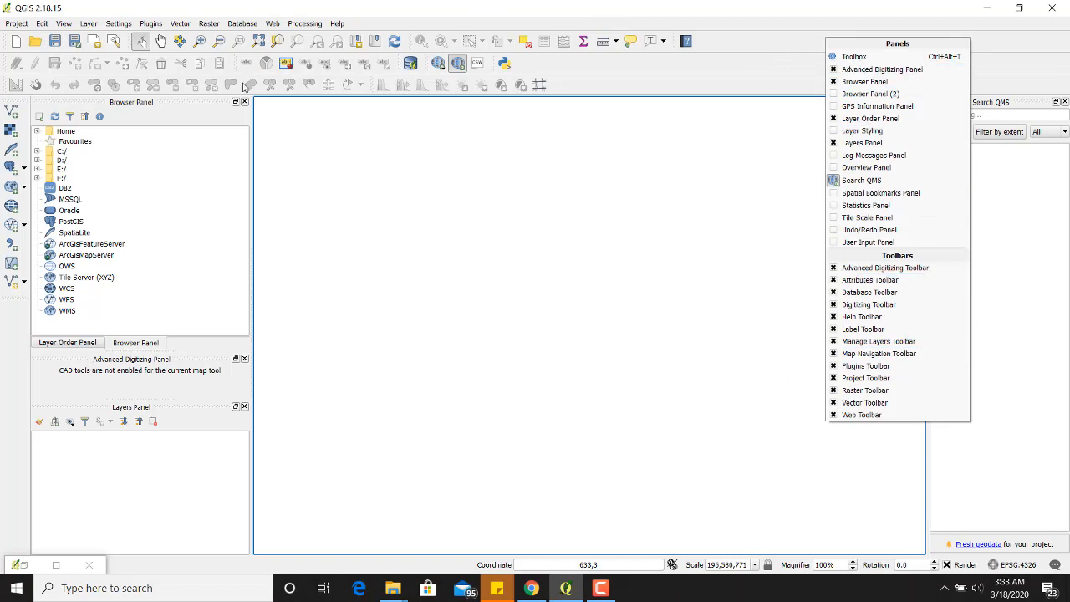
{"action": "mouse_move", "coordinate": [551, 31]}
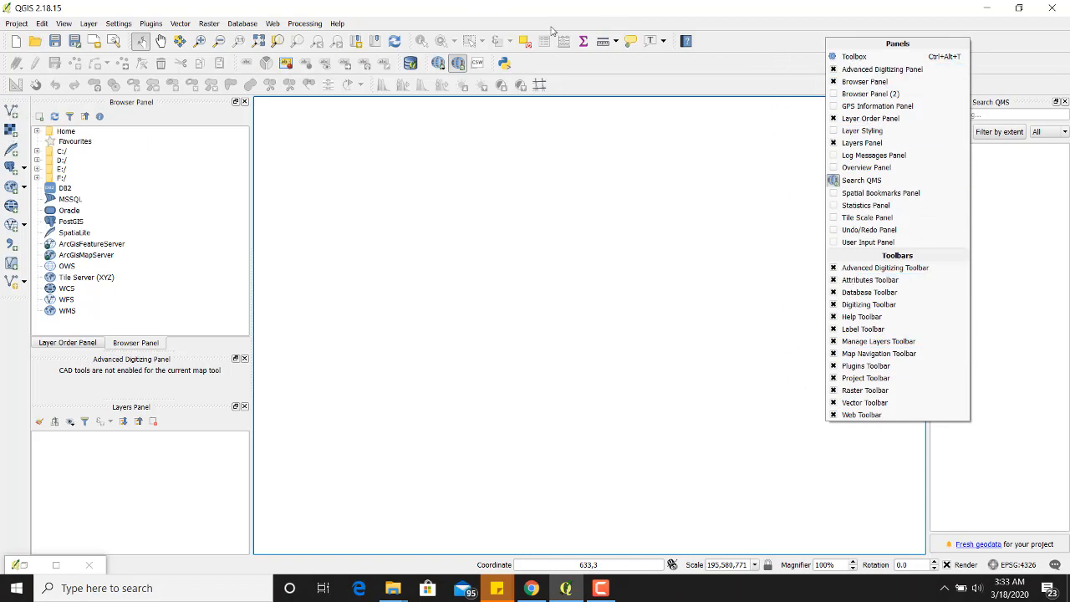
{"action": "mouse_move", "coordinate": [552, 73]}
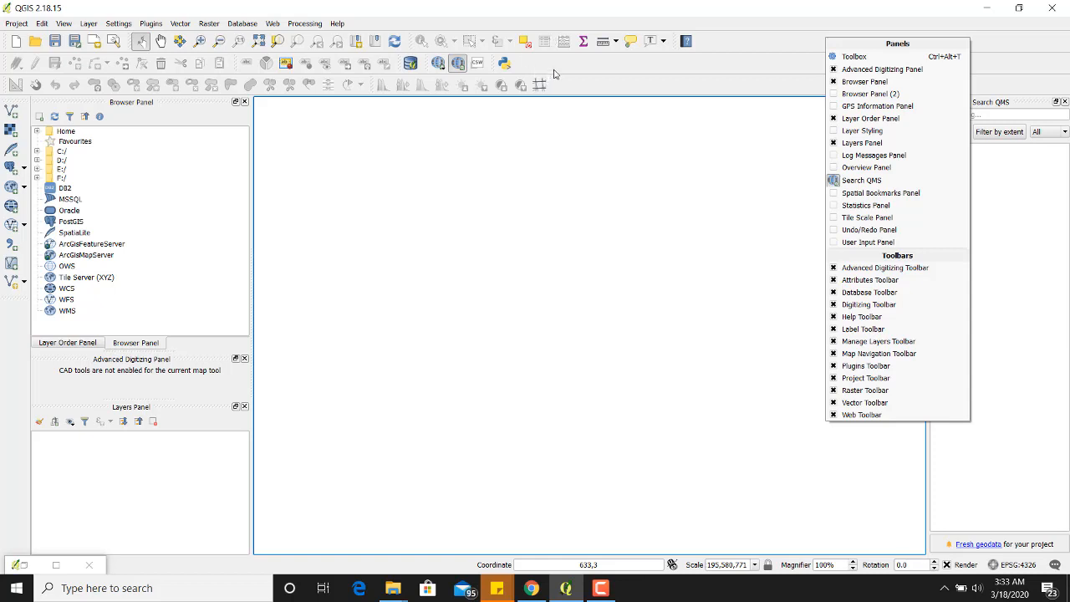
{"action": "mouse_move", "coordinate": [212, 218]}
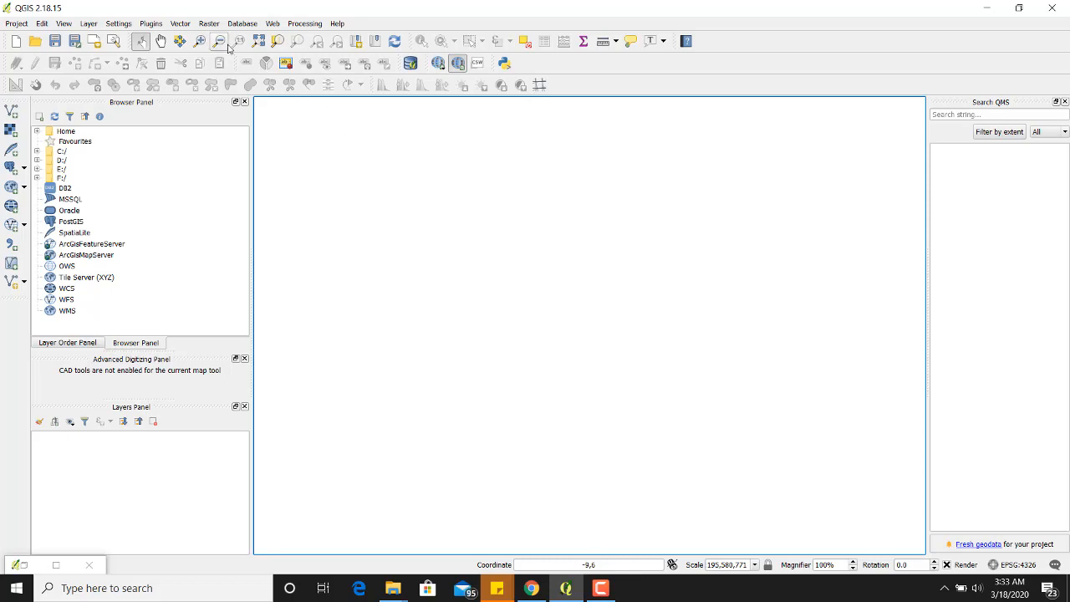
{"action": "mouse_move", "coordinate": [150, 24]}
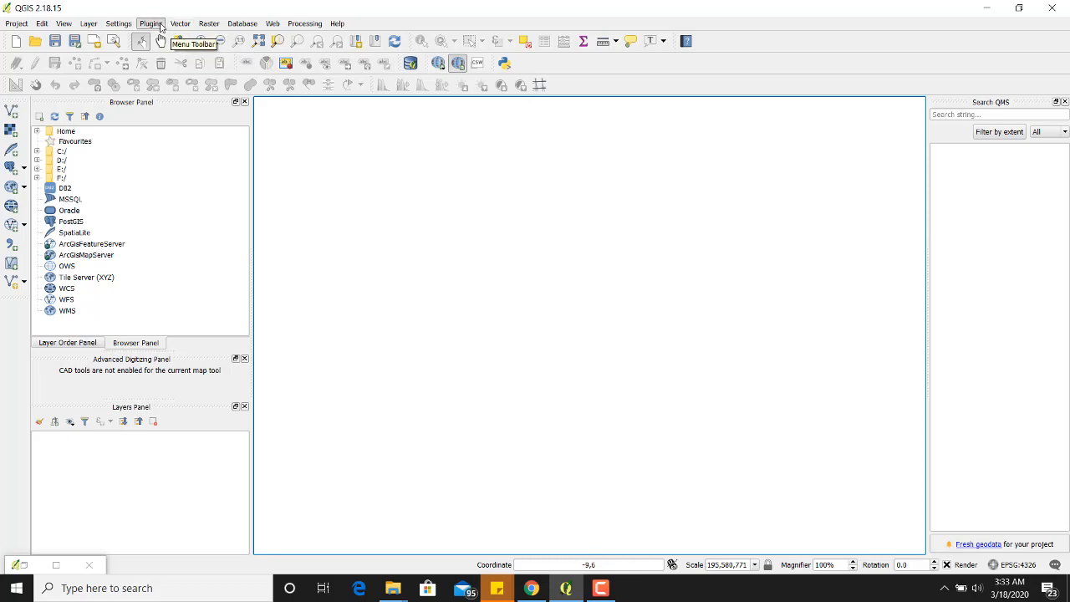
Search the plugin manager for 'refer' to find the georeferencing plugin.
{"action": "left_click", "coordinate": [150, 22]}
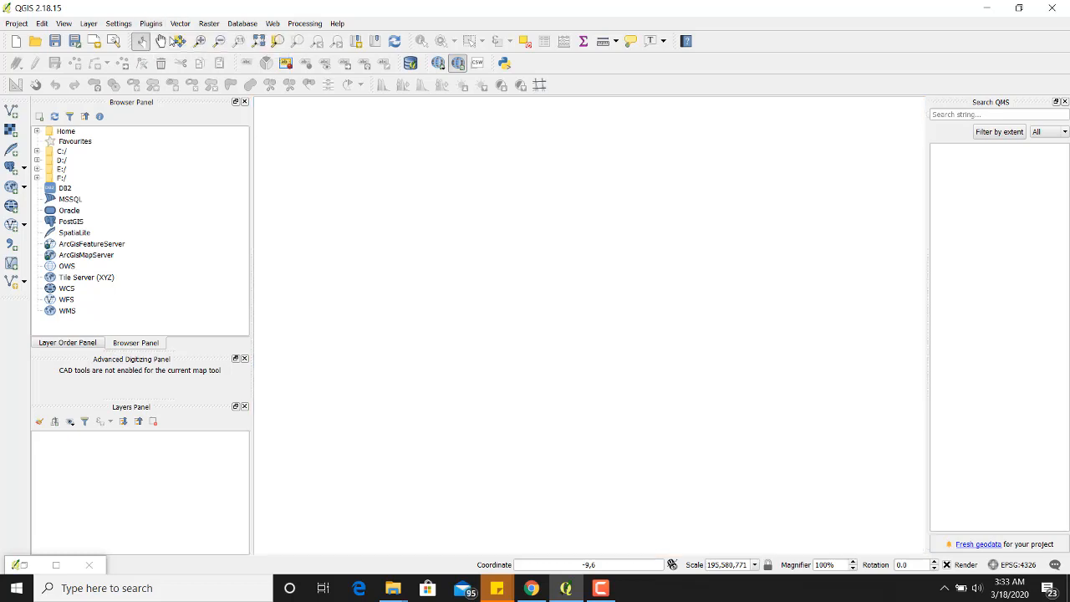
{"action": "left_click", "coordinate": [150, 23]}
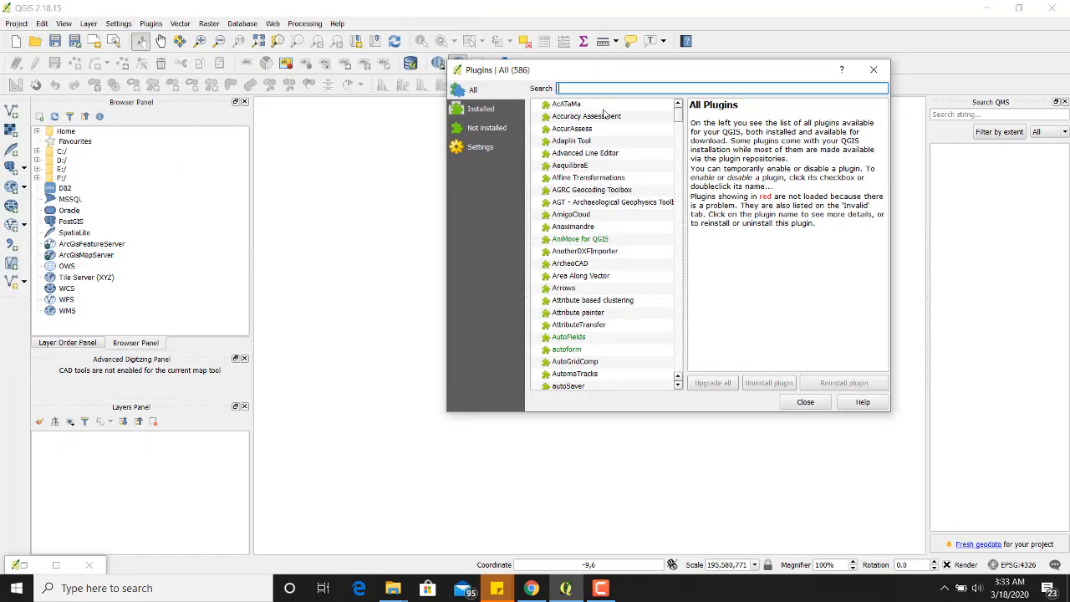
{"action": "type", "text": "refer"}
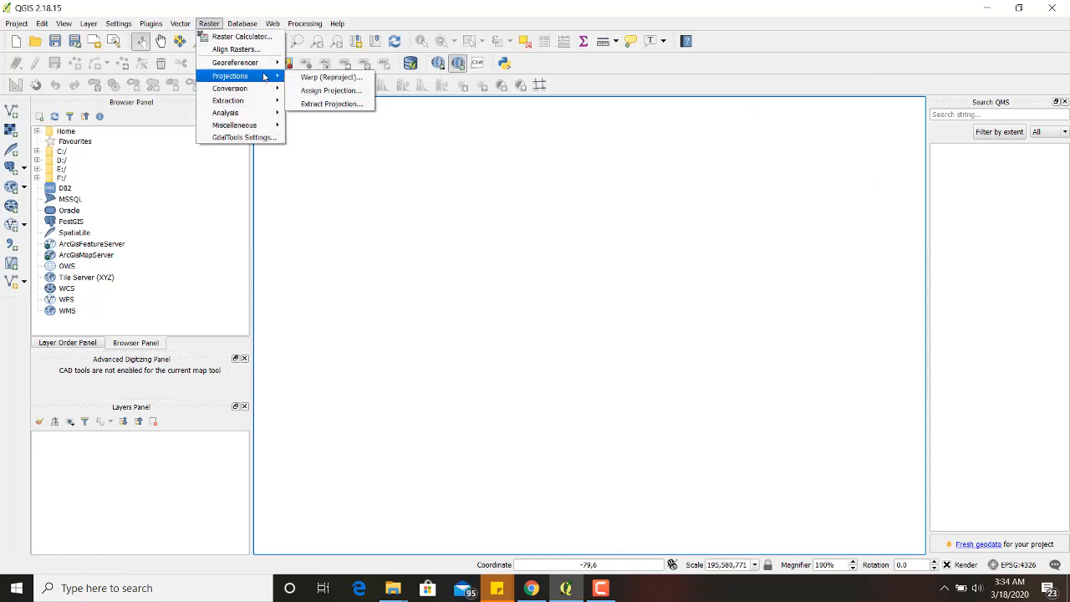
{"action": "mouse_move", "coordinate": [234, 62]}
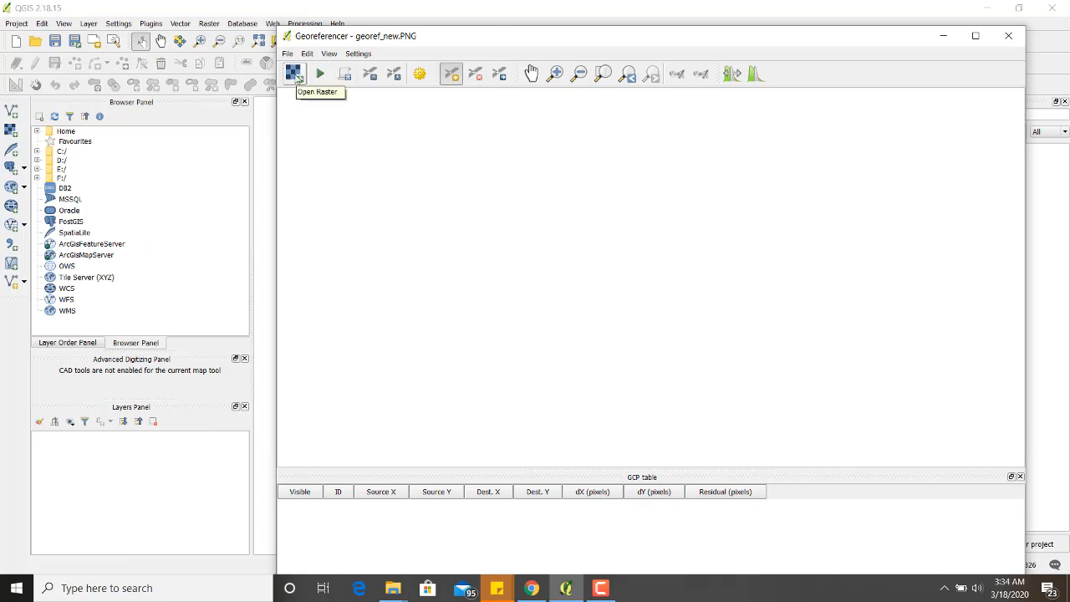
Load the georef_new map image from Desktop > Georeferencing into the Georeferencer.
{"action": "left_click", "coordinate": [293, 74]}
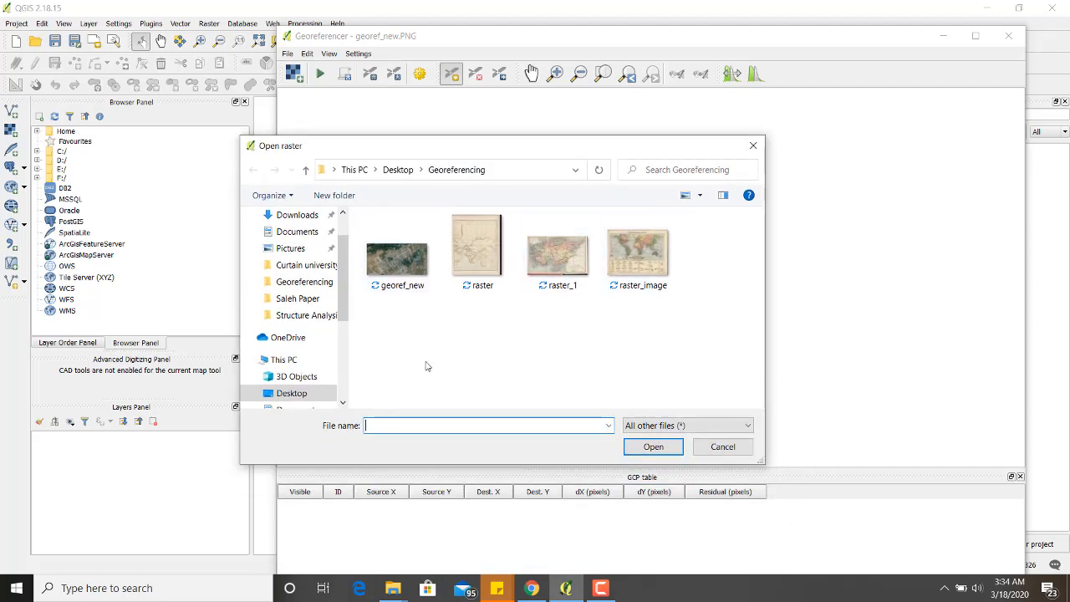
{"action": "mouse_move", "coordinate": [414, 367]}
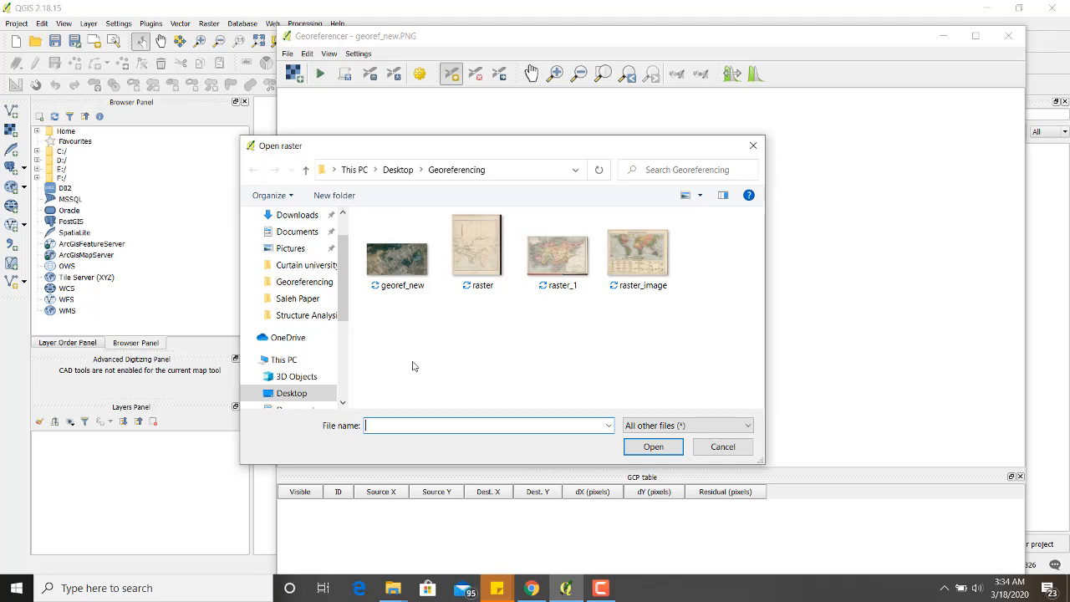
{"action": "mouse_move", "coordinate": [414, 365]}
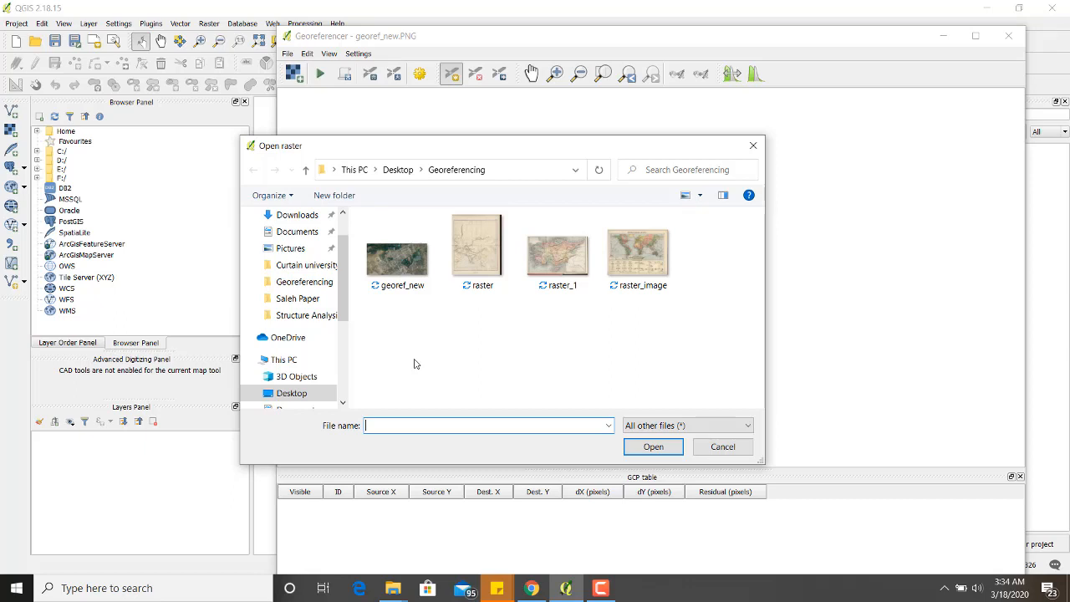
{"action": "left_click", "coordinate": [476, 250]}
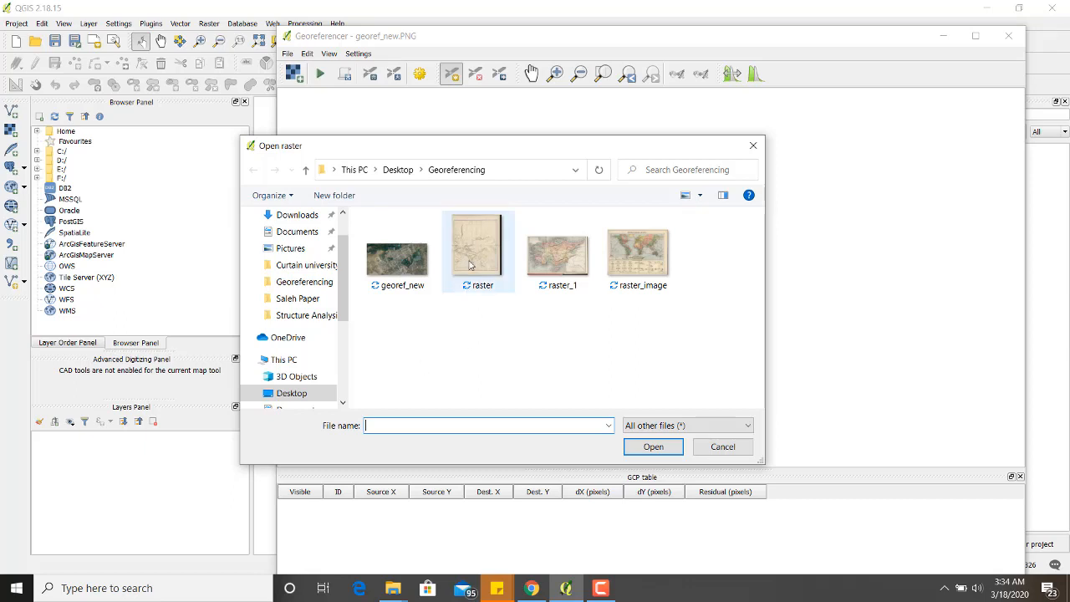
{"action": "left_click", "coordinate": [397, 251]}
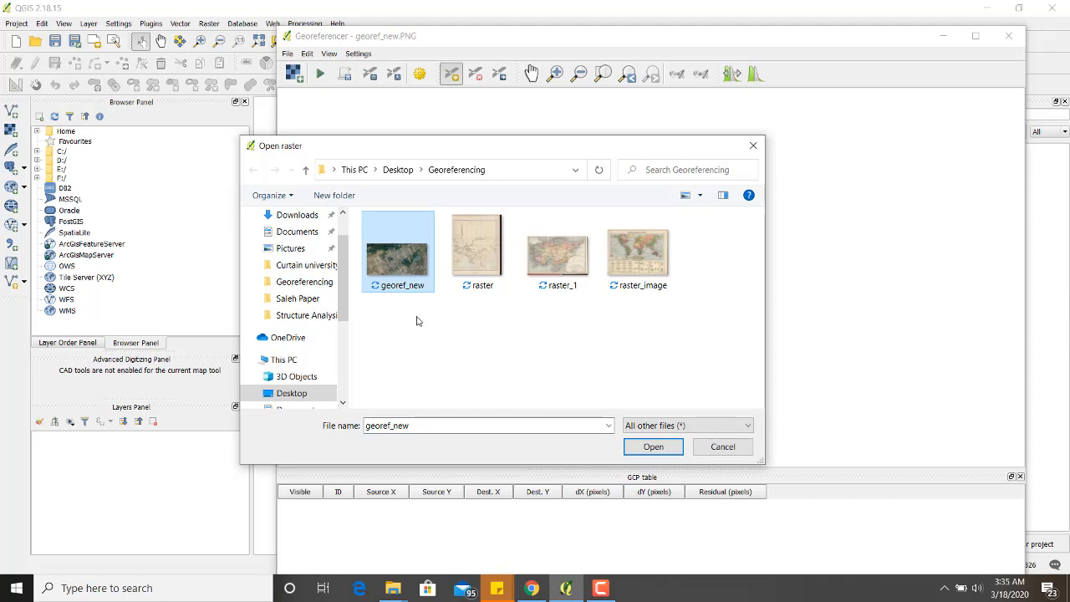
{"action": "left_click", "coordinate": [652, 446]}
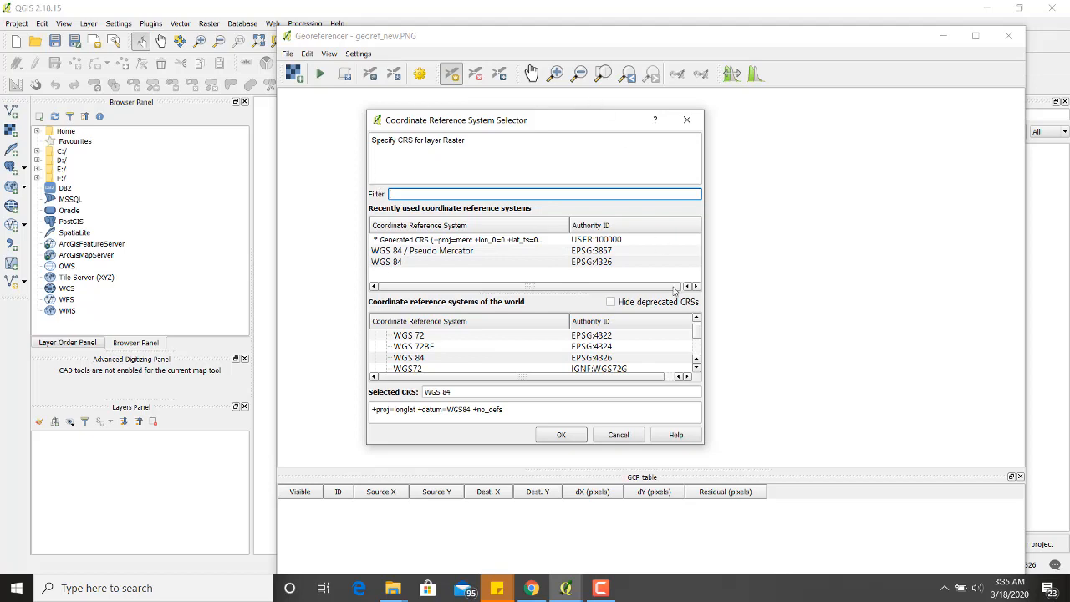
{"action": "mouse_move", "coordinate": [433, 270]}
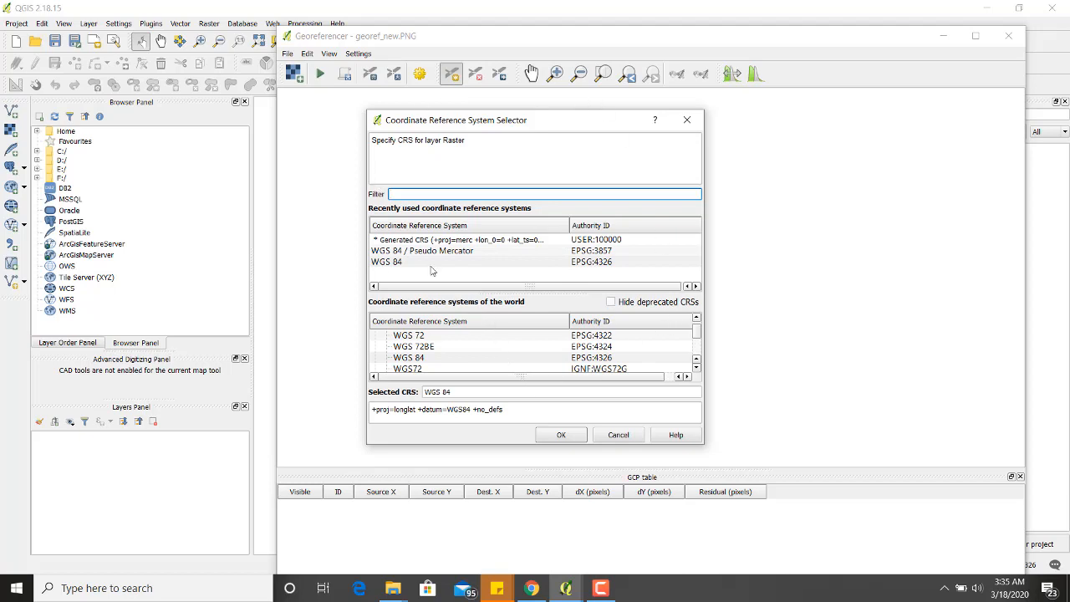
Assign WGS 84 (EPSG:4326) from recently used systems as the raster's CRS.
{"action": "left_click", "coordinate": [541, 193]}
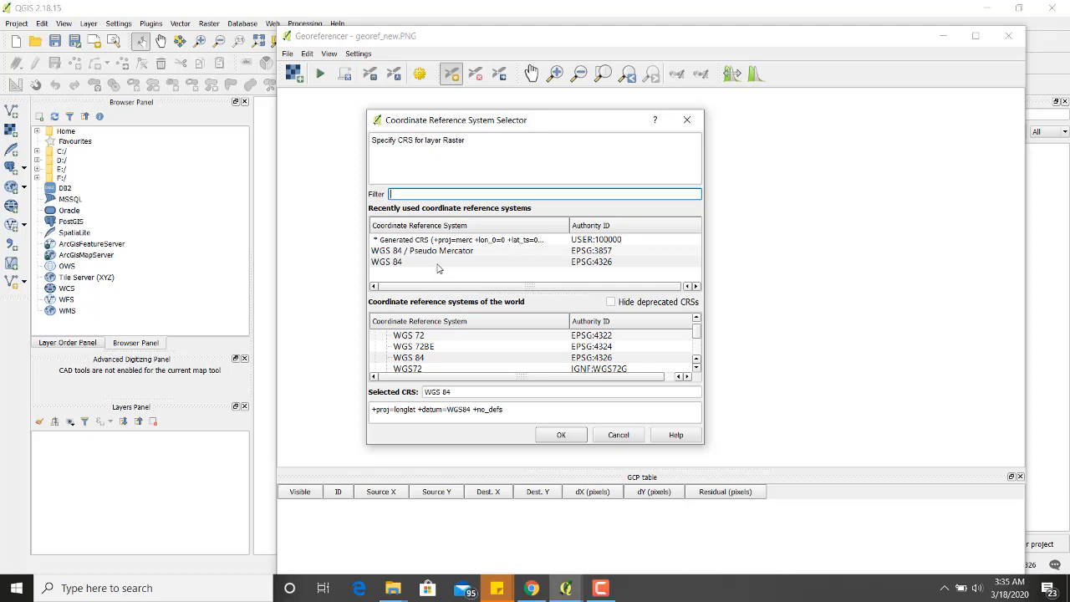
{"action": "left_click", "coordinate": [409, 261]}
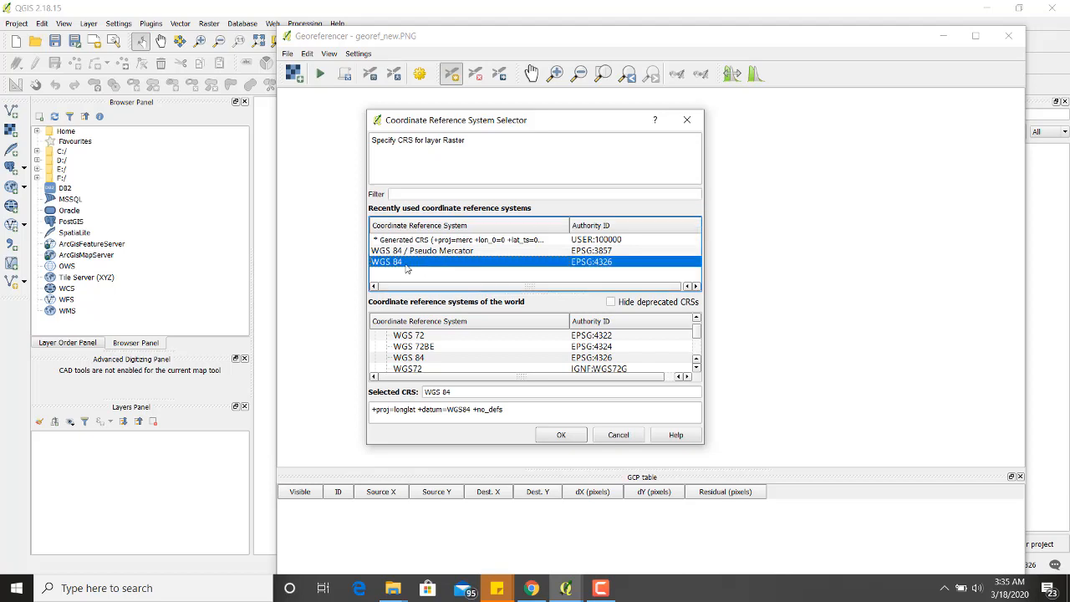
{"action": "mouse_move", "coordinate": [583, 270]}
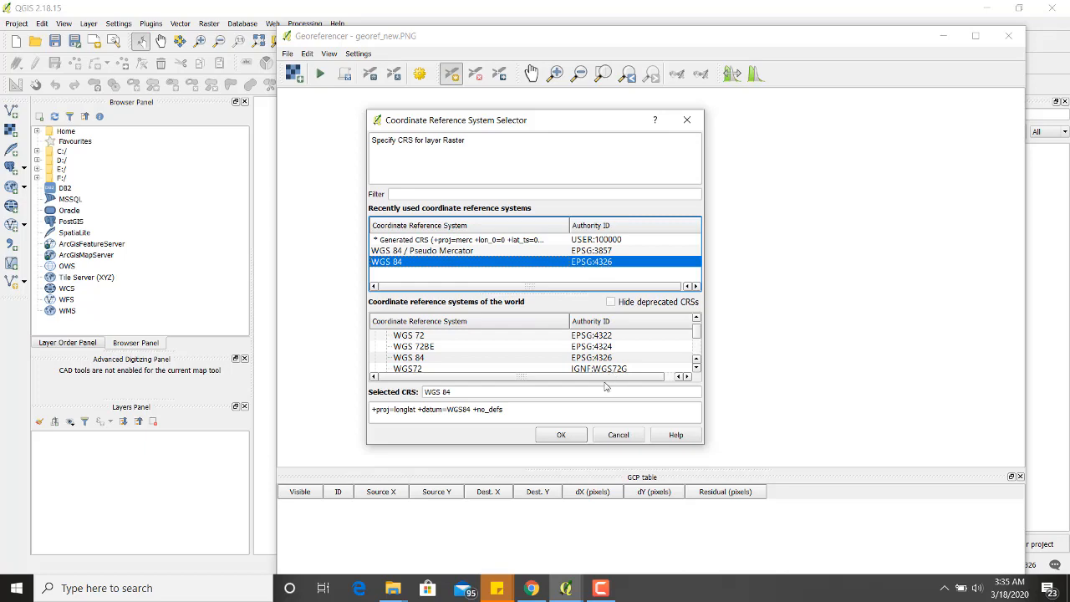
{"action": "left_click", "coordinate": [560, 435]}
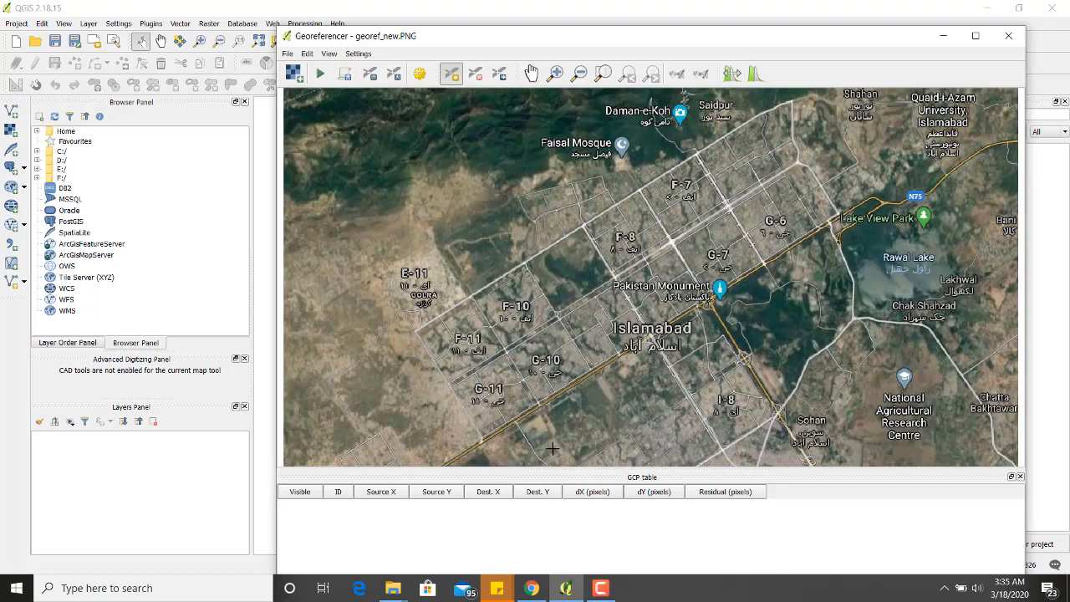
Fit the whole image in view, then zoom to the intersection near sector E-11.
{"action": "left_click", "coordinate": [578, 74]}
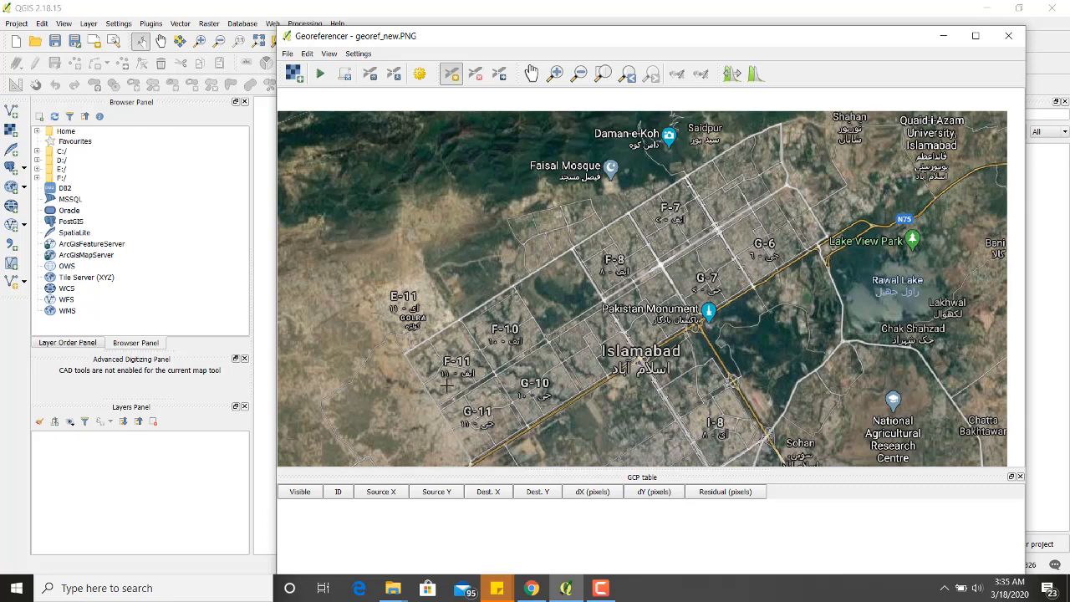
{"action": "mouse_move", "coordinate": [727, 155]}
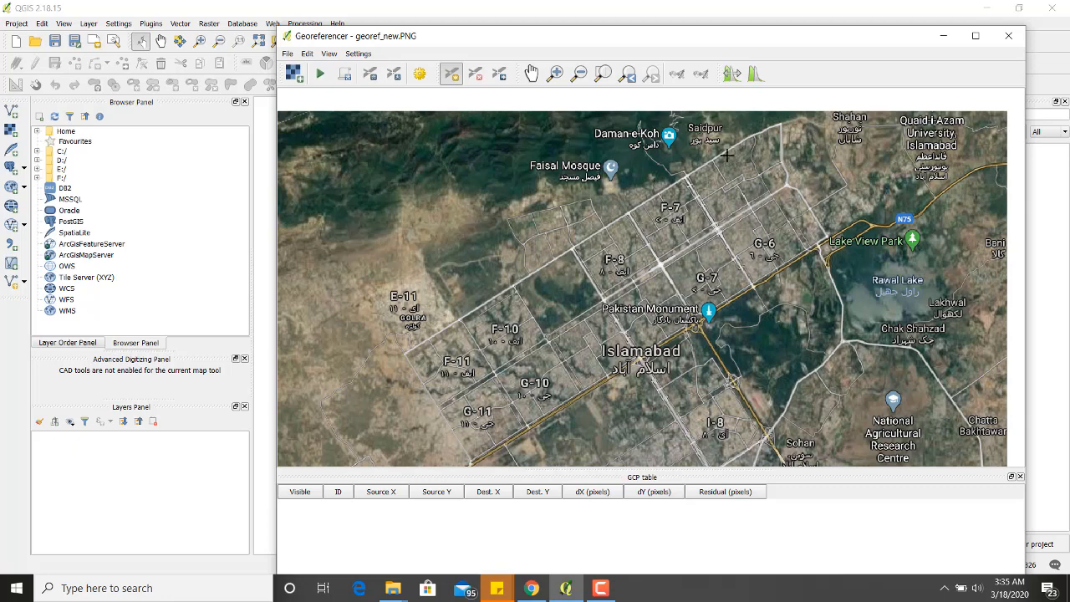
{"action": "mouse_move", "coordinate": [729, 207]}
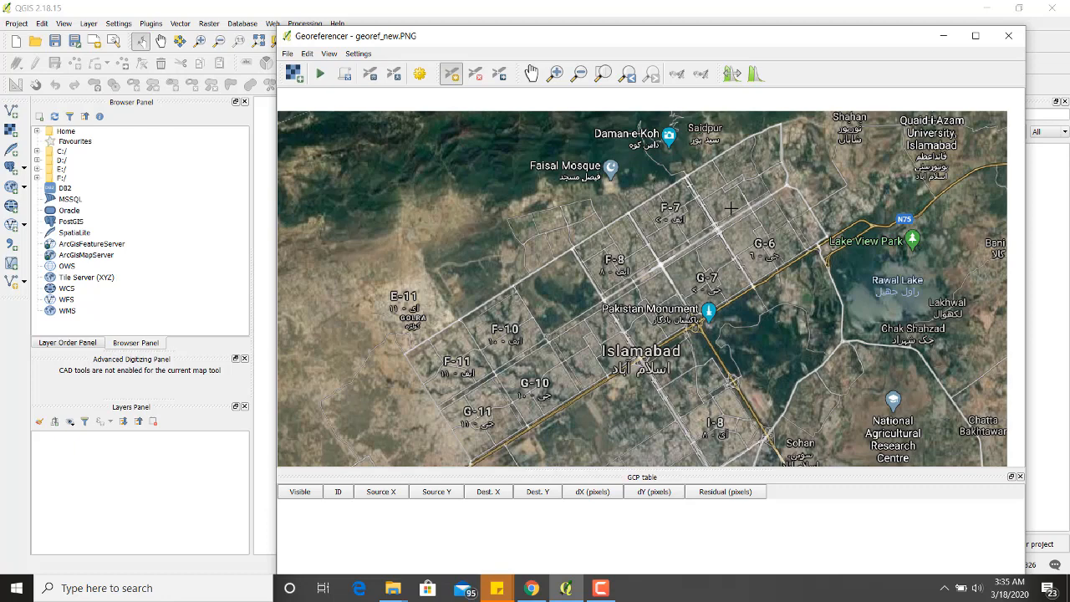
{"action": "mouse_move", "coordinate": [451, 296]}
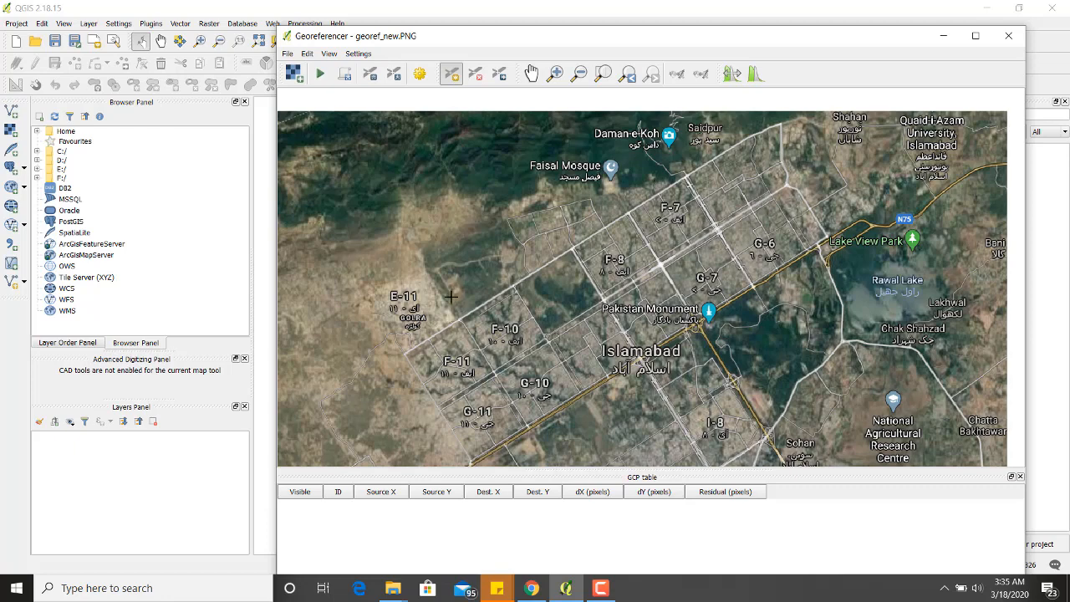
{"action": "mouse_move", "coordinate": [456, 315]}
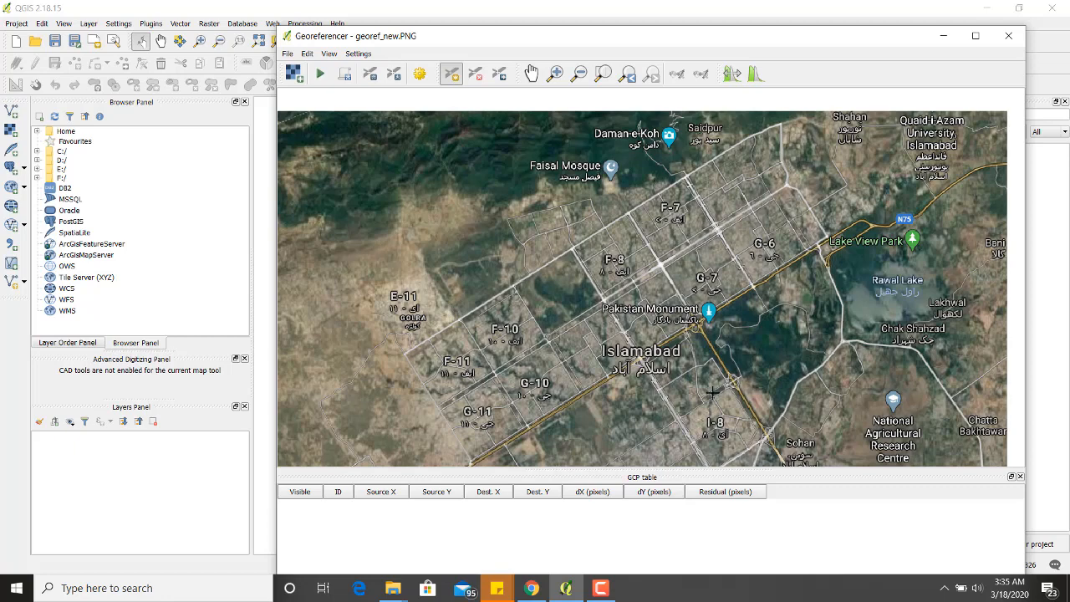
{"action": "mouse_move", "coordinate": [439, 330]}
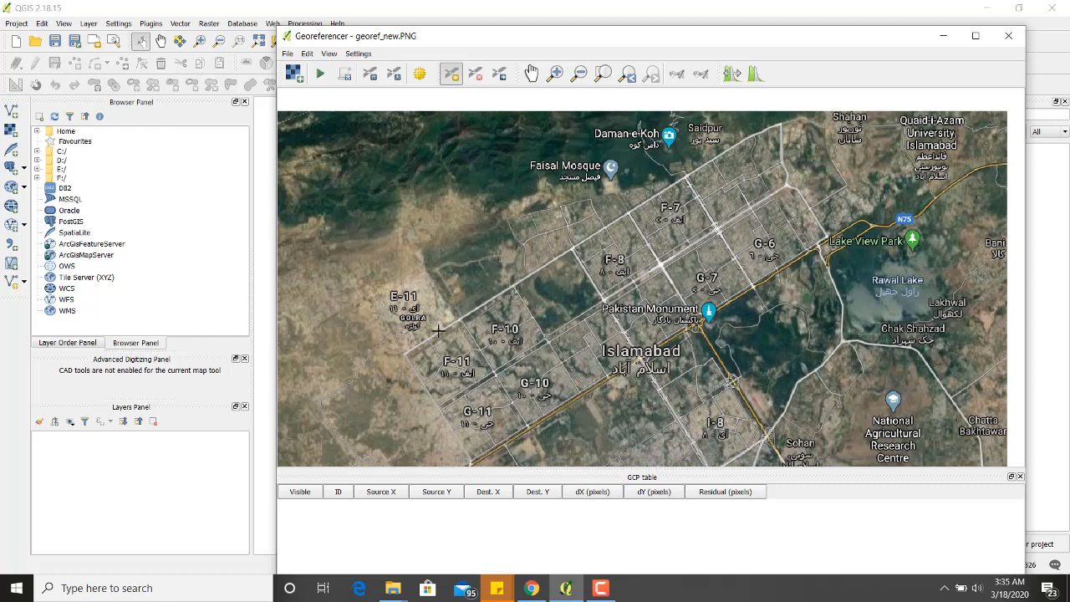
{"action": "mouse_move", "coordinate": [407, 353]}
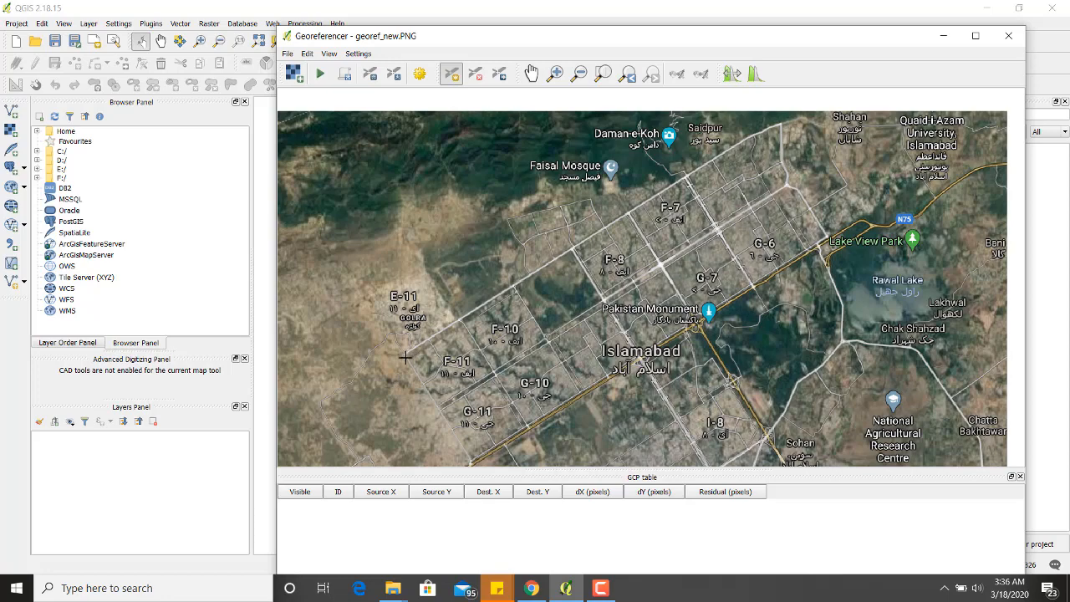
{"action": "left_click", "coordinate": [405, 358]}
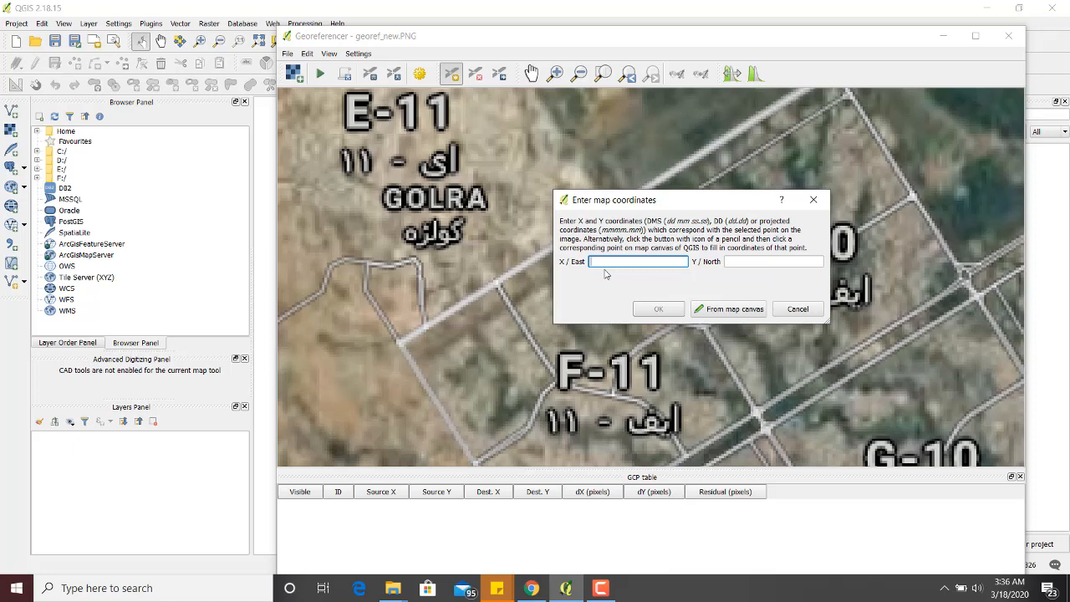
Give the first control point coordinates X 72.974463, Y 33.685799.
{"action": "type", "text": "72.974403"}
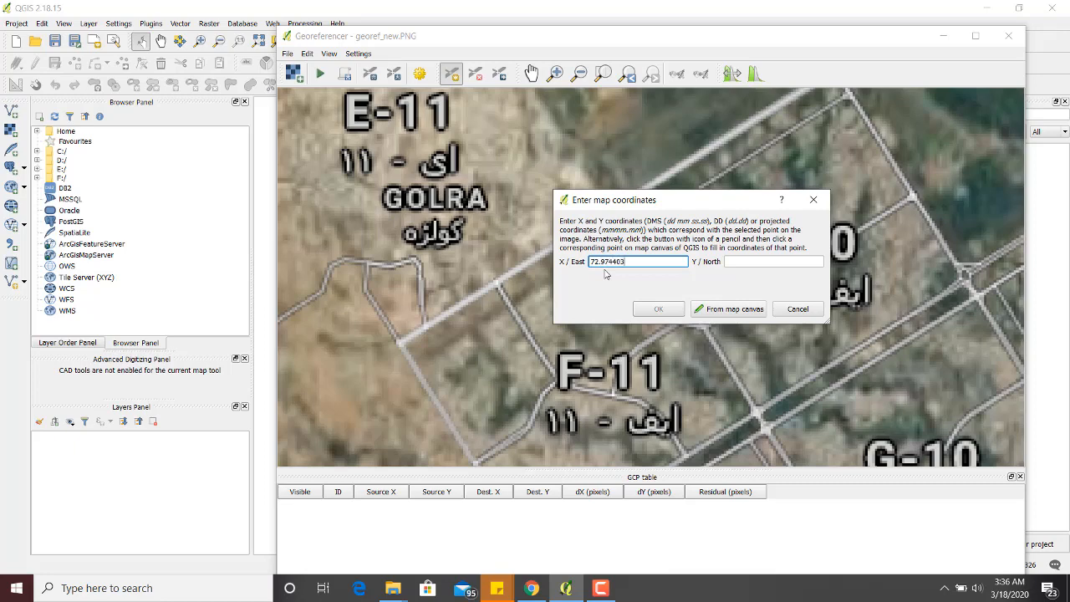
{"action": "left_click", "coordinate": [773, 261]}
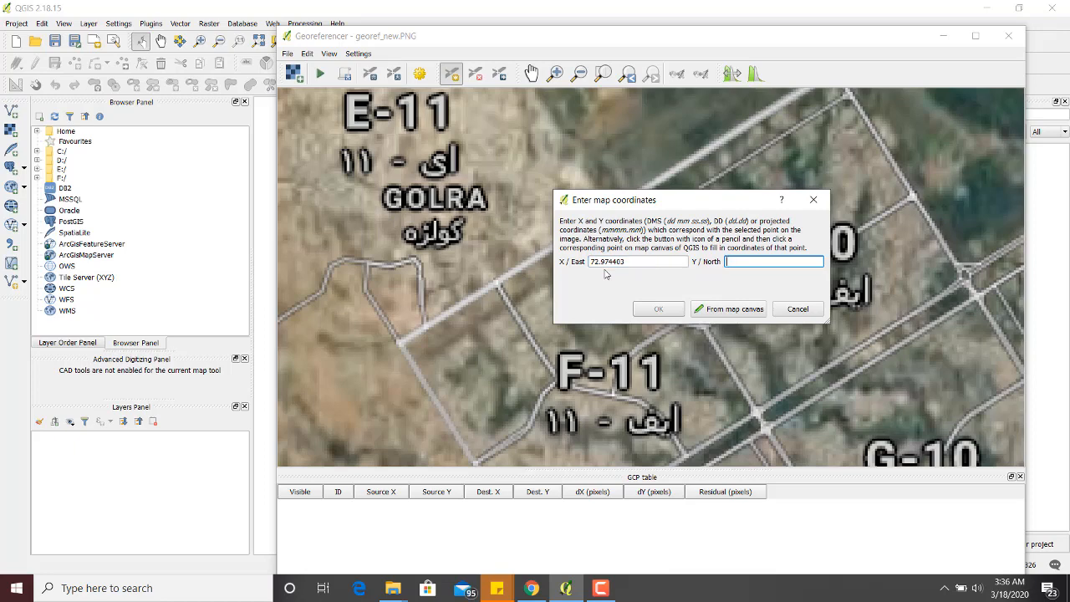
{"action": "type", "text": "33.685799"}
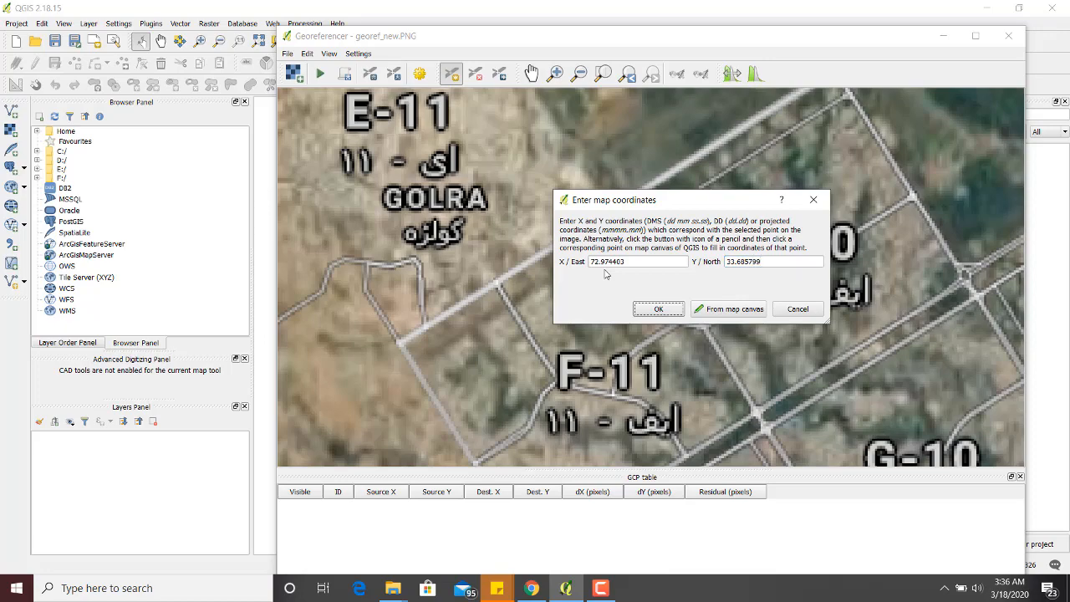
{"action": "left_click", "coordinate": [658, 309]}
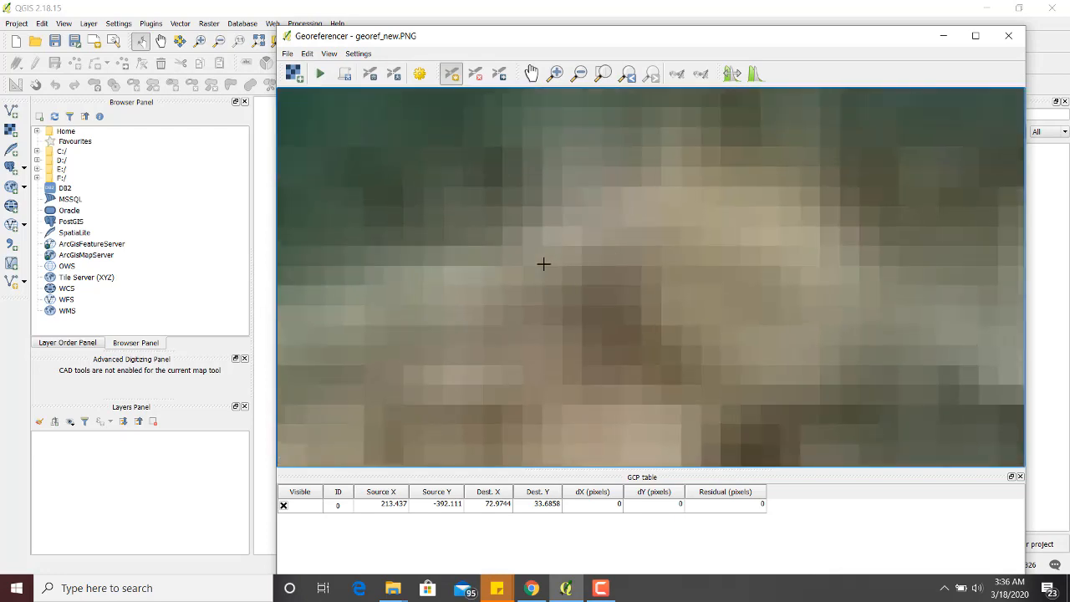
Mark the road corner near Shahan as a control point at X 73.091349, Y 33.745202.
{"action": "left_click", "coordinate": [543, 265]}
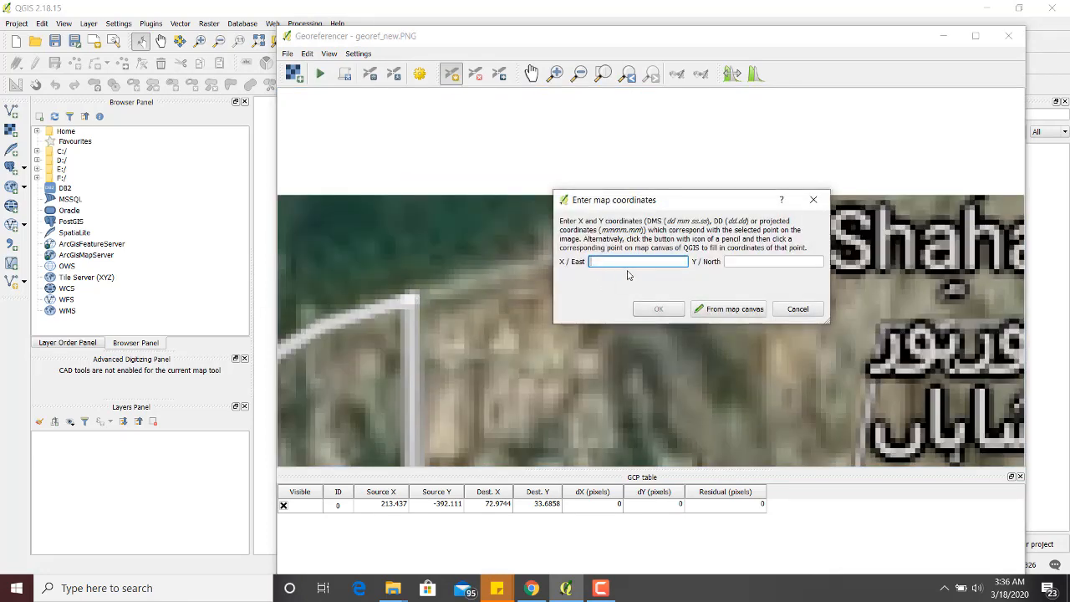
{"action": "type", "text": "73.091349"}
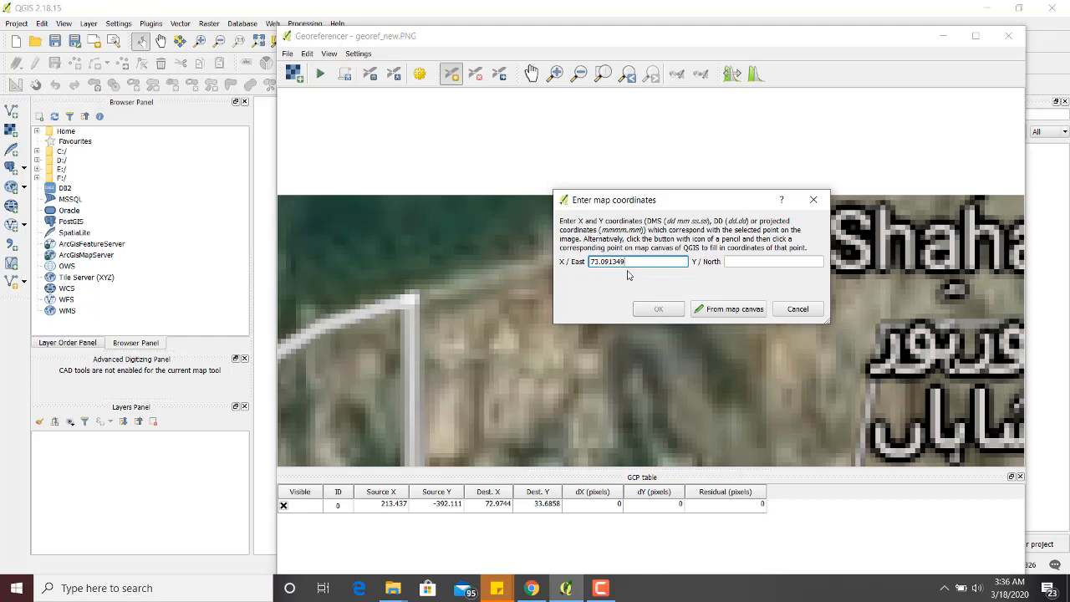
{"action": "left_click", "coordinate": [773, 260]}
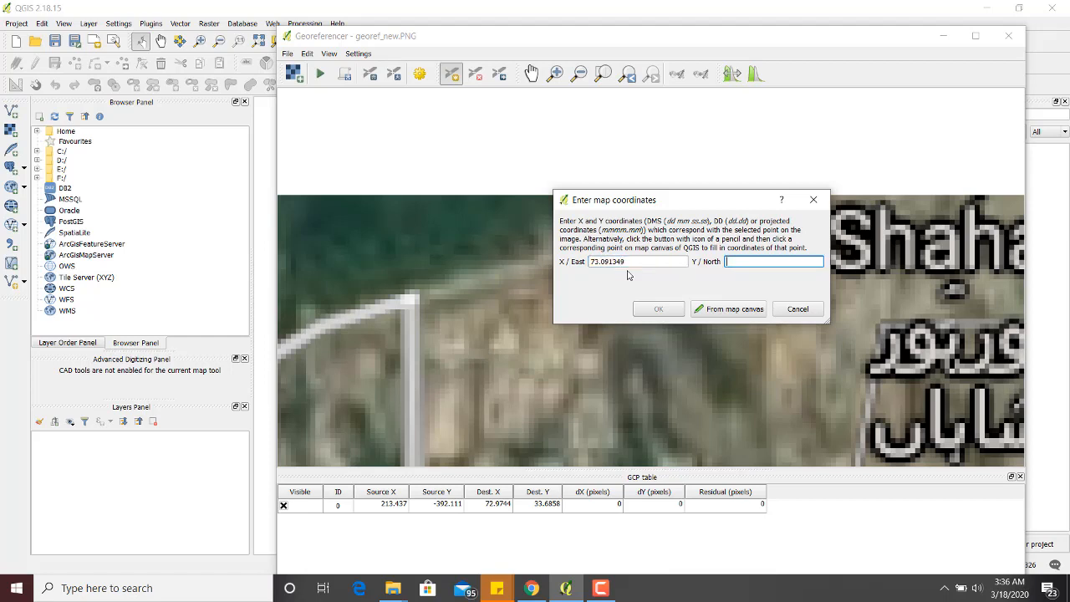
{"action": "type", "text": "33.745202"}
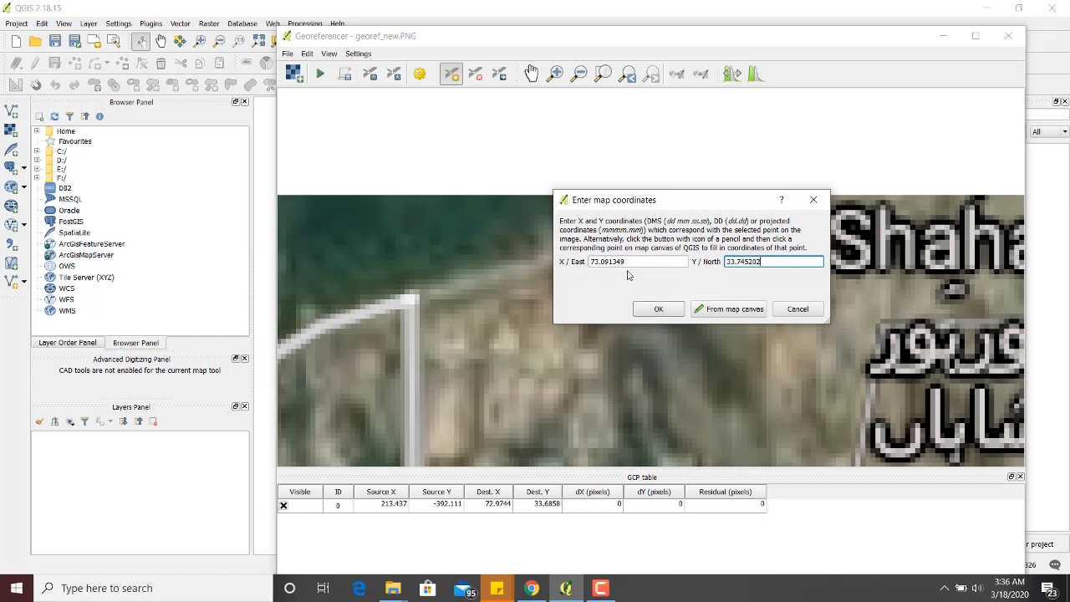
{"action": "left_click", "coordinate": [658, 308]}
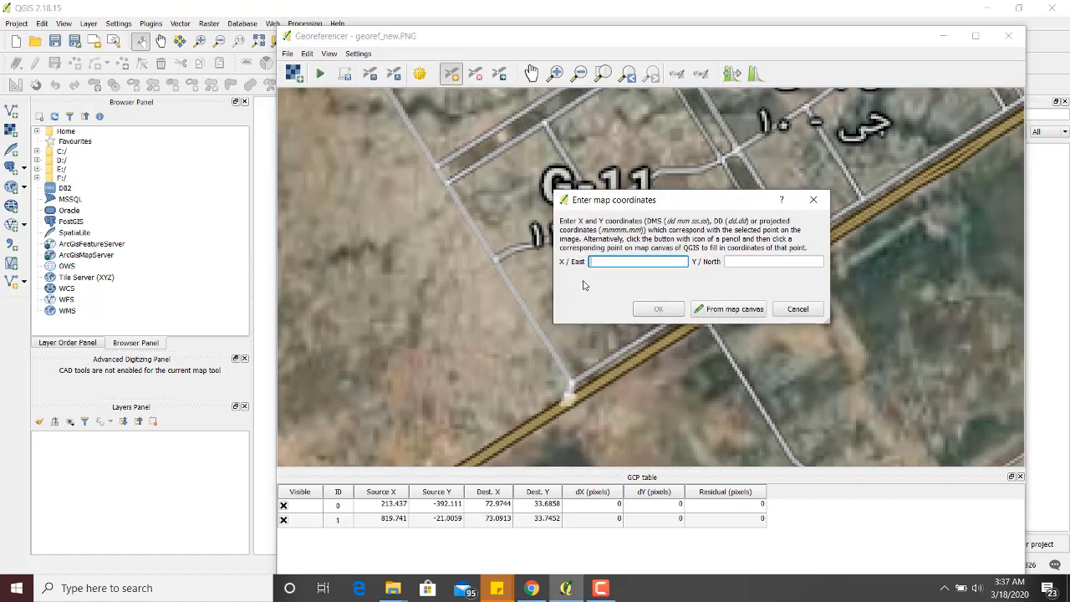
Give the third control point coordinates X 72.995038, Y 33.658234.
{"action": "type", "text": "72.995038"}
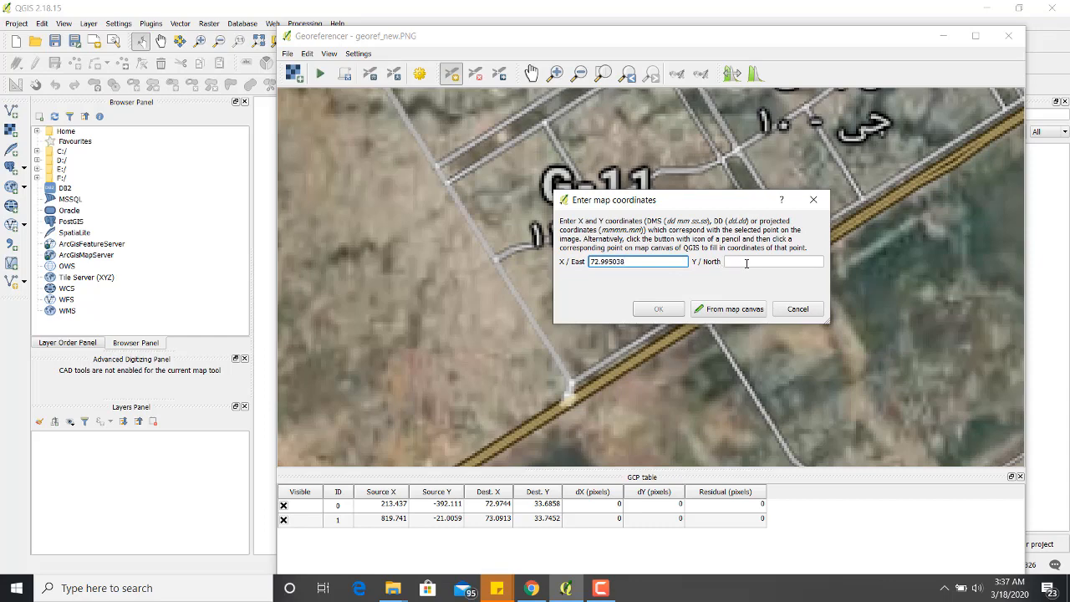
{"action": "left_click", "coordinate": [773, 261]}
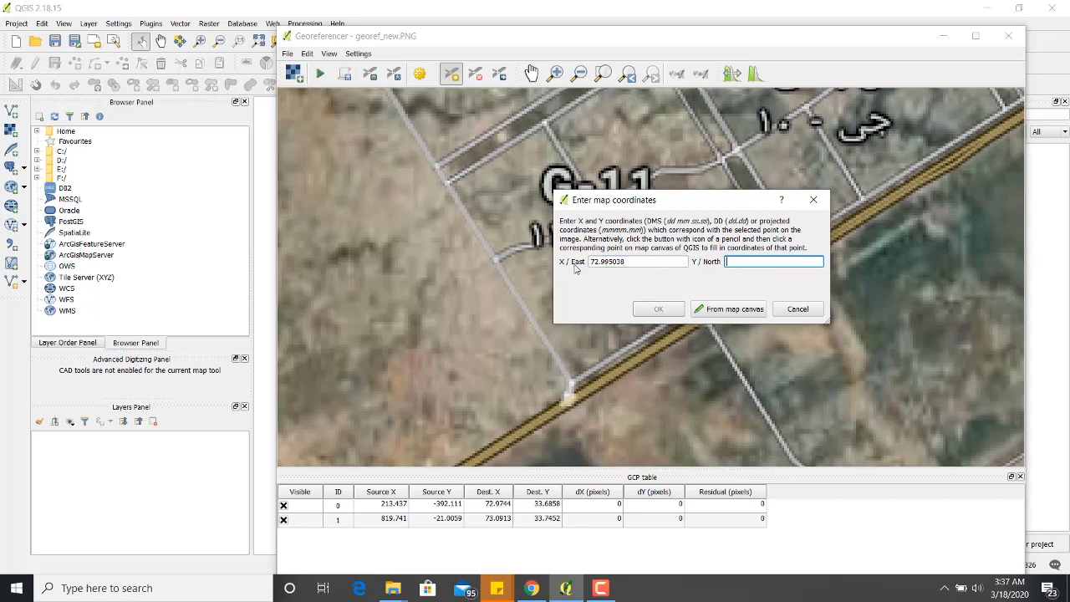
{"action": "mouse_move", "coordinate": [645, 246]}
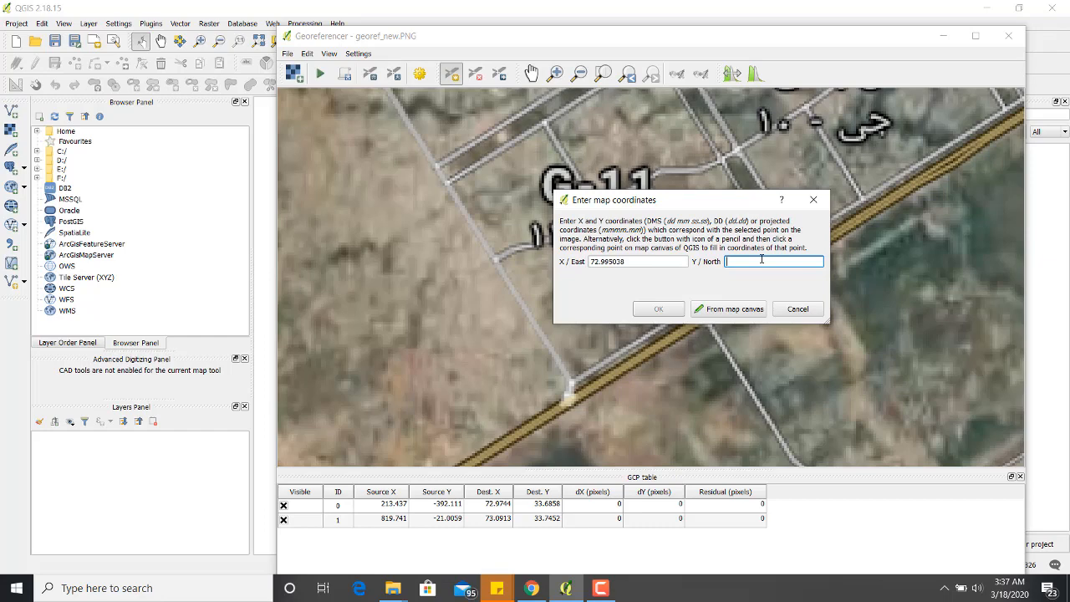
{"action": "type", "text": "33.658"}
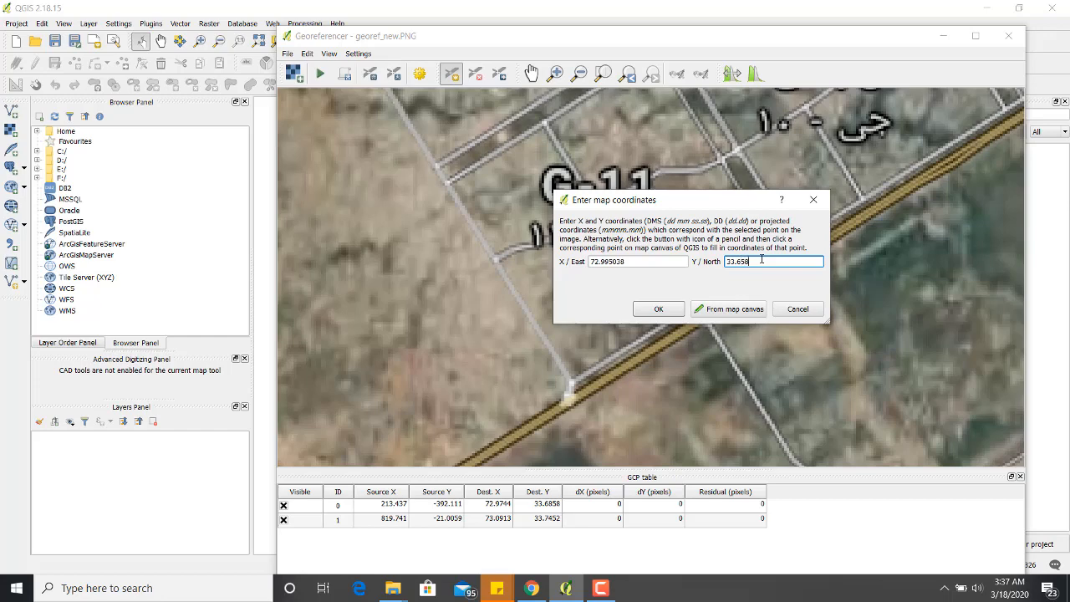
{"action": "type", "text": "234"}
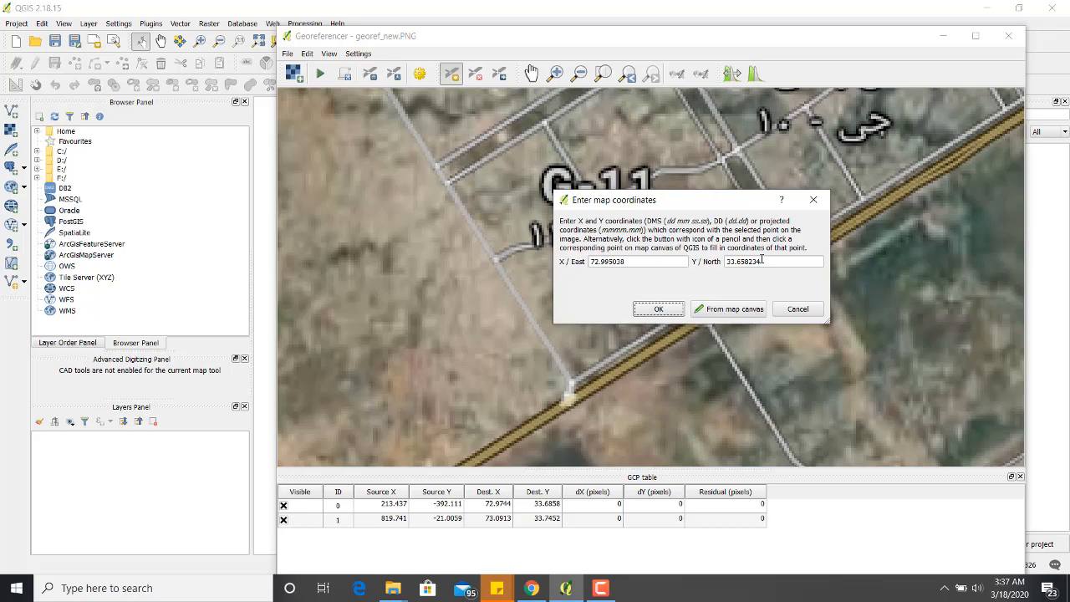
{"action": "left_click", "coordinate": [659, 308]}
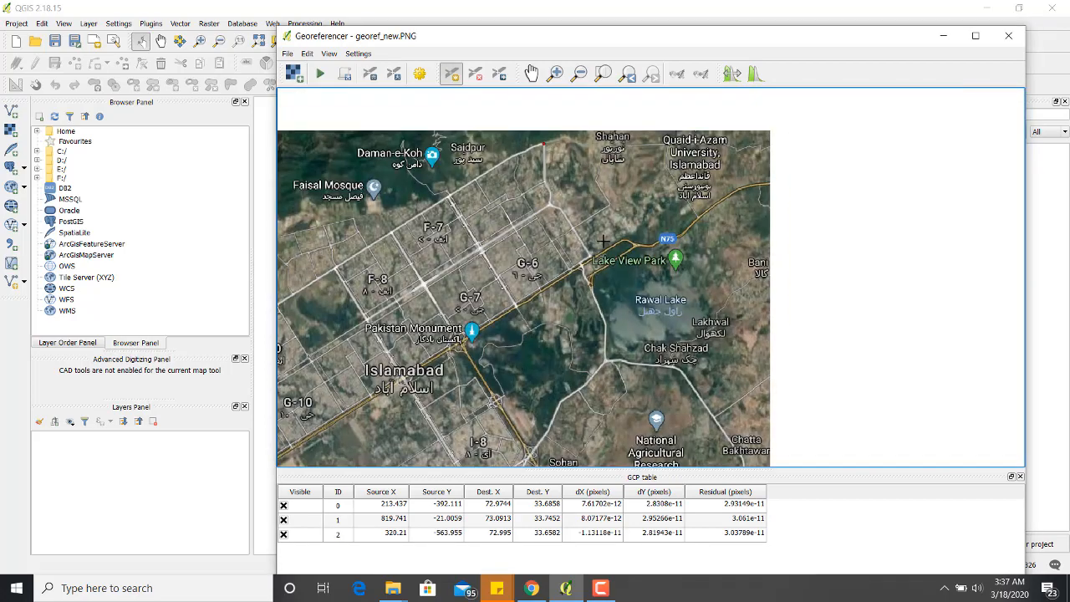
Give the fourth control point coordinates X 73.105562, Y 33.716106, fixing a typo.
{"action": "left_click", "coordinate": [602, 242]}
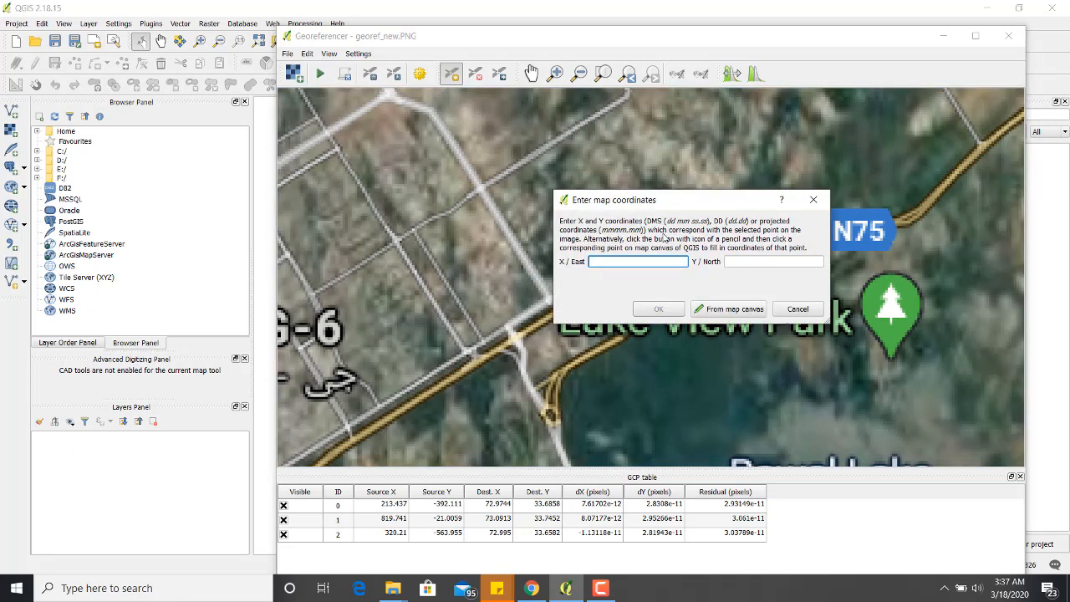
{"action": "mouse_move", "coordinate": [665, 240]}
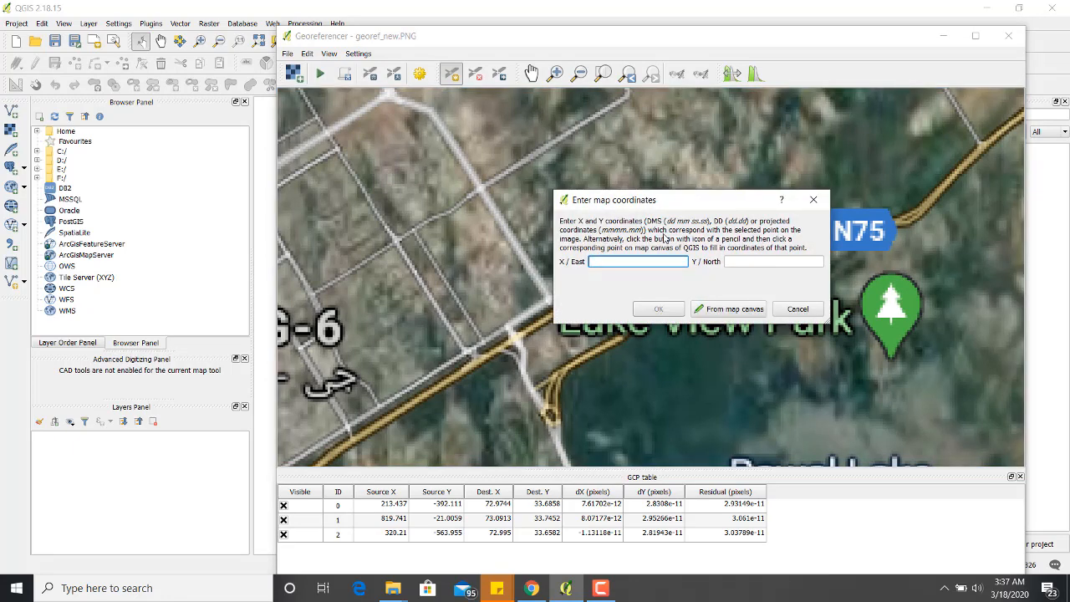
{"action": "type", "text": "73.21"}
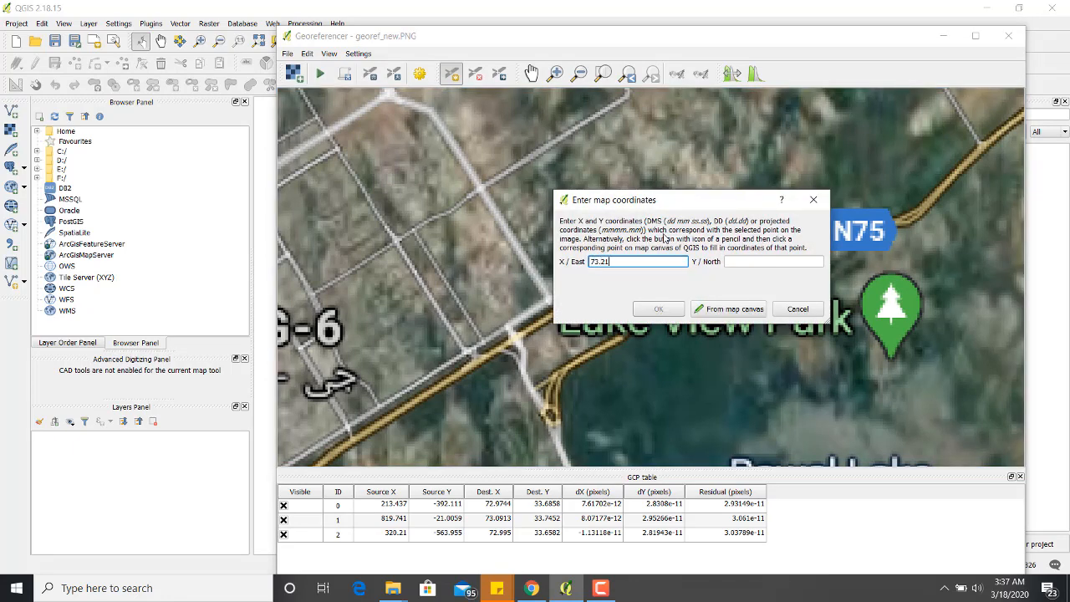
{"action": "key", "text": "BackSpace"}
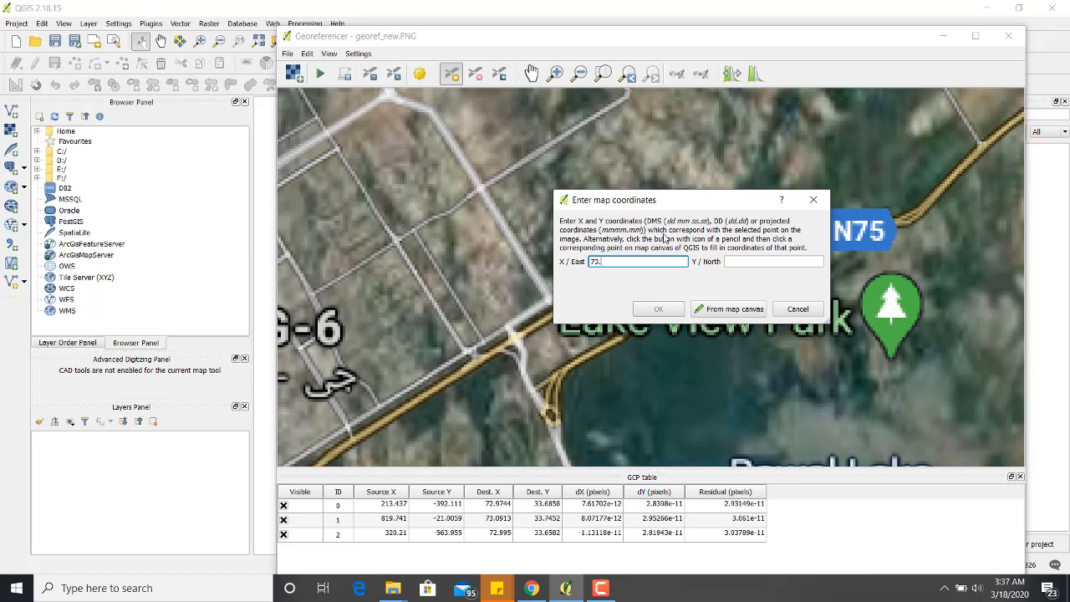
{"action": "type", "text": "105562"}
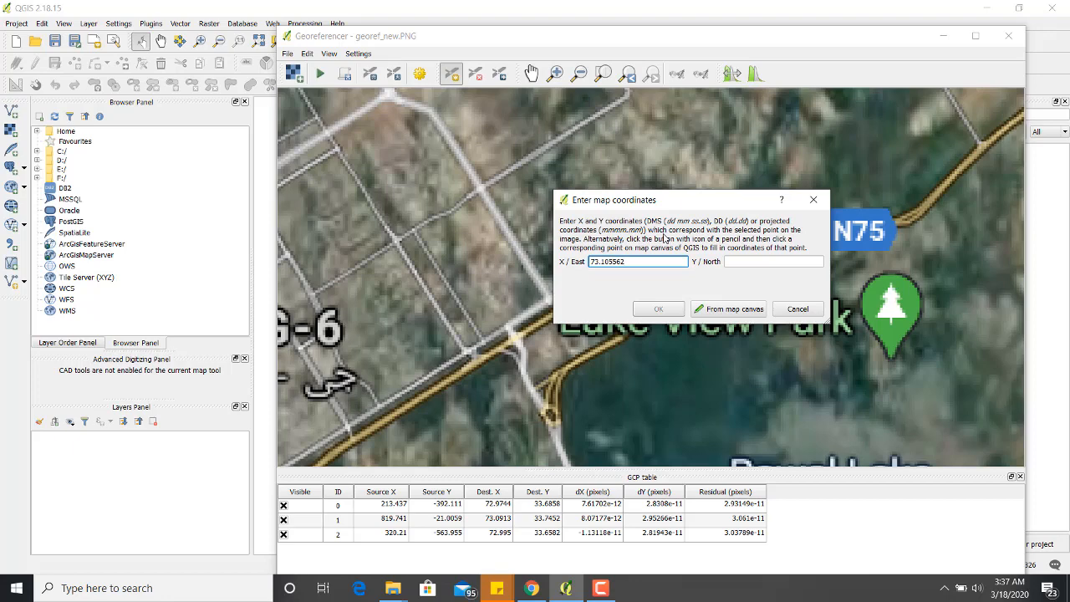
{"action": "left_click", "coordinate": [773, 261]}
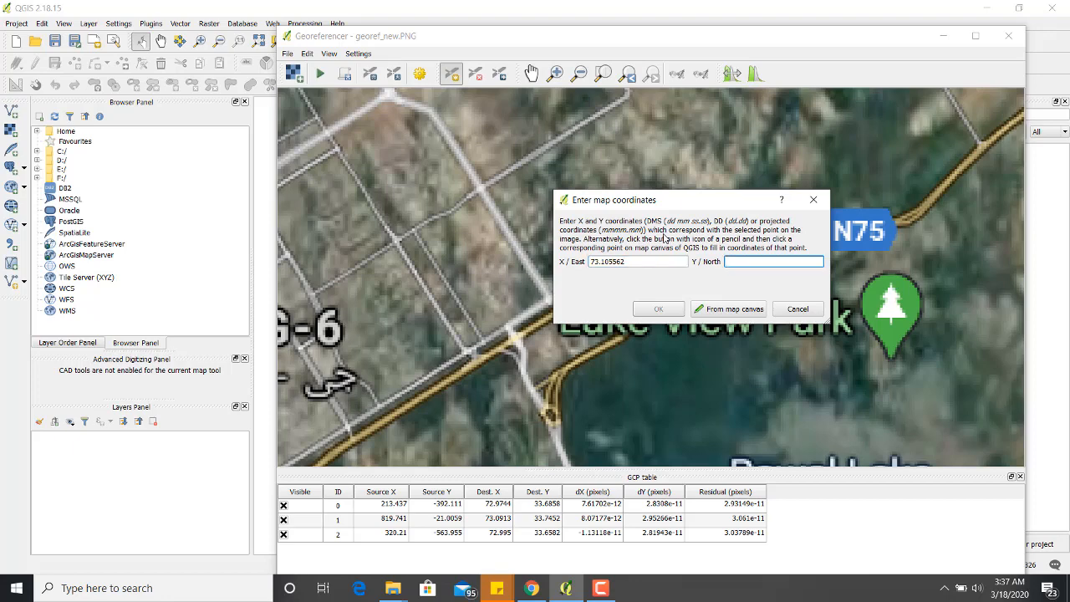
{"action": "type", "text": "33.716106"}
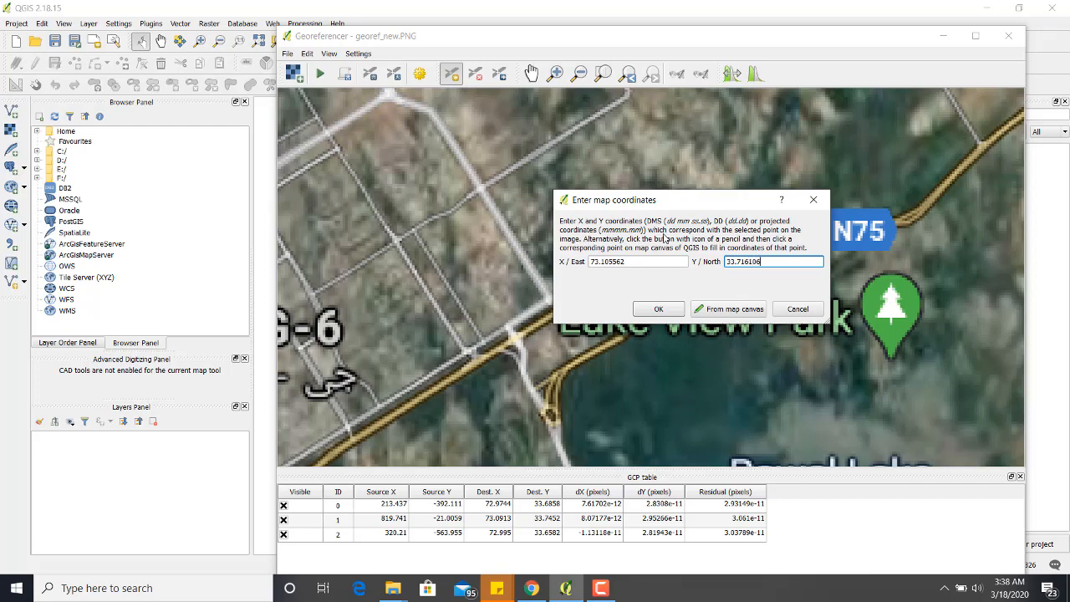
{"action": "left_click", "coordinate": [659, 308]}
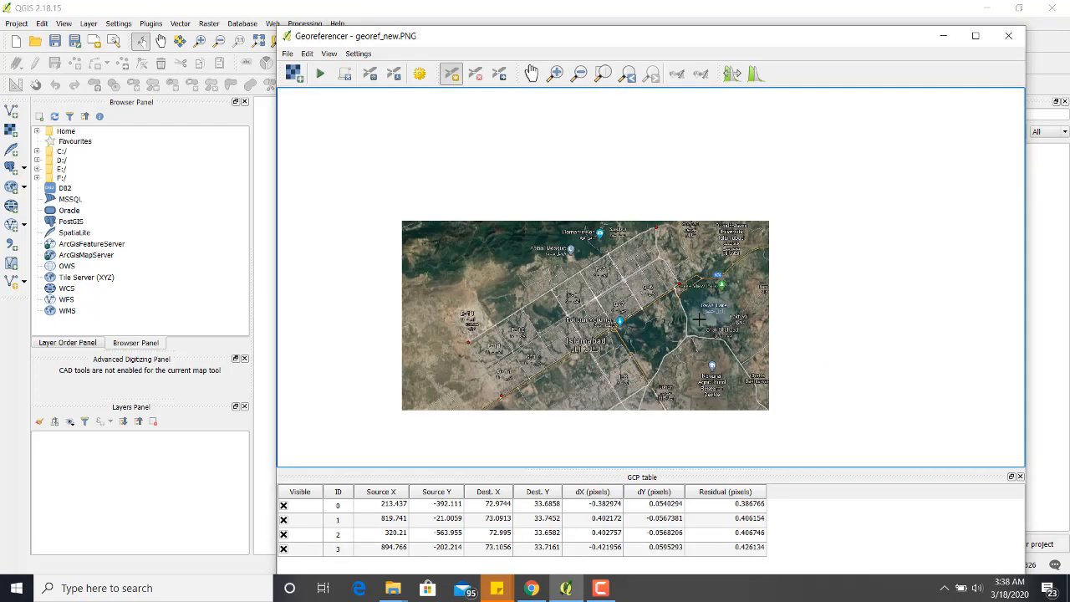
{"action": "mouse_move", "coordinate": [635, 372]}
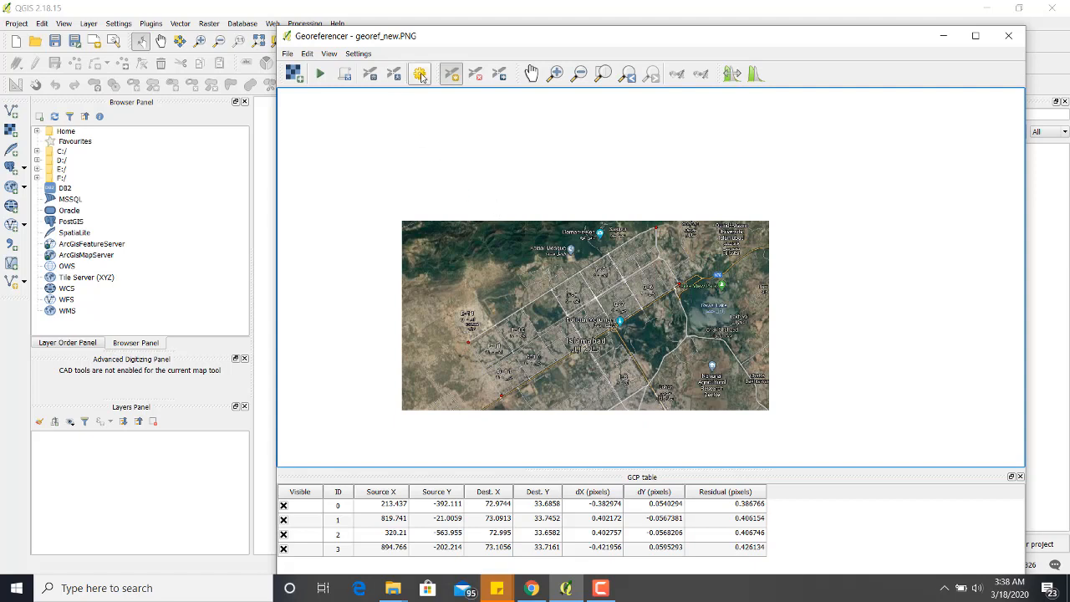
{"action": "mouse_move", "coordinate": [420, 74]}
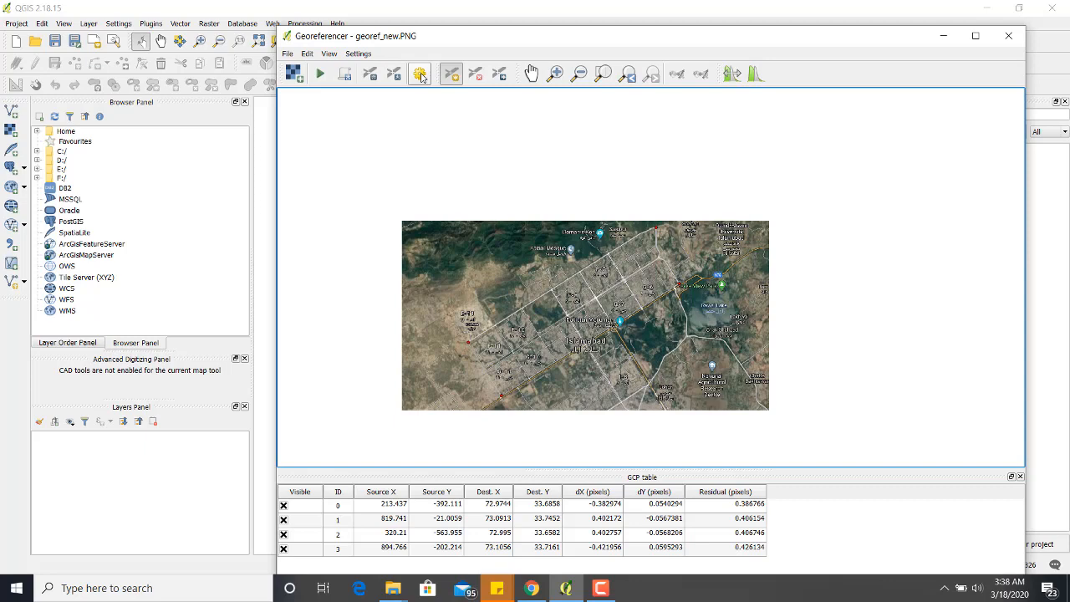
Open the Georeferencer's Transformation Settings dialog.
{"action": "left_click", "coordinate": [419, 74]}
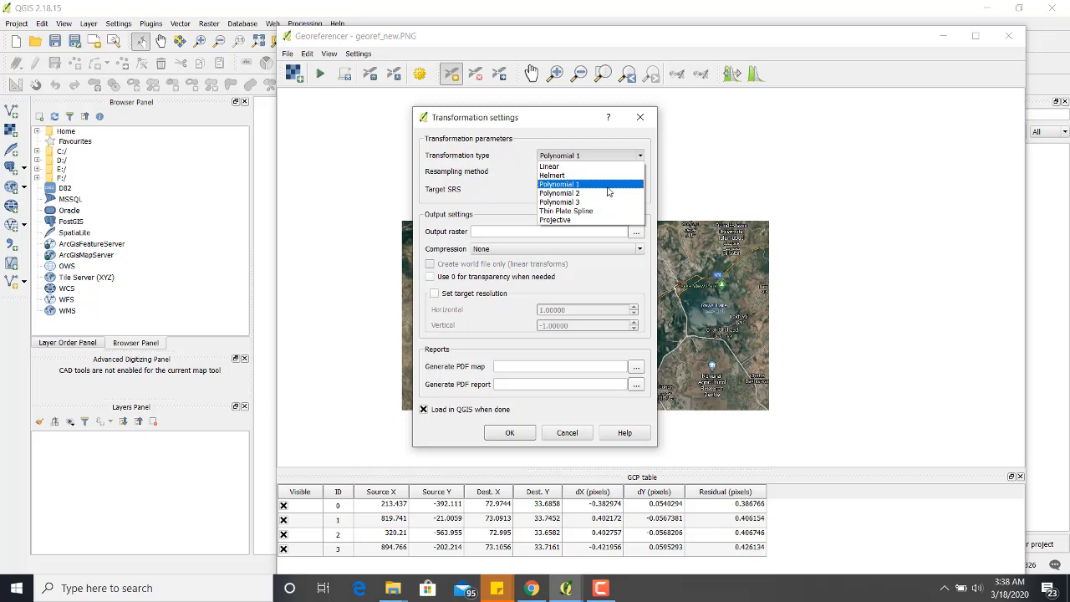
Choose a Polynomial 1 transformation with WGS 84 (EPSG:4326) as the target SRS.
{"action": "left_click", "coordinate": [558, 183]}
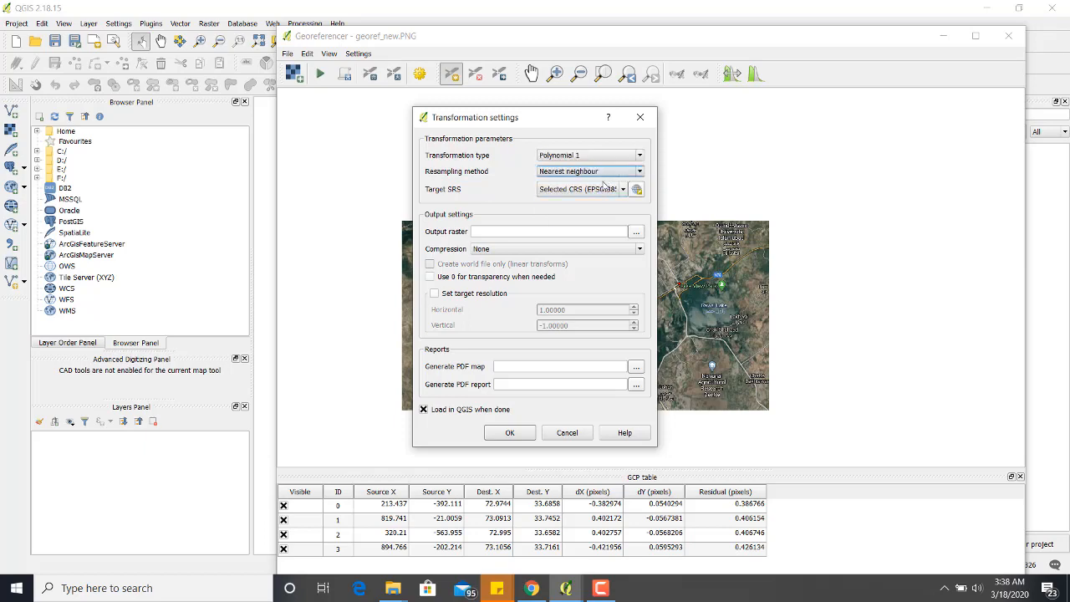
{"action": "left_click", "coordinate": [636, 189]}
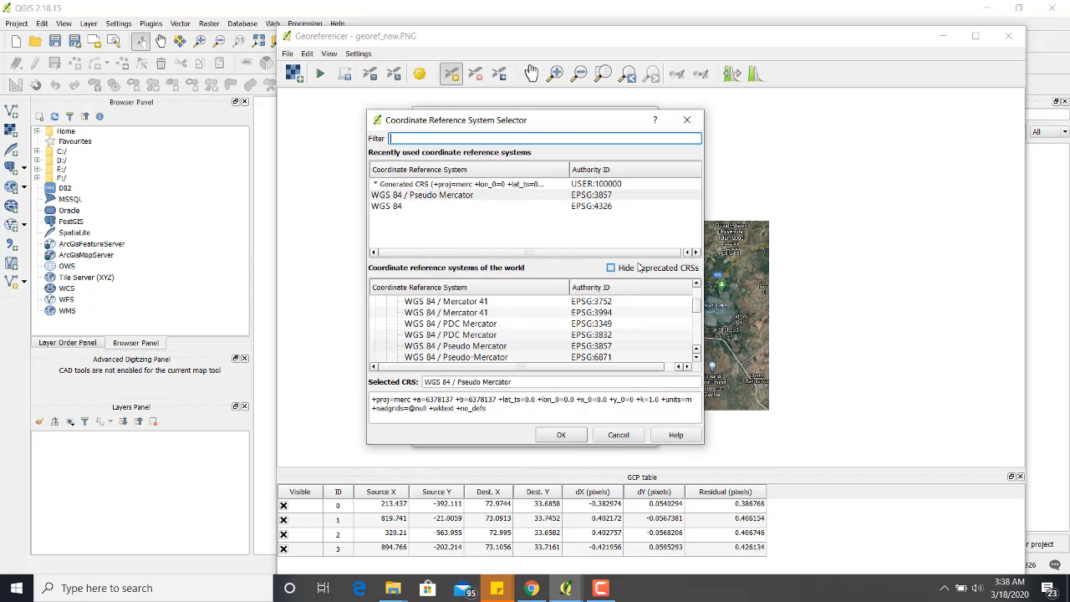
{"action": "left_click", "coordinate": [612, 267]}
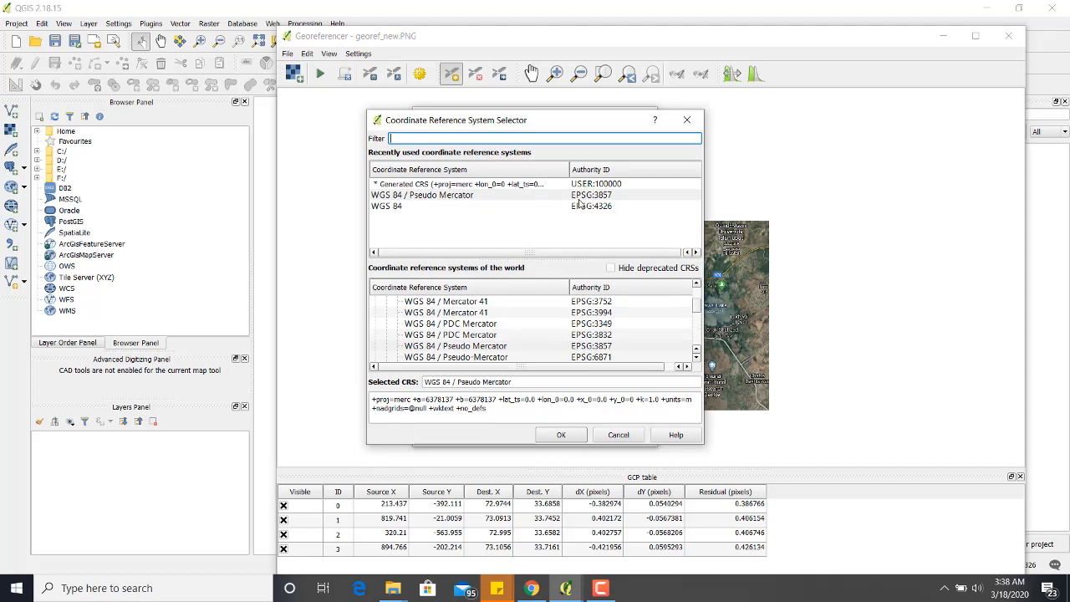
{"action": "left_click", "coordinate": [387, 206]}
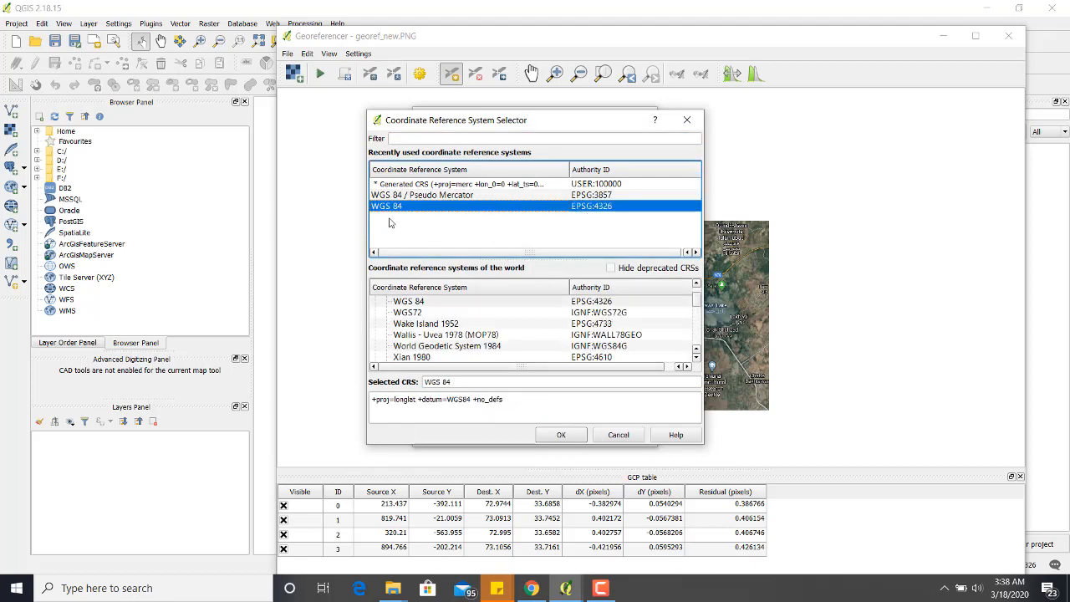
{"action": "mouse_move", "coordinate": [584, 216]}
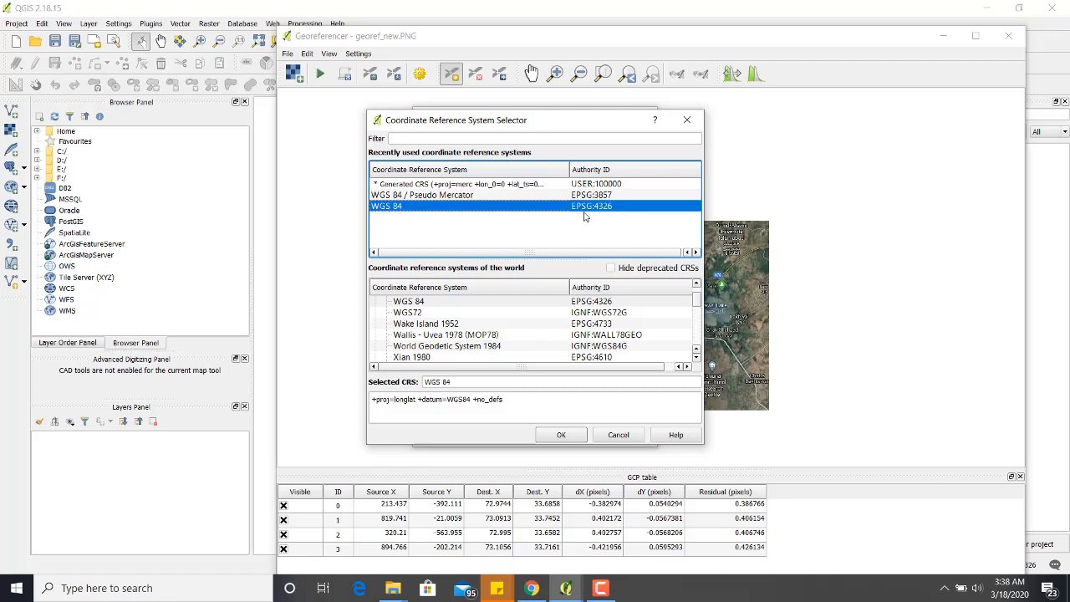
{"action": "mouse_move", "coordinate": [604, 211]}
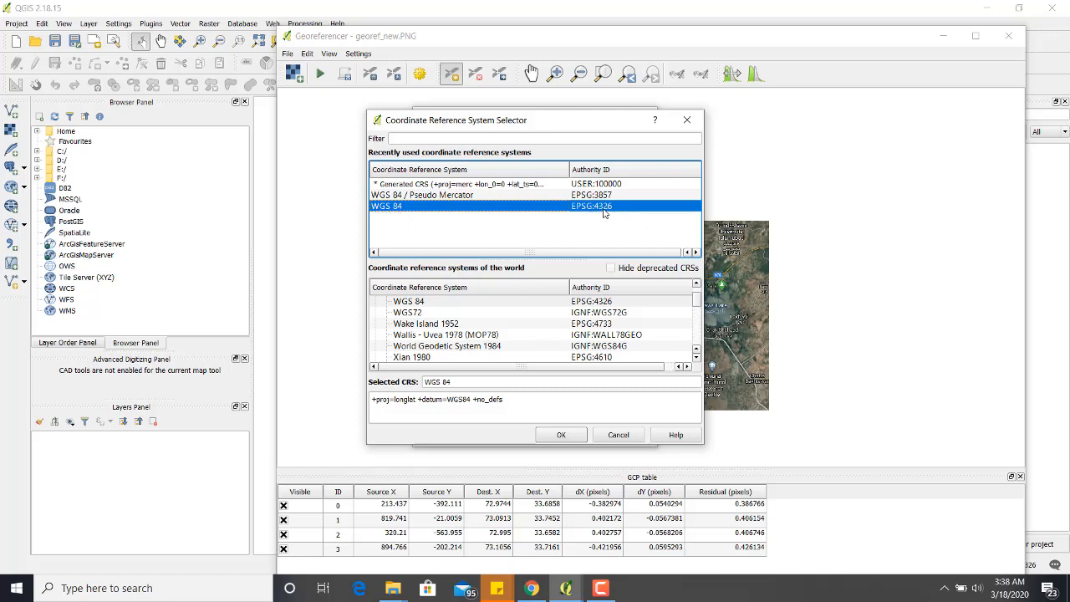
{"action": "left_click", "coordinate": [561, 434]}
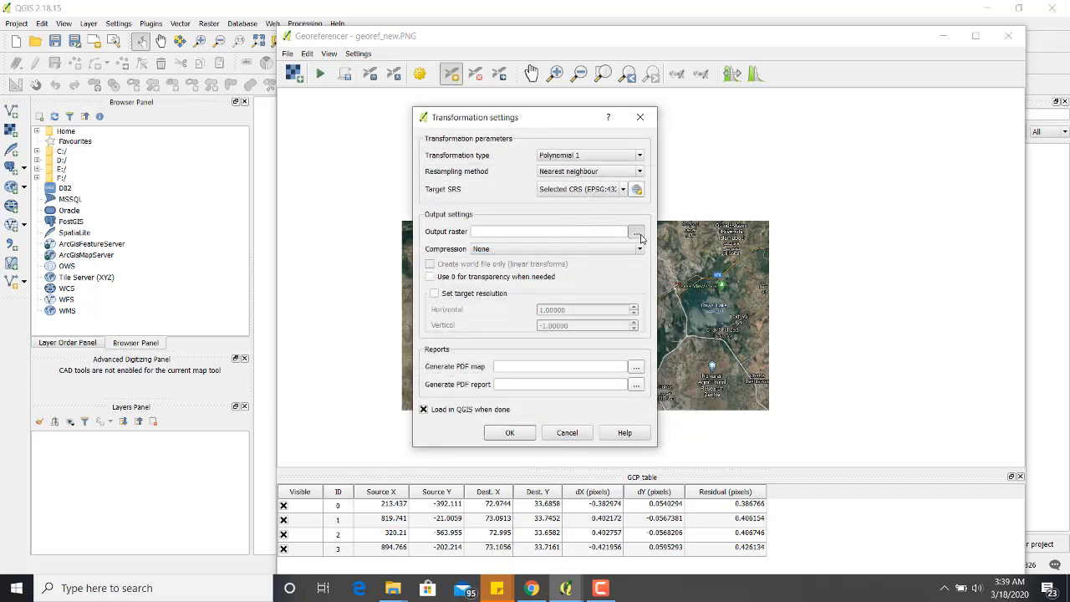
Set the output raster to Georeferencing/georef_new_modified.tif and accept the settings.
{"action": "left_click", "coordinate": [636, 231]}
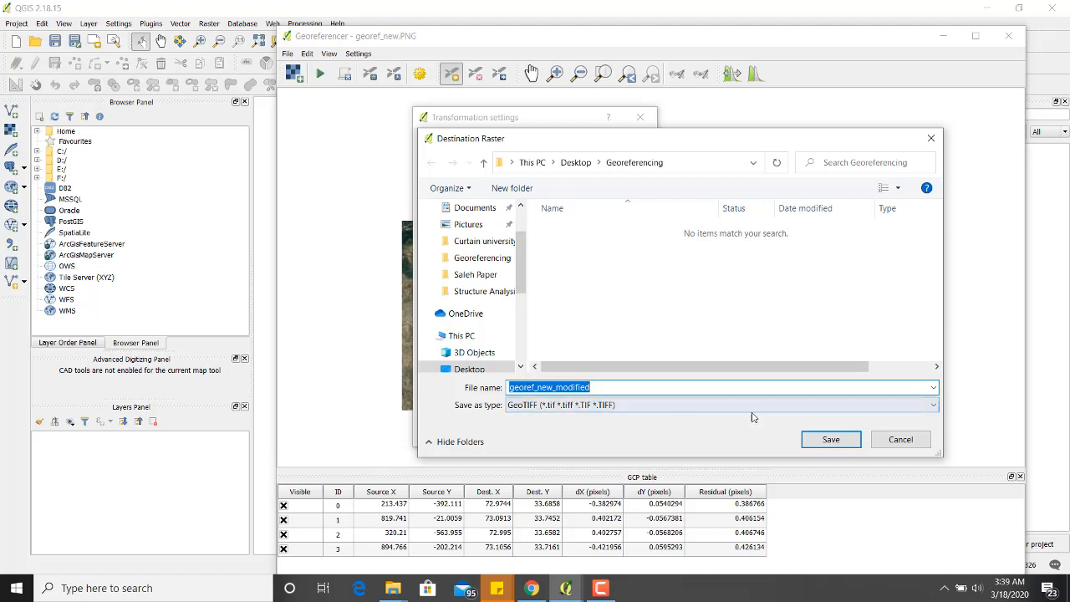
{"action": "left_click", "coordinate": [830, 439]}
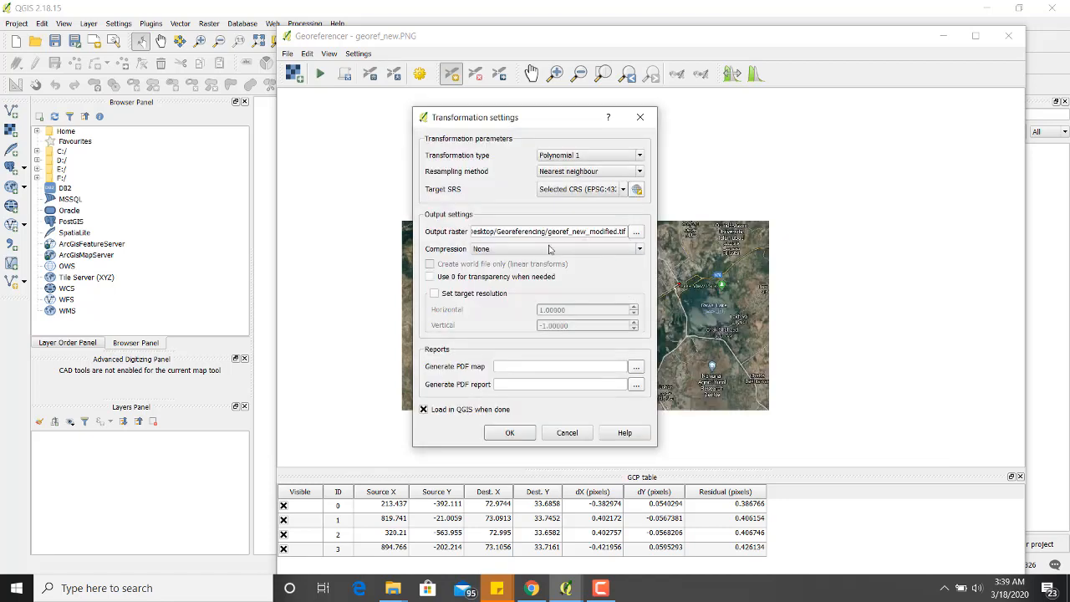
{"action": "left_click", "coordinate": [423, 409]}
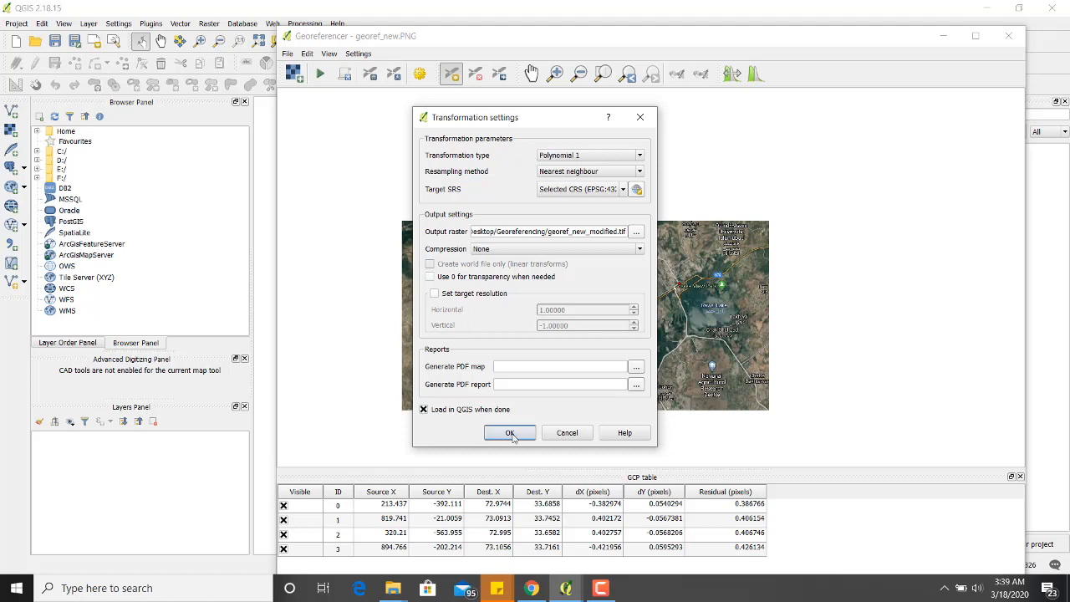
{"action": "left_click", "coordinate": [509, 432]}
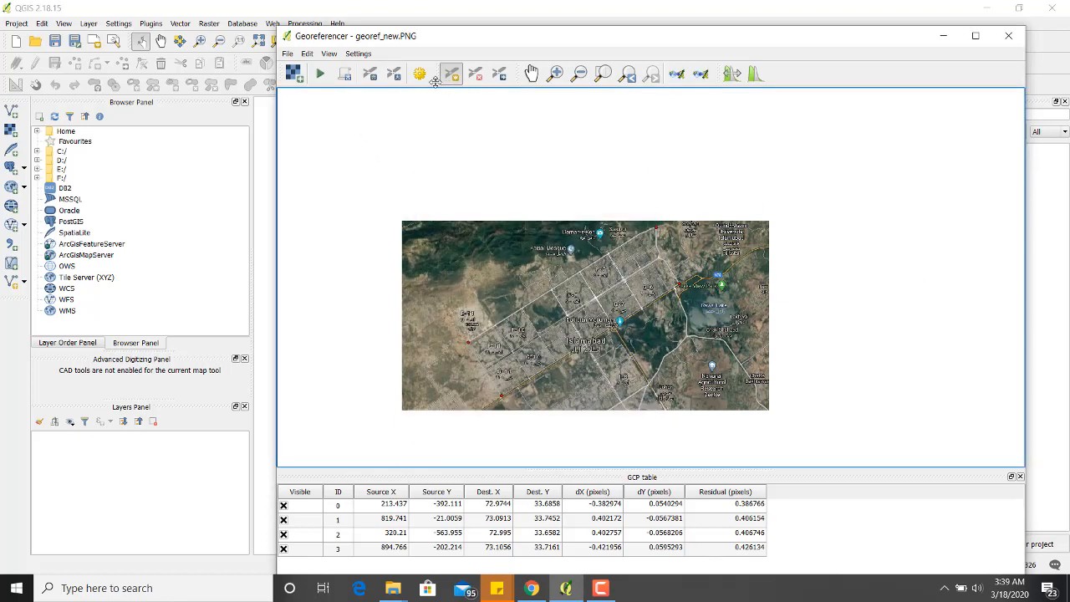
{"action": "mouse_move", "coordinate": [451, 73]}
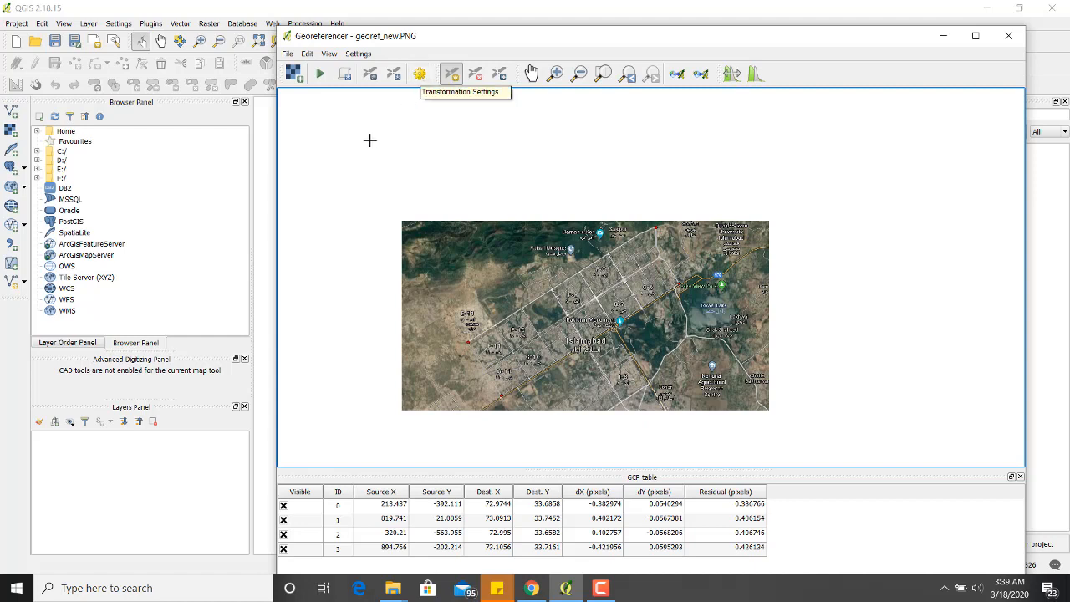
{"action": "mouse_move", "coordinate": [320, 74]}
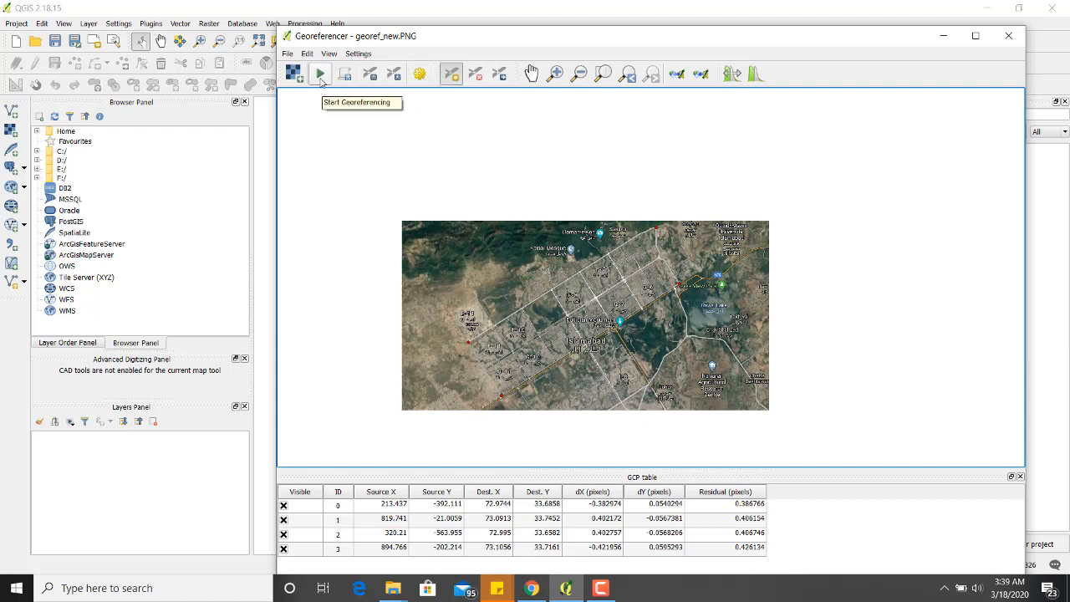
Run Start Georeferencing to produce the georef_new_modified raster on the map canvas.
{"action": "left_click", "coordinate": [319, 73]}
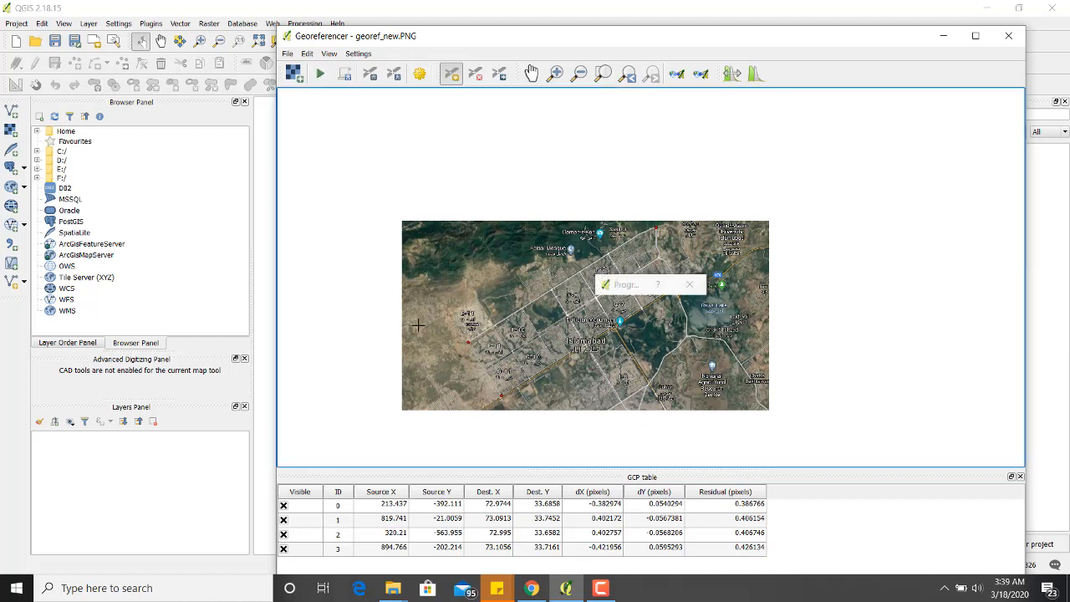
{"action": "left_click", "coordinate": [320, 74]}
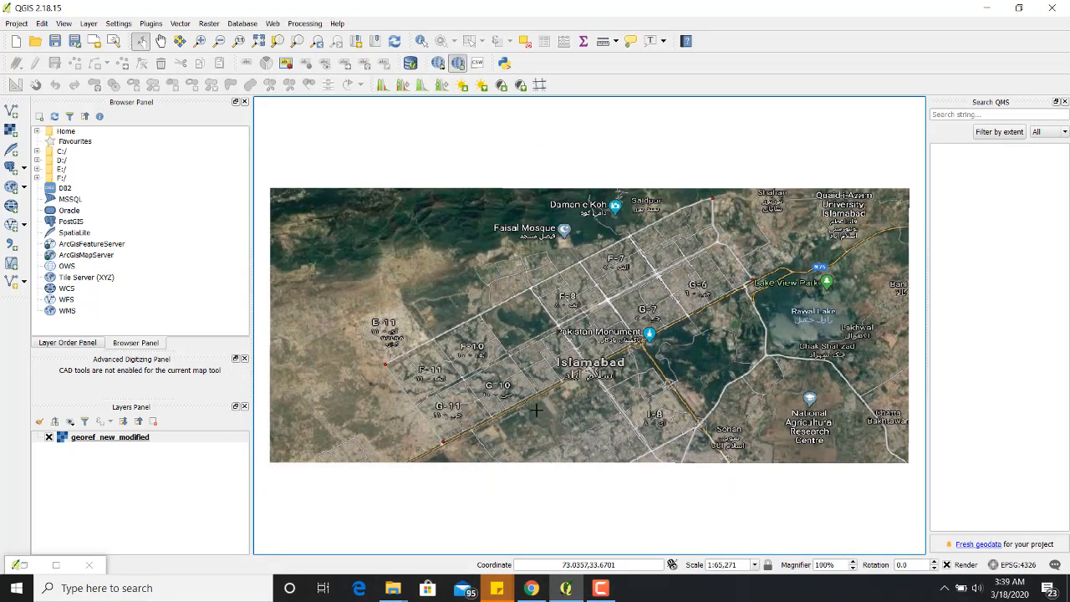
{"action": "mouse_move", "coordinate": [549, 553]}
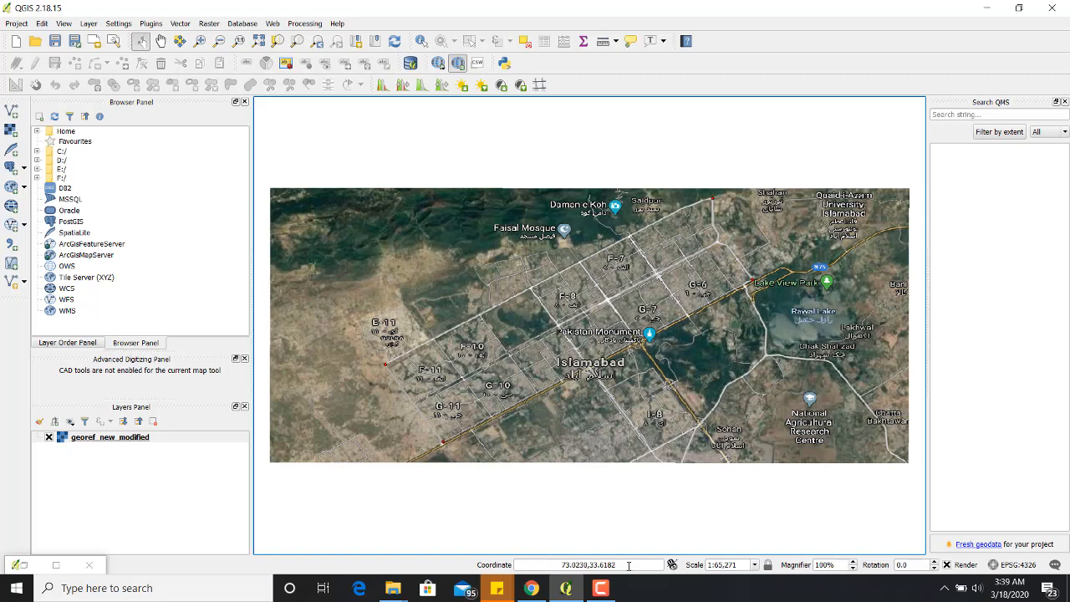
{"action": "mouse_move", "coordinate": [585, 564]}
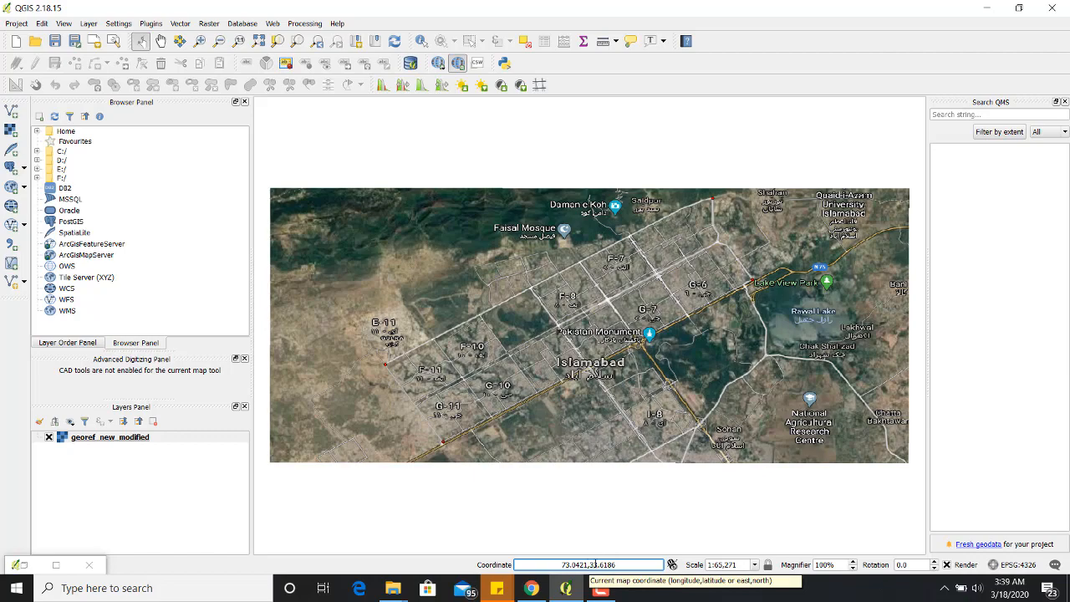
Zoom in and back out on the georeferenced Islamabad map.
{"action": "scroll", "scroll_direction": "up", "scroll_amount": 3}
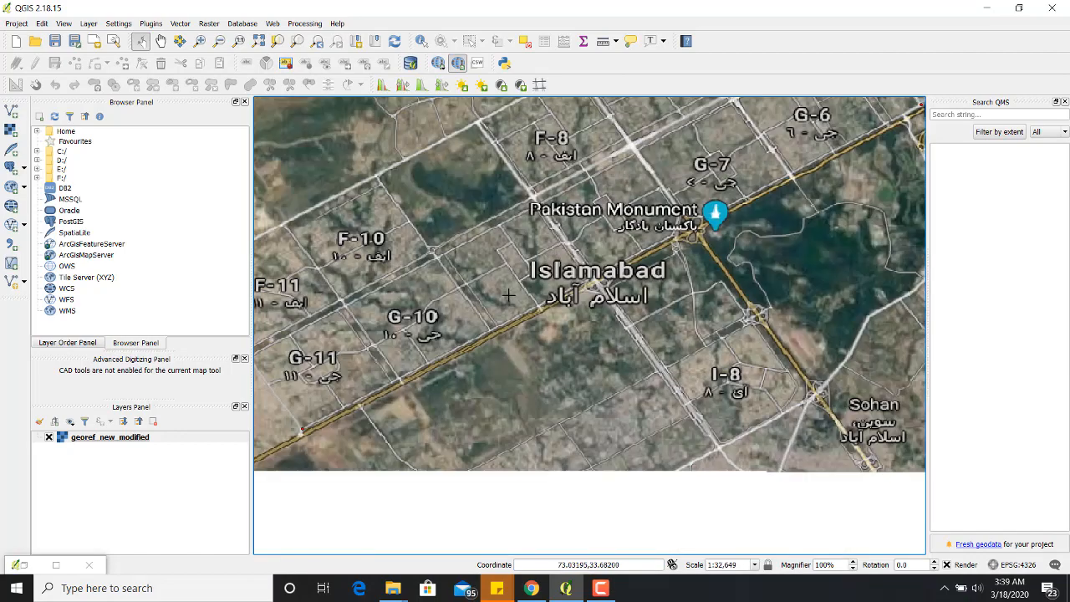
{"action": "scroll", "scroll_direction": "down", "scroll_amount": 3}
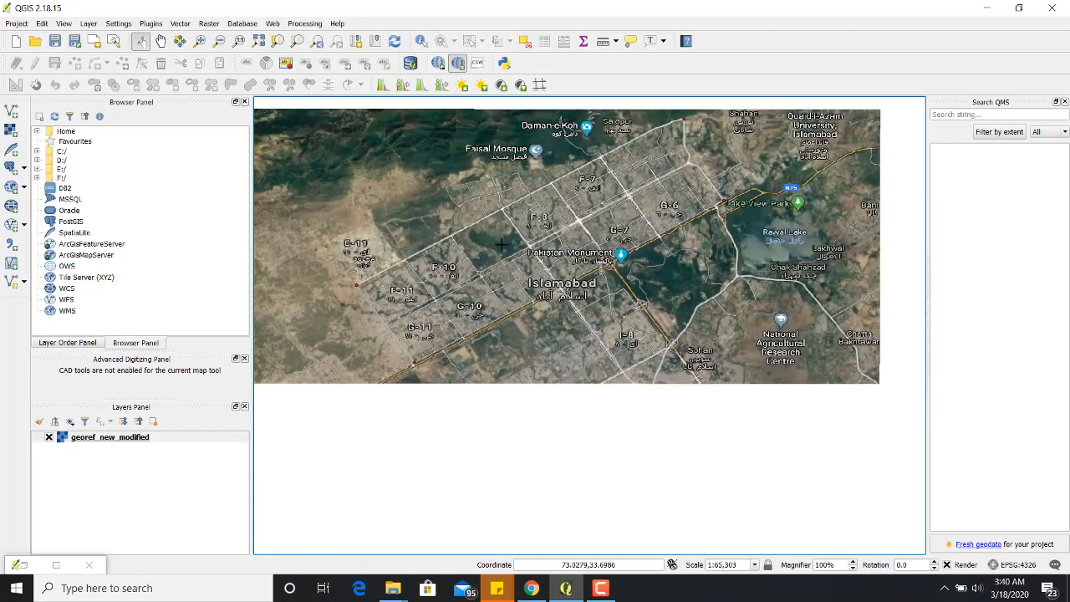
{"action": "mouse_move", "coordinate": [483, 208]}
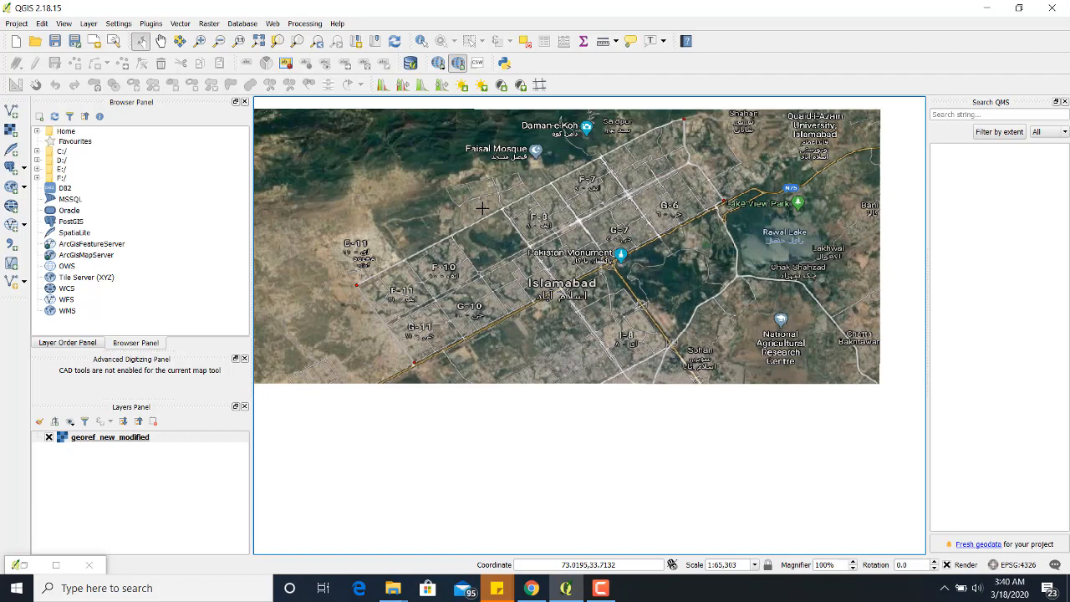
{"action": "mouse_move", "coordinate": [478, 207]}
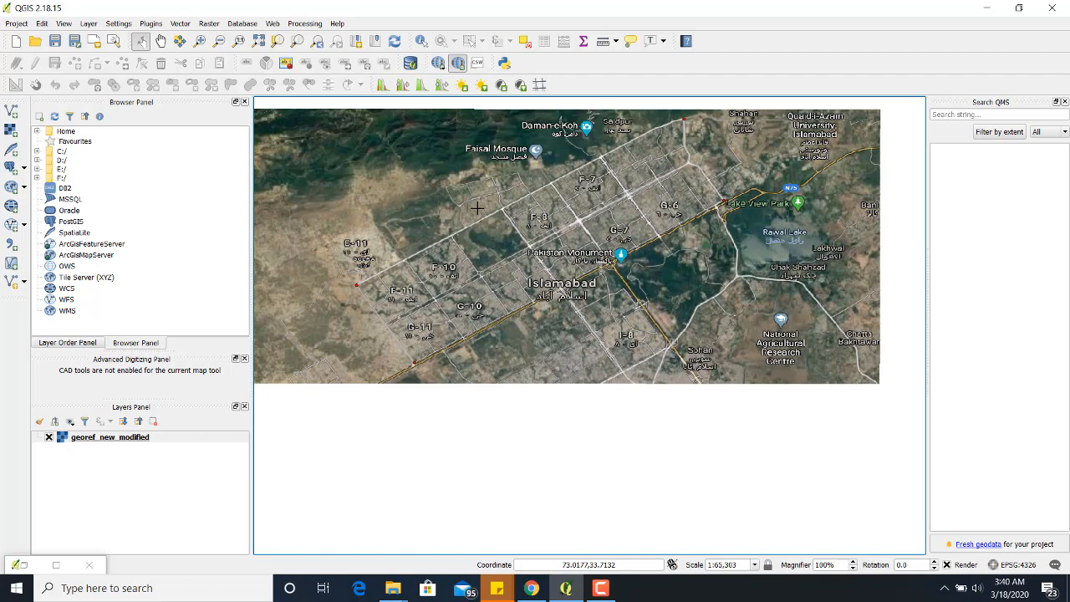
{"action": "mouse_move", "coordinate": [408, 259]}
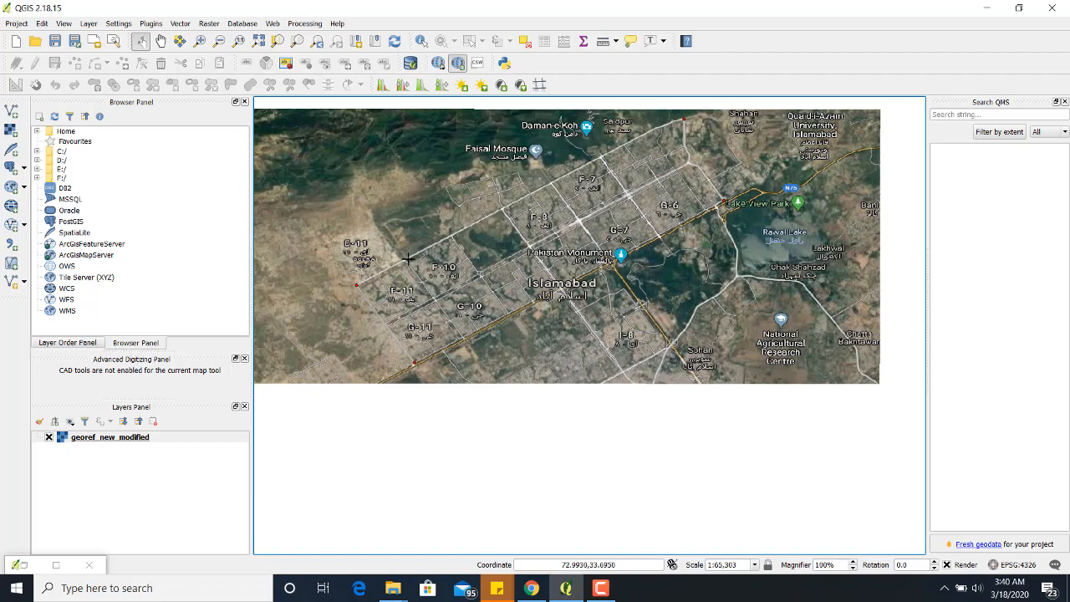
{"action": "mouse_move", "coordinate": [12, 131]}
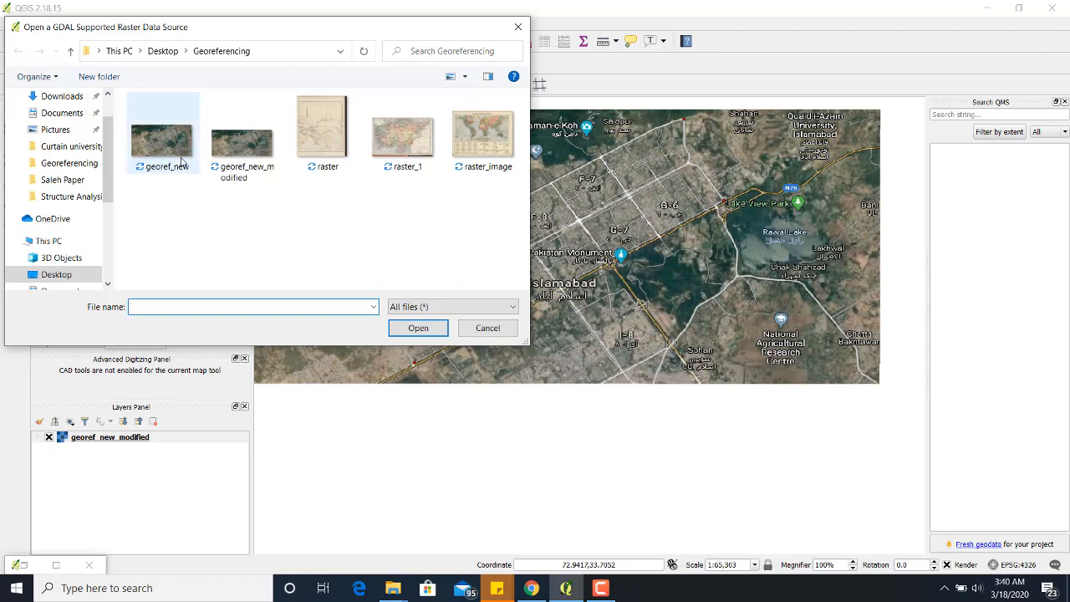
Open georef_new as a raster layer and select WGS 84 (EPSG:4326) as its CRS.
{"action": "left_click", "coordinate": [162, 134]}
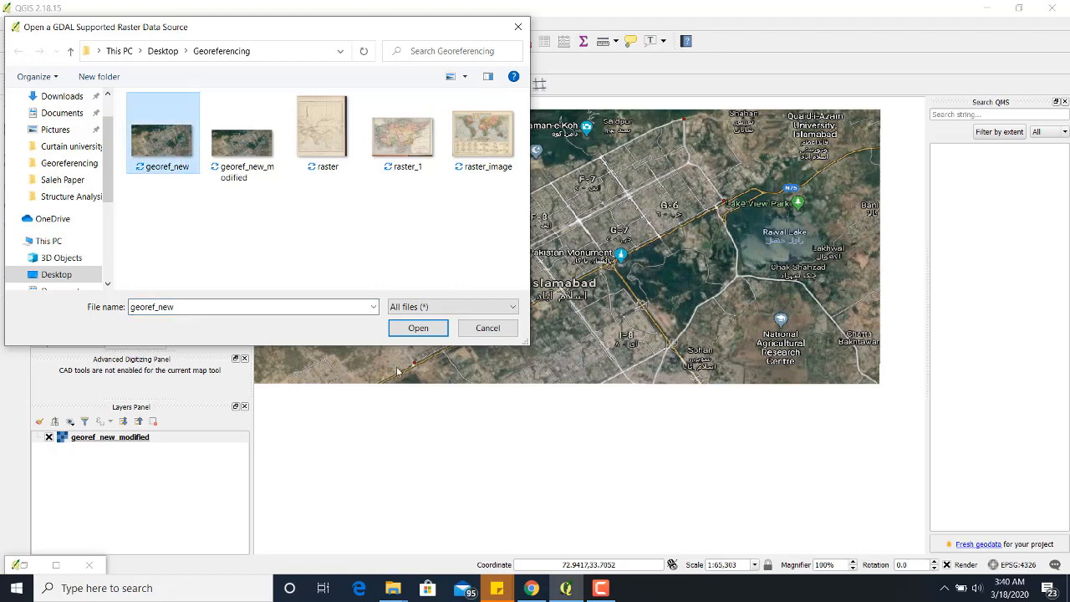
{"action": "left_click", "coordinate": [417, 328]}
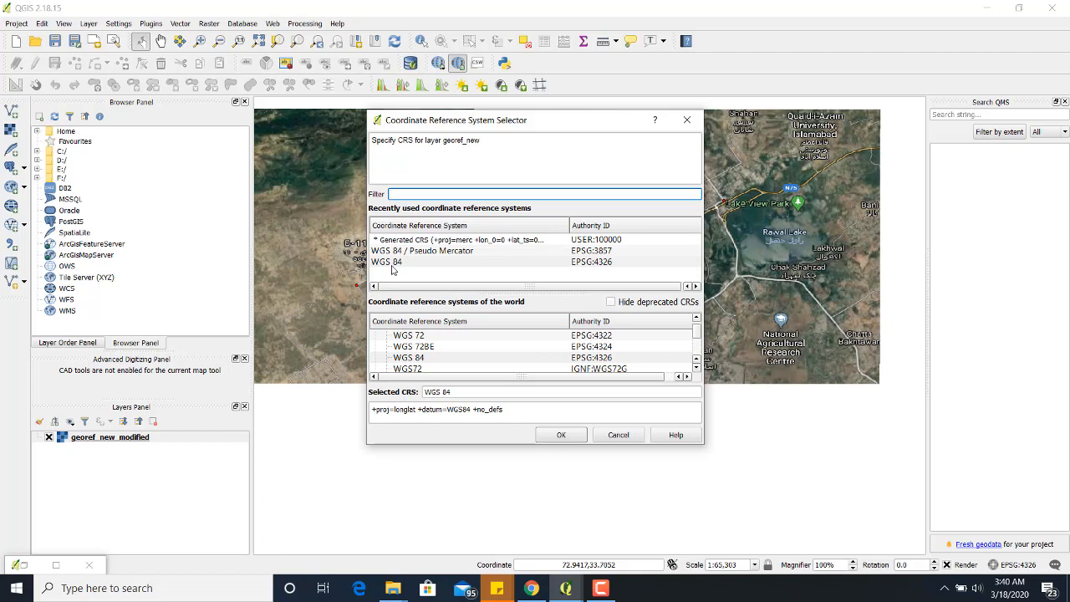
{"action": "left_click", "coordinate": [539, 194]}
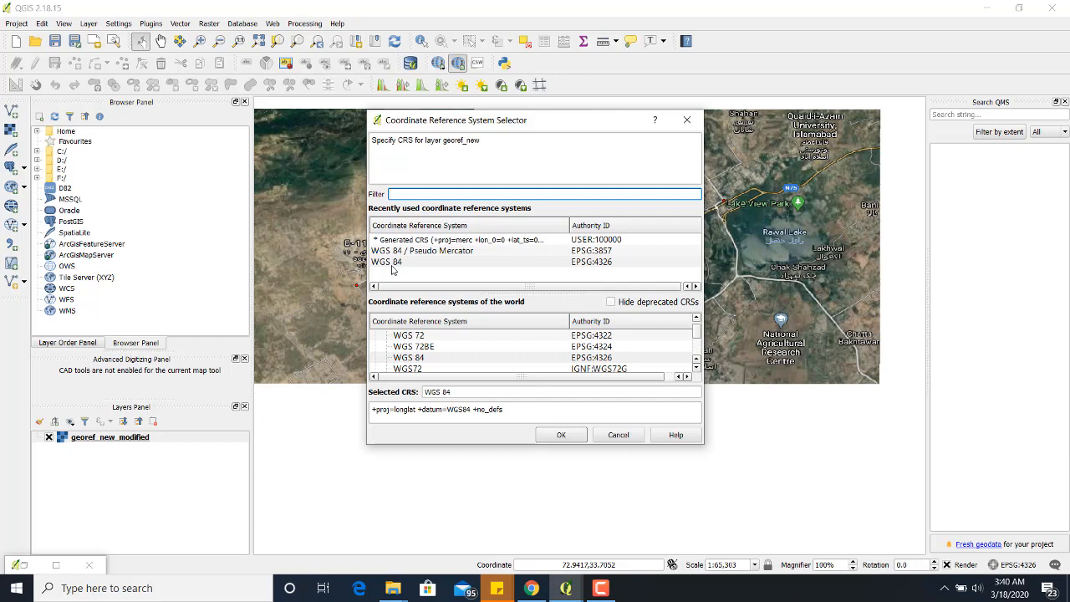
{"action": "mouse_move", "coordinate": [623, 266]}
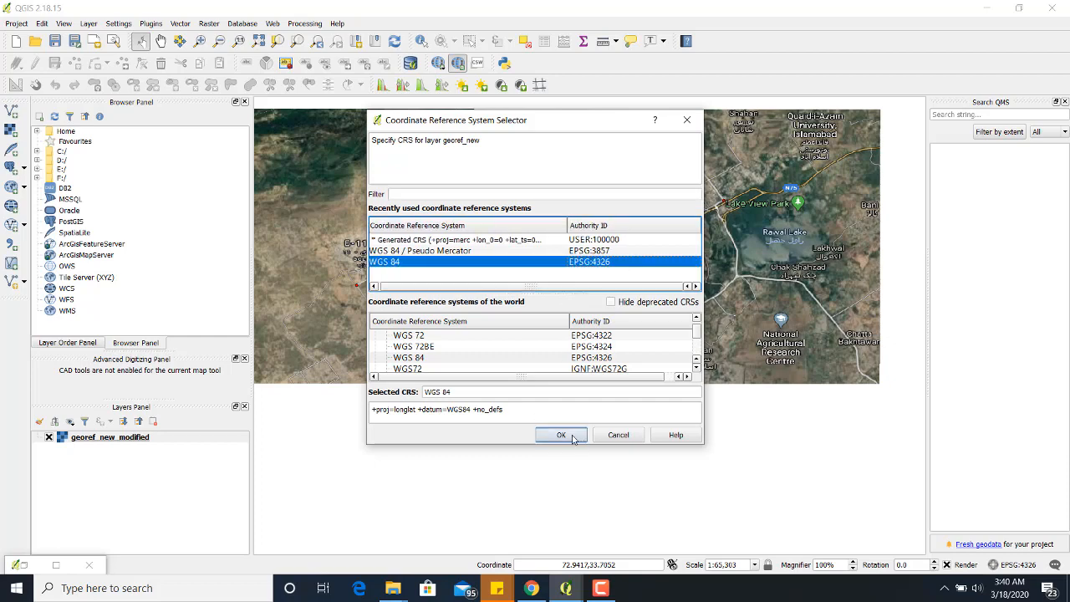
Add georef_new in WGS 84 and switch off georef_new_modified so only the original shows.
{"action": "left_click", "coordinate": [560, 434]}
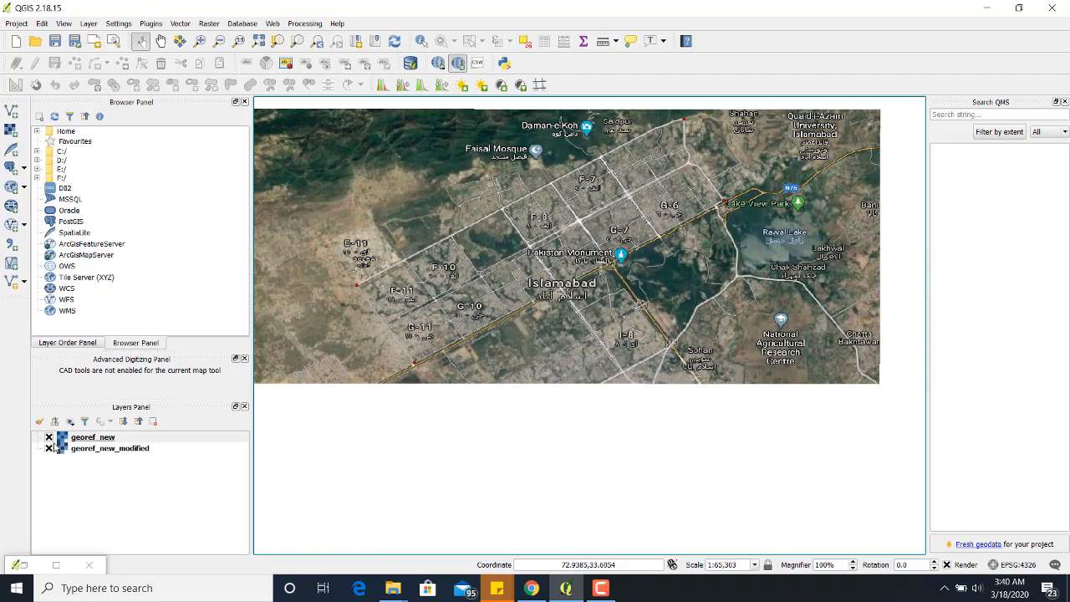
{"action": "left_click", "coordinate": [92, 437]}
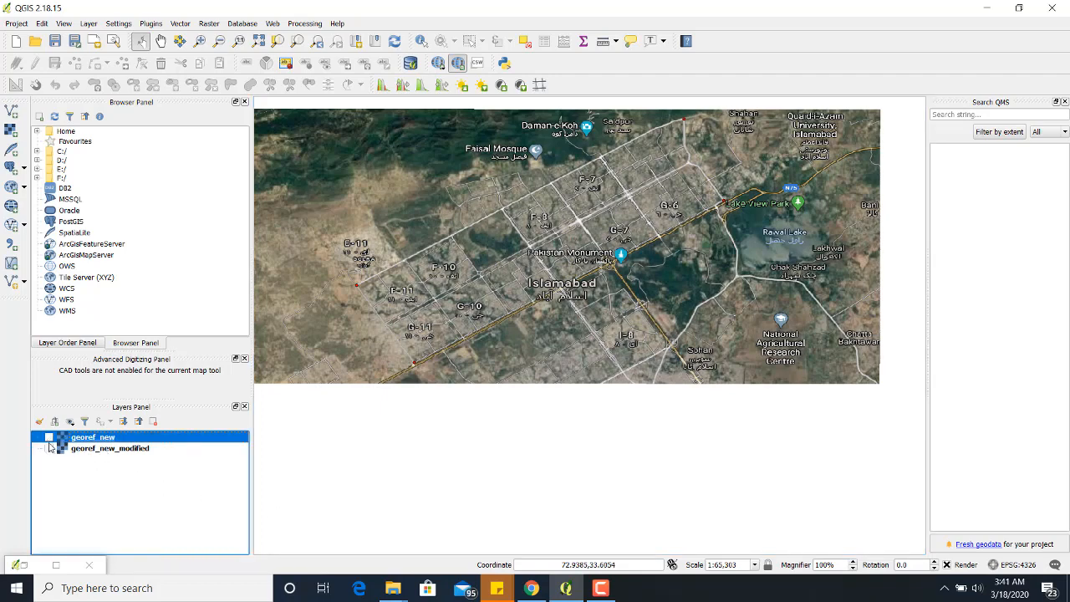
{"action": "left_click", "coordinate": [48, 436]}
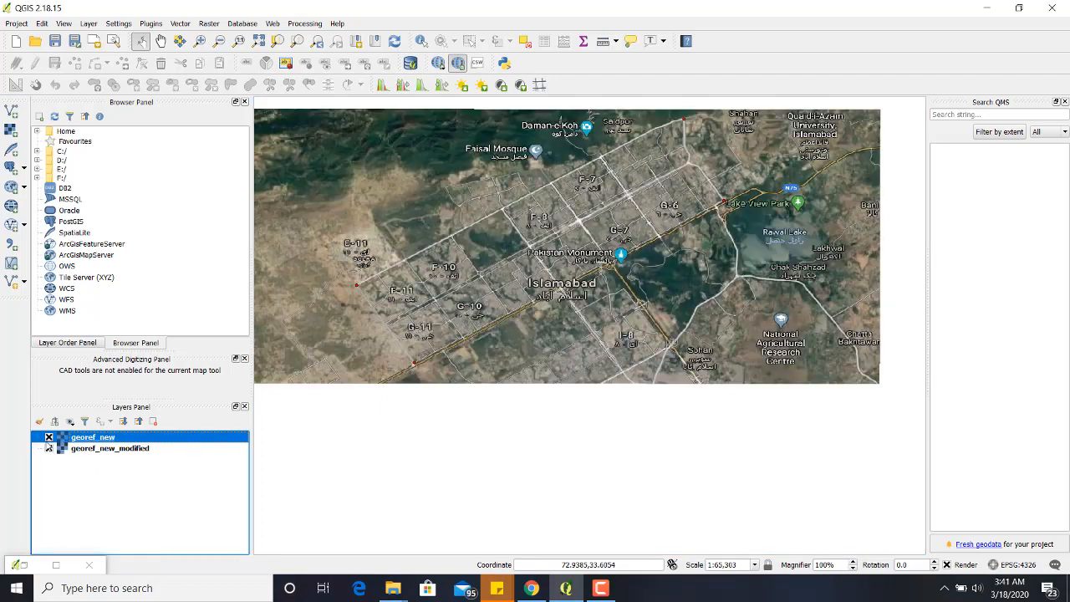
{"action": "left_click", "coordinate": [49, 448]}
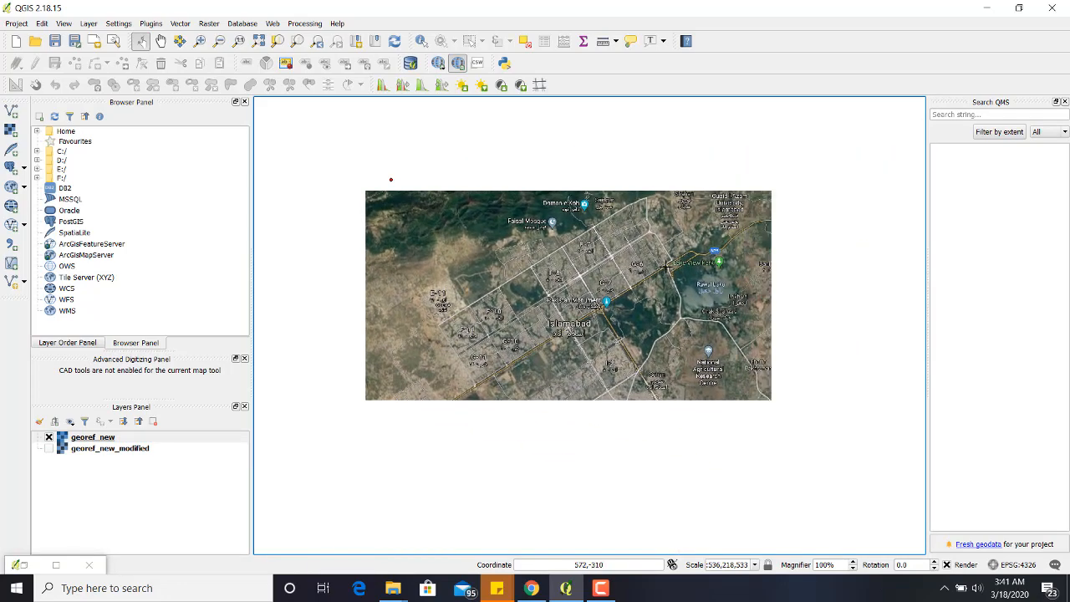
{"action": "mouse_move", "coordinate": [602, 283]}
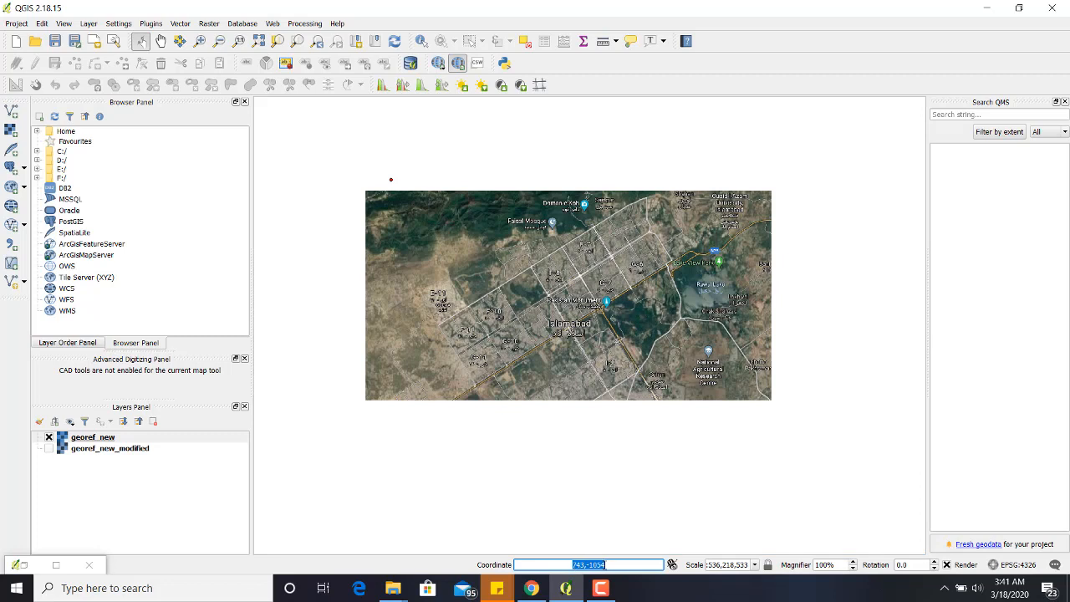
{"action": "mouse_move", "coordinate": [561, 295]}
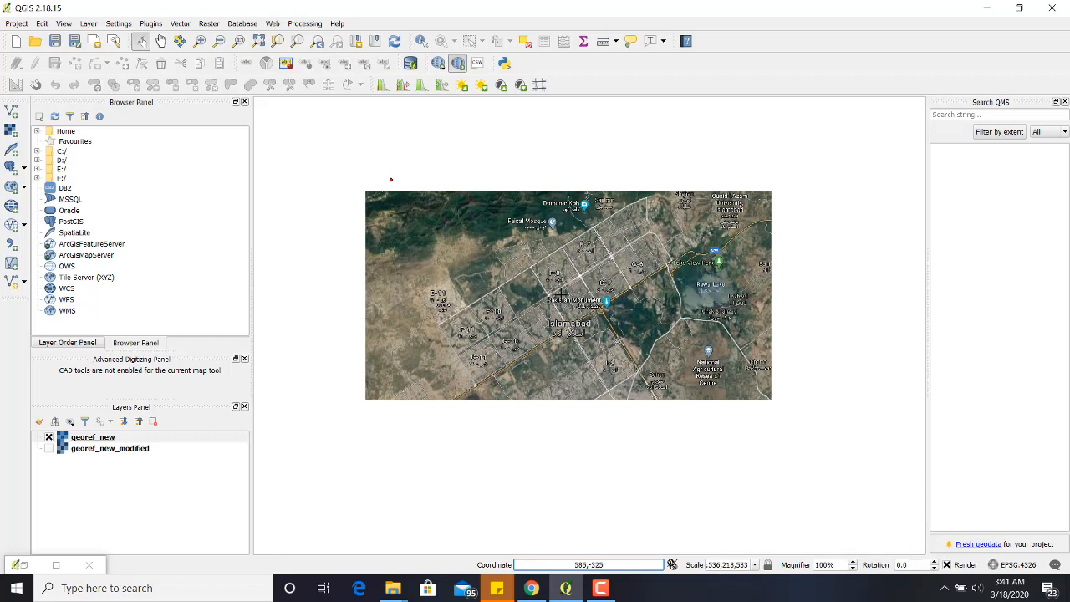
{"action": "mouse_move", "coordinate": [541, 314]}
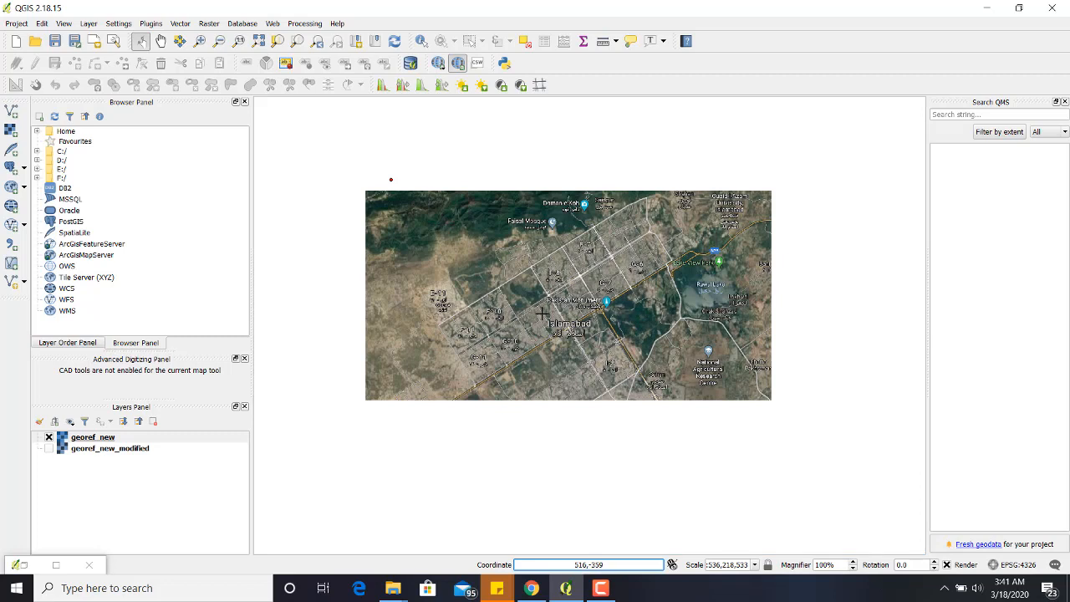
{"action": "mouse_move", "coordinate": [542, 313]}
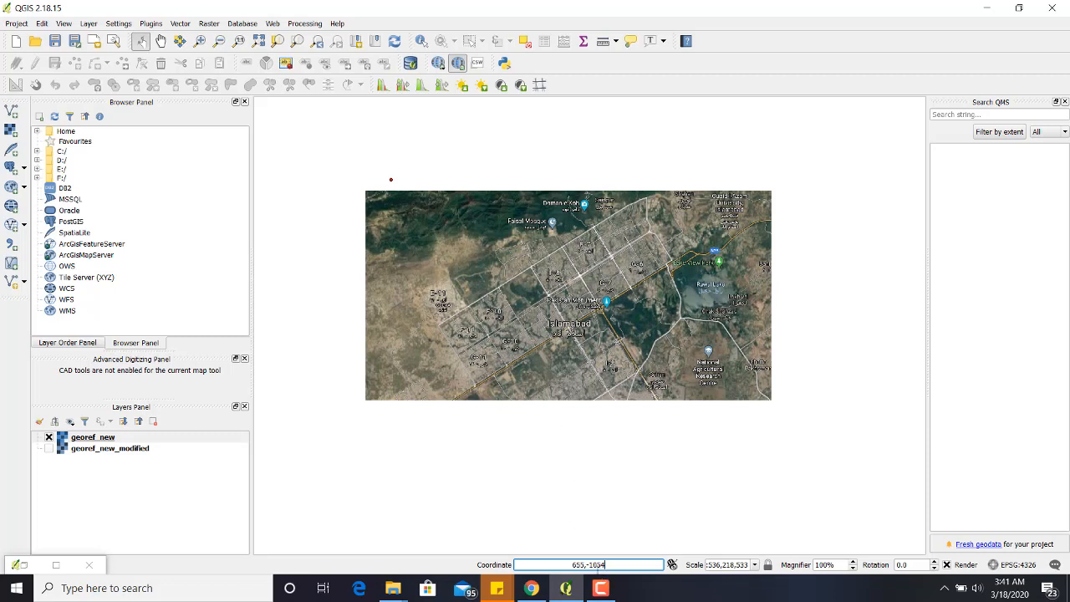
{"action": "mouse_move", "coordinate": [526, 284]}
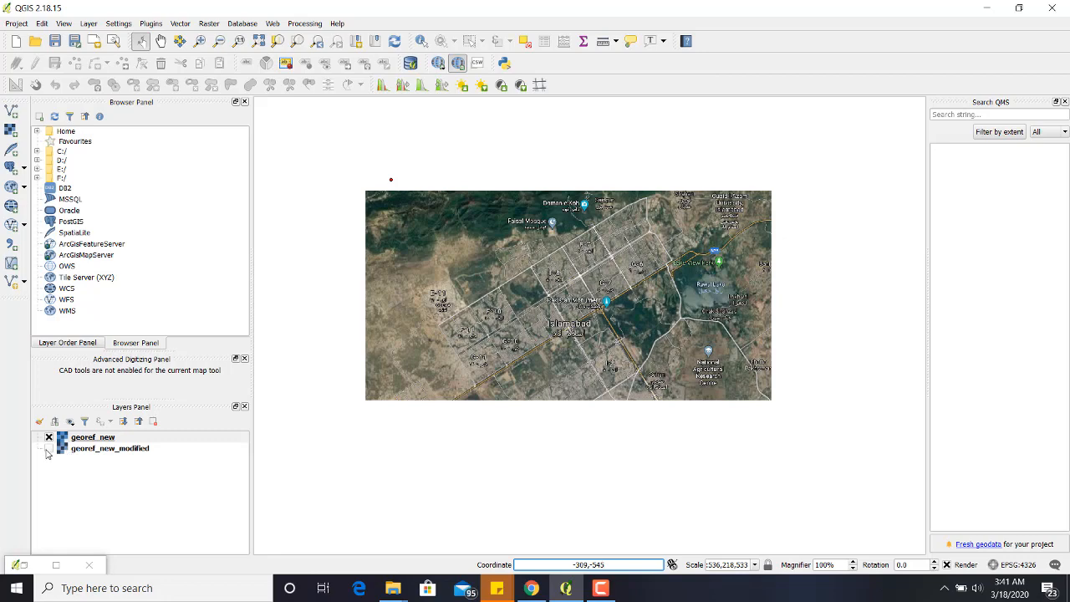
Switch georef_new_modified back on in the Layers Panel.
{"action": "left_click", "coordinate": [92, 437]}
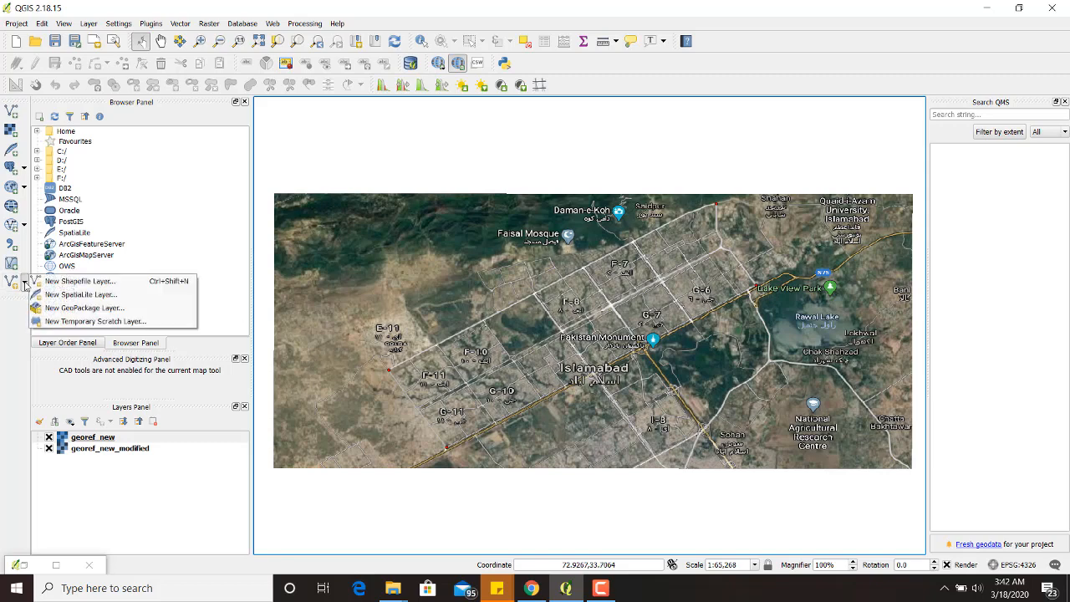
Configure a new polygon shapefile layer in WGS 84 with a sector attribute field.
{"action": "left_click", "coordinate": [79, 280]}
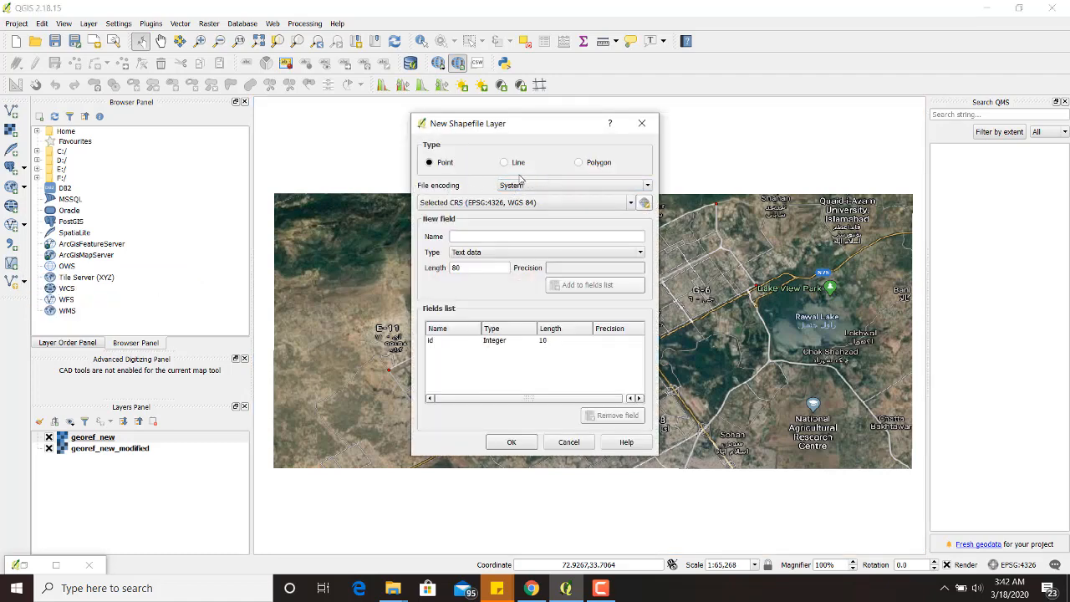
{"action": "left_click", "coordinate": [578, 162]}
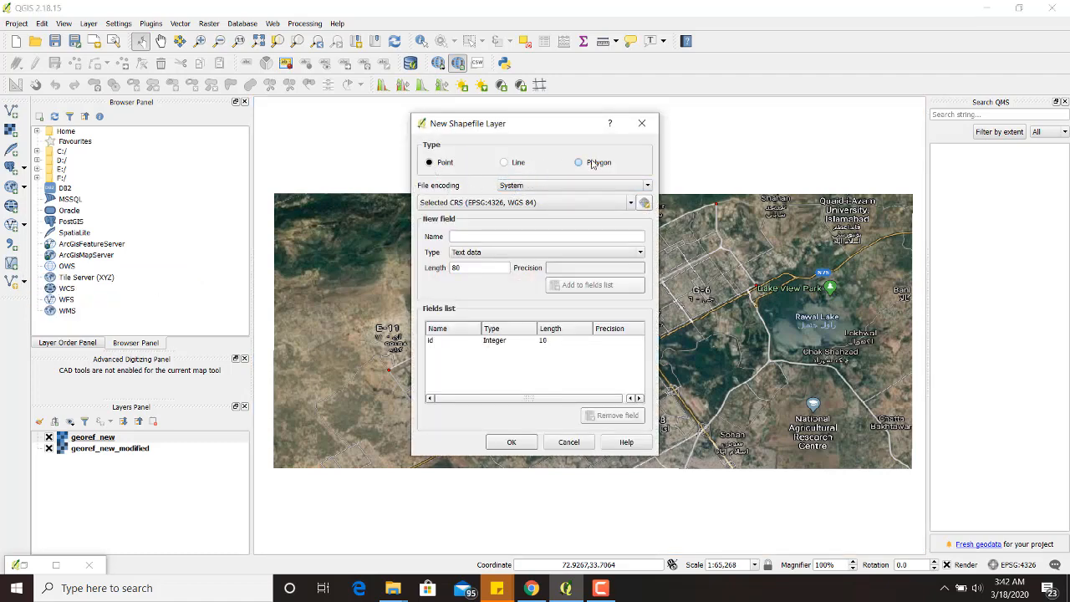
{"action": "left_click", "coordinate": [578, 162]}
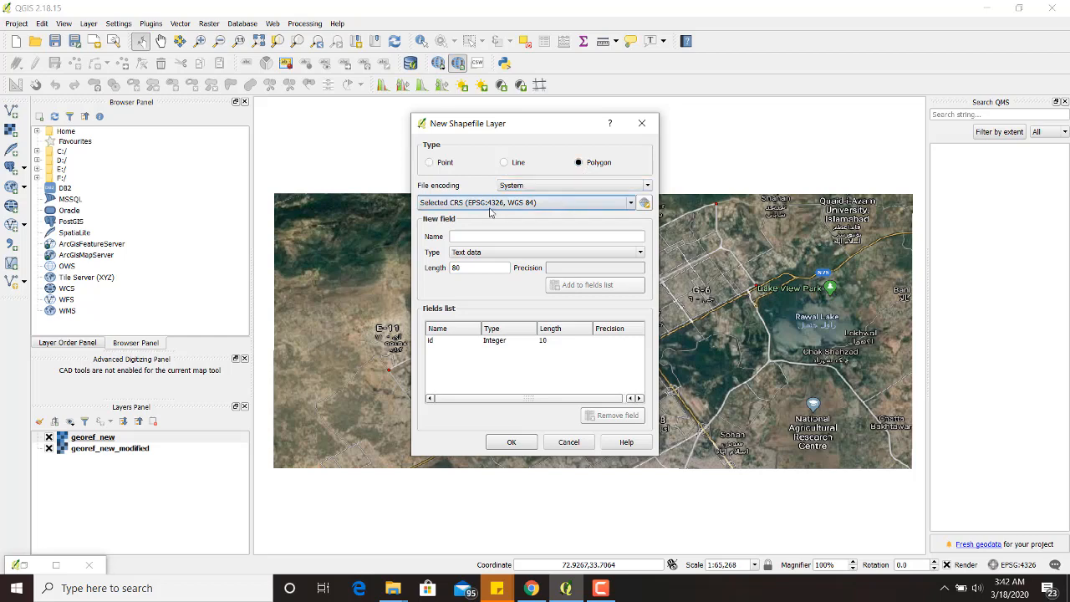
{"action": "mouse_move", "coordinate": [512, 206]}
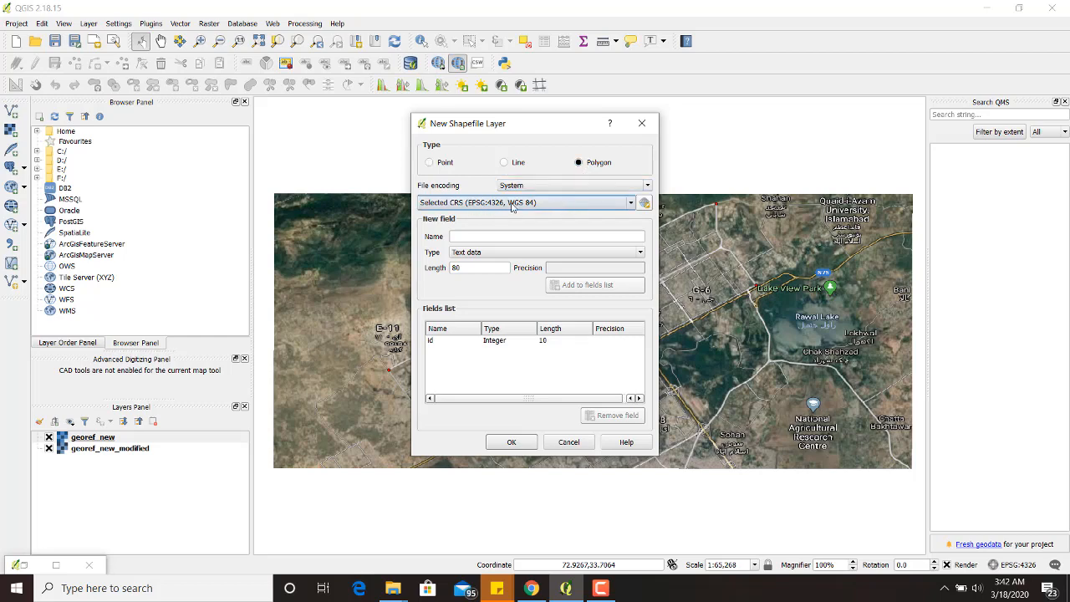
{"action": "mouse_move", "coordinate": [511, 207]}
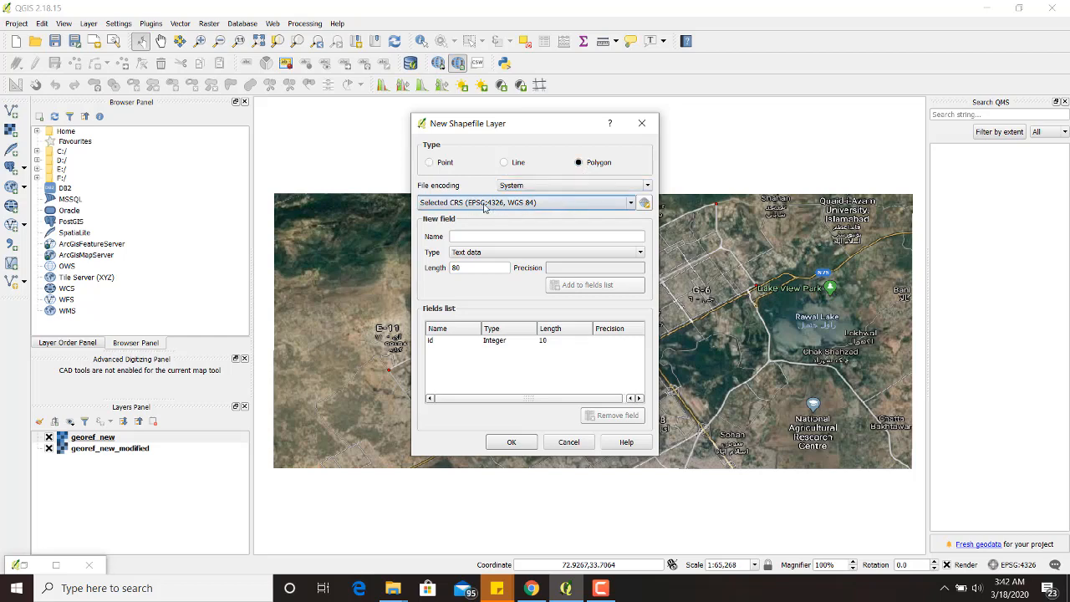
{"action": "left_click", "coordinate": [547, 236]}
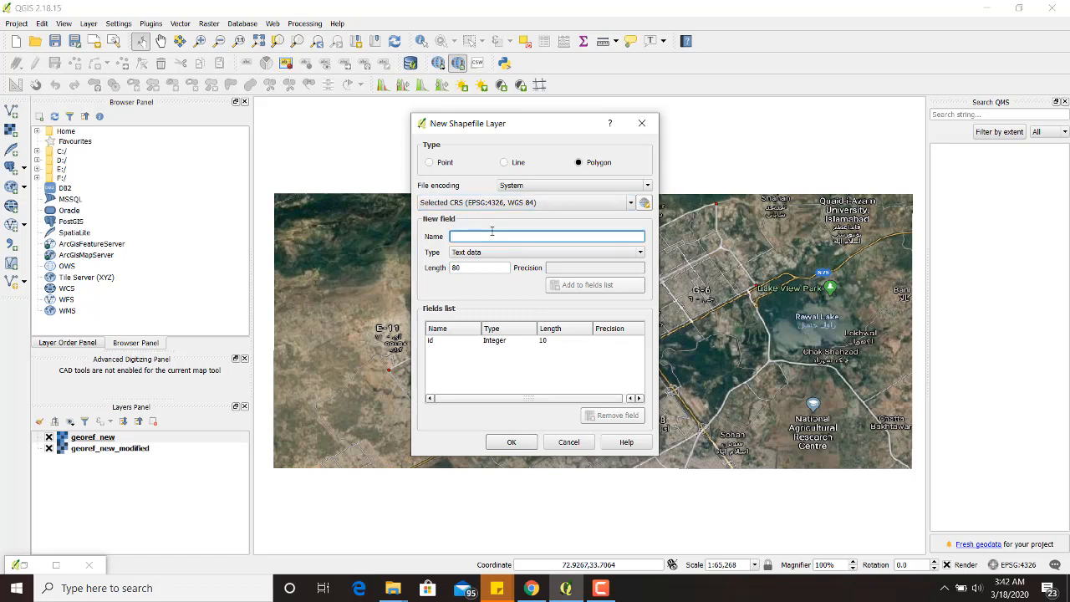
{"action": "type", "text": "p"}
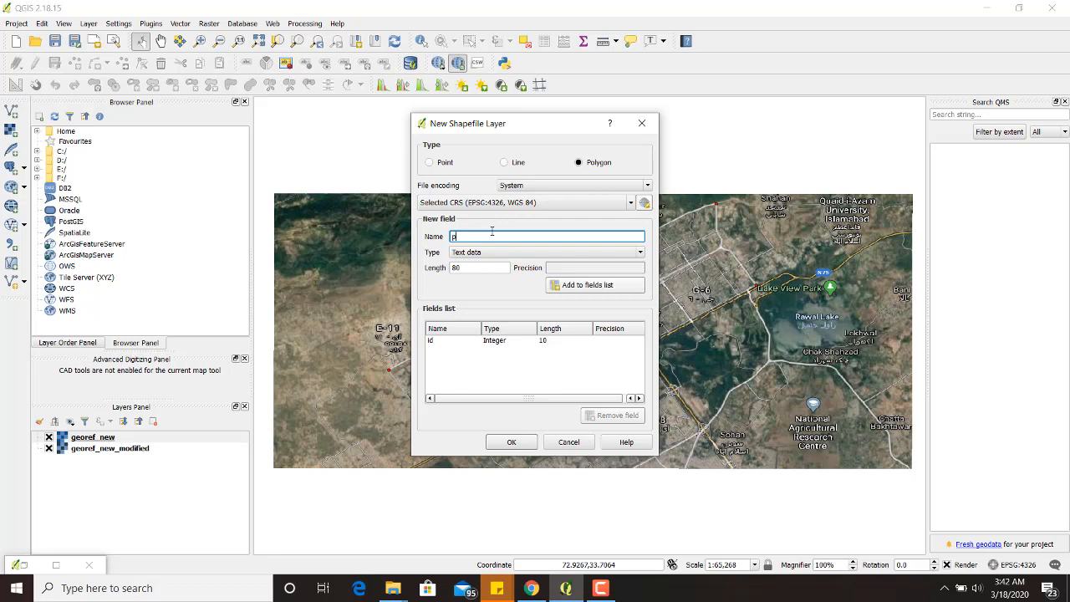
{"action": "type", "text": "olygons"}
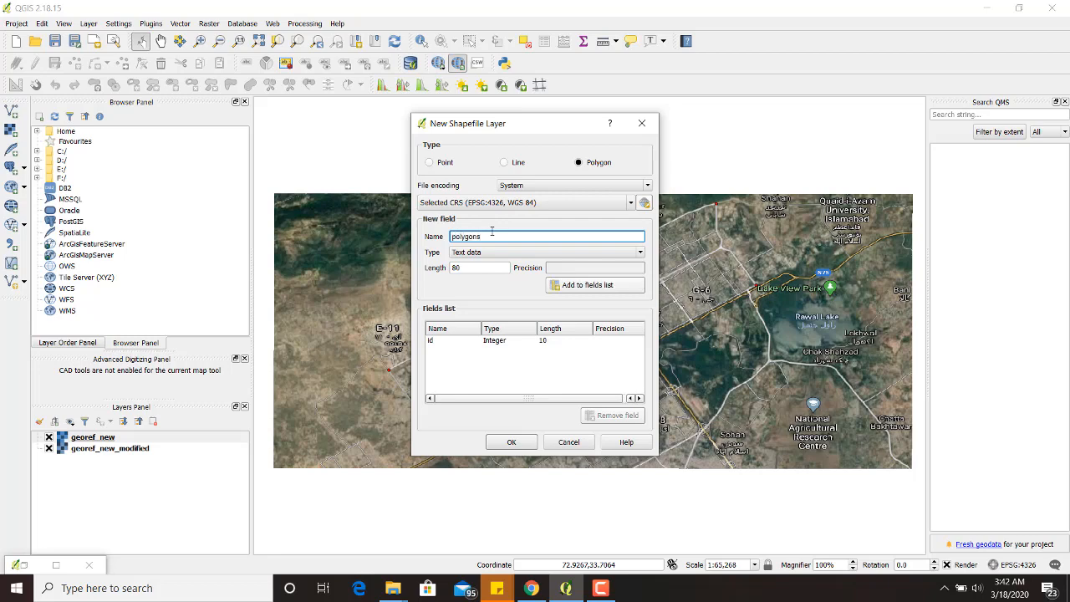
{"action": "type", "text": "sectors"}
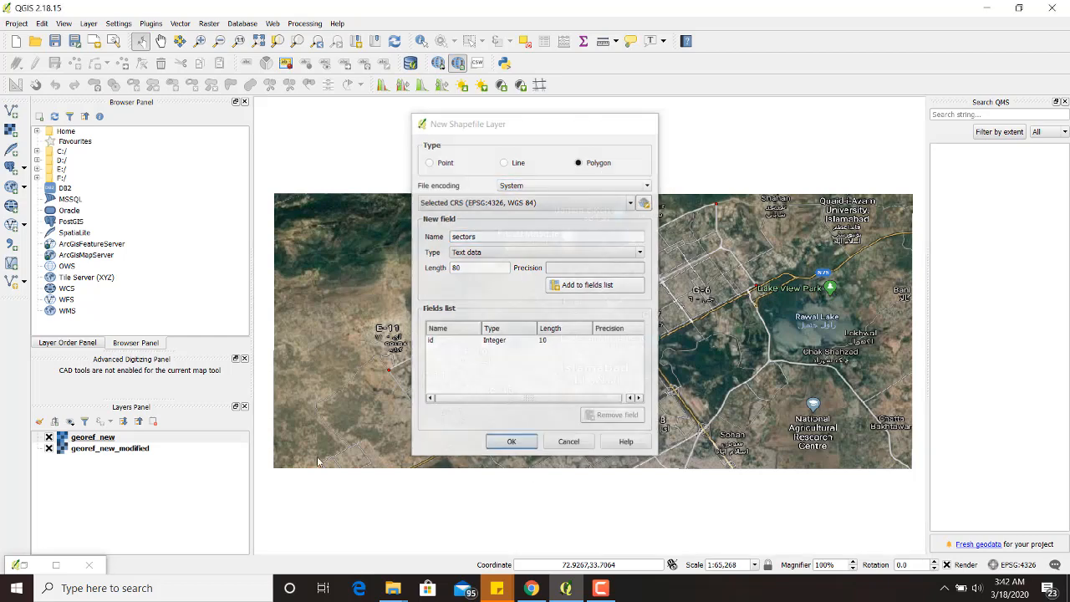
{"action": "left_click", "coordinate": [511, 440]}
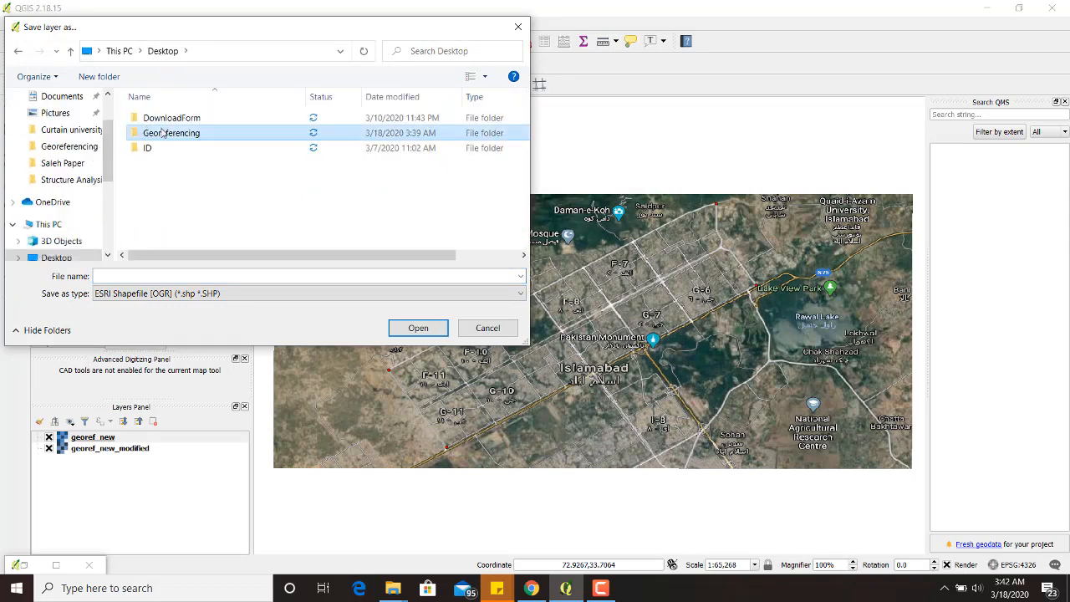
Save the shapefile as 'sectors' in the Georeferencing folder.
{"action": "double_click", "coordinate": [172, 132]}
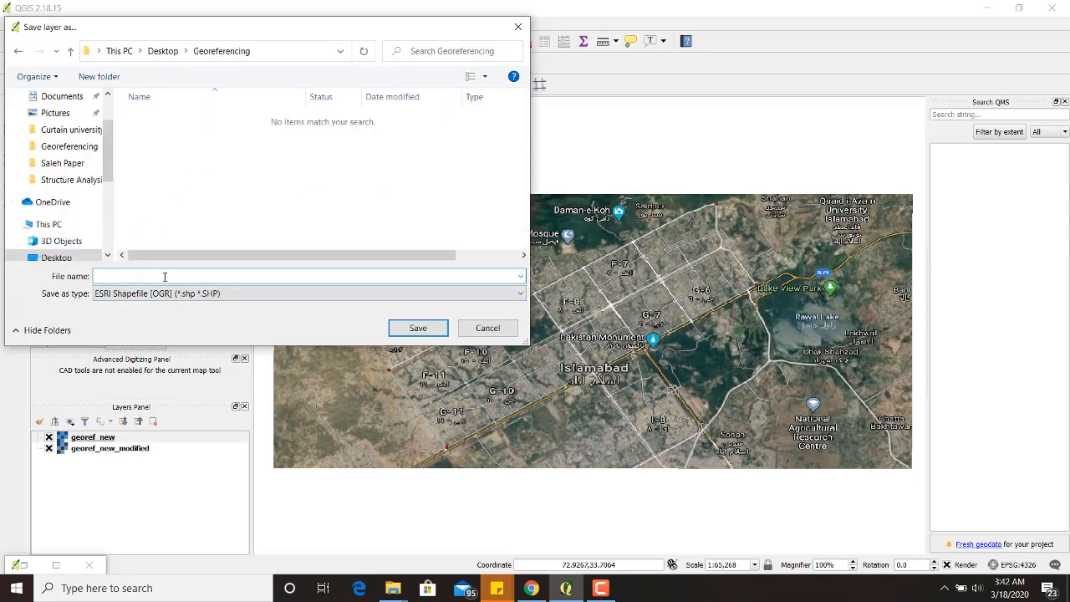
{"action": "type", "text": "sectors"}
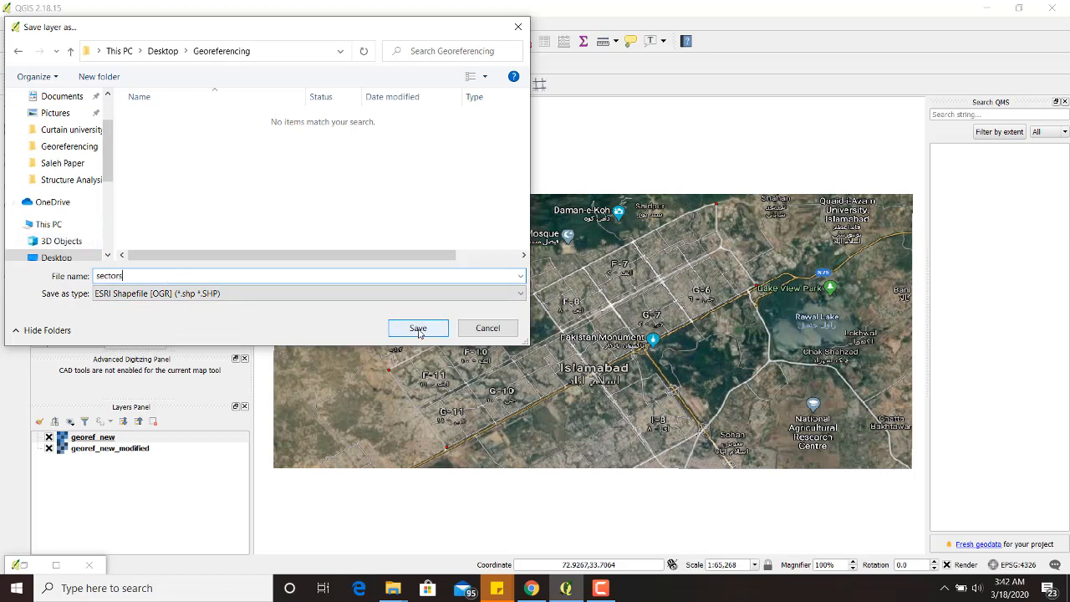
{"action": "left_click", "coordinate": [418, 327]}
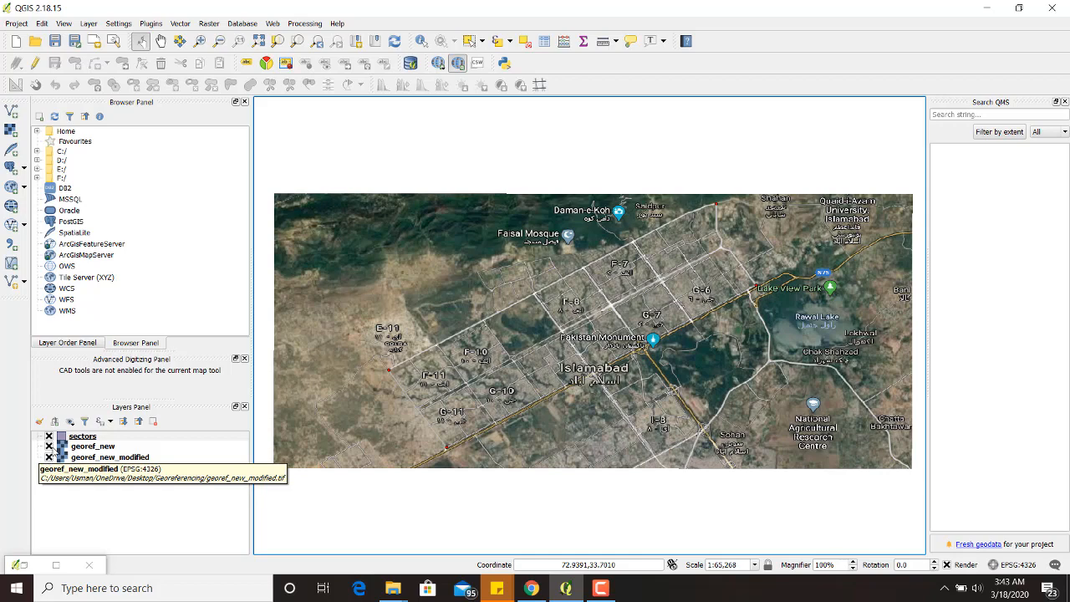
Hide georef_new and digitize a sector polygon near F-8/F-10 into sectors.
{"action": "left_click", "coordinate": [83, 435]}
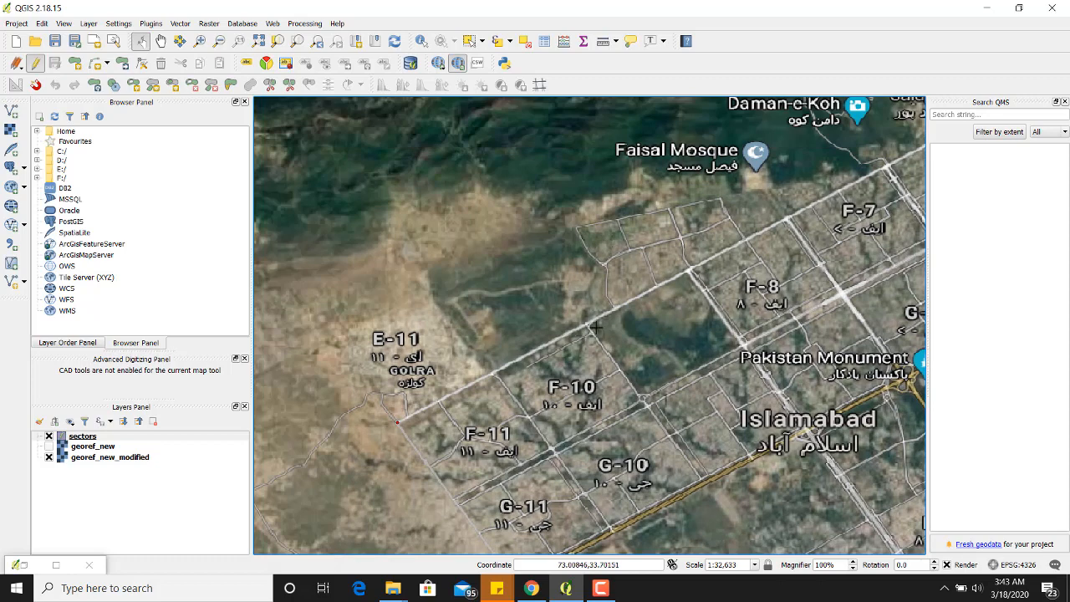
{"action": "left_click", "coordinate": [83, 436]}
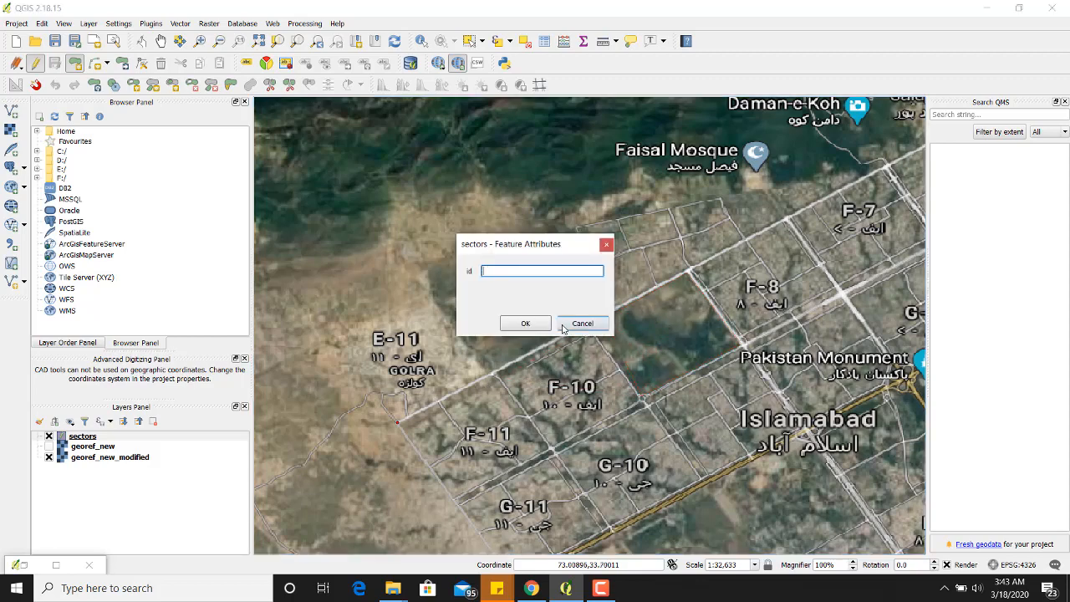
{"action": "left_click", "coordinate": [524, 323]}
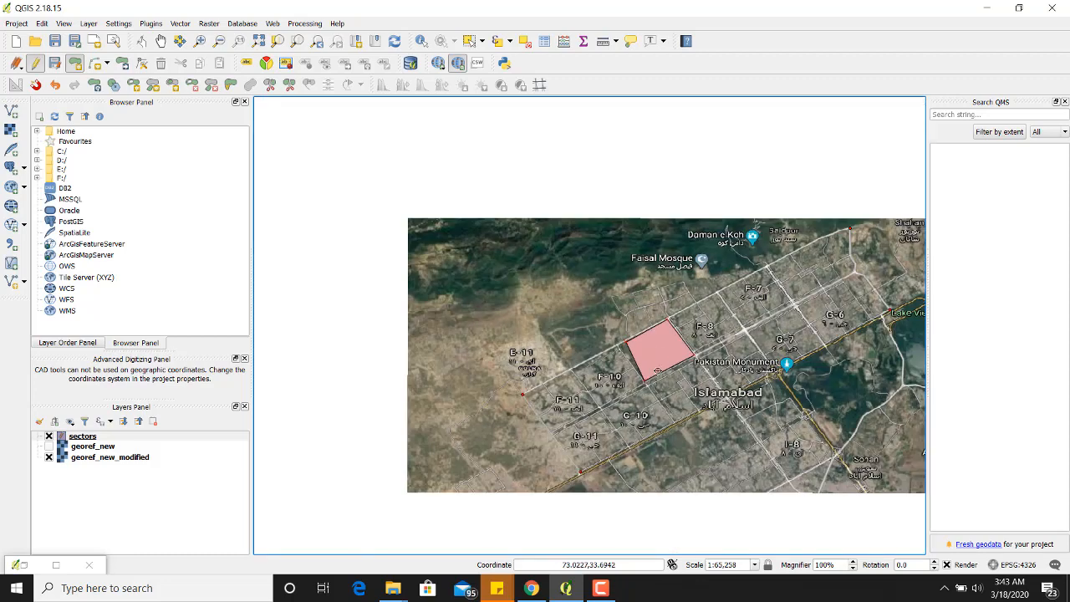
{"action": "mouse_move", "coordinate": [663, 342]}
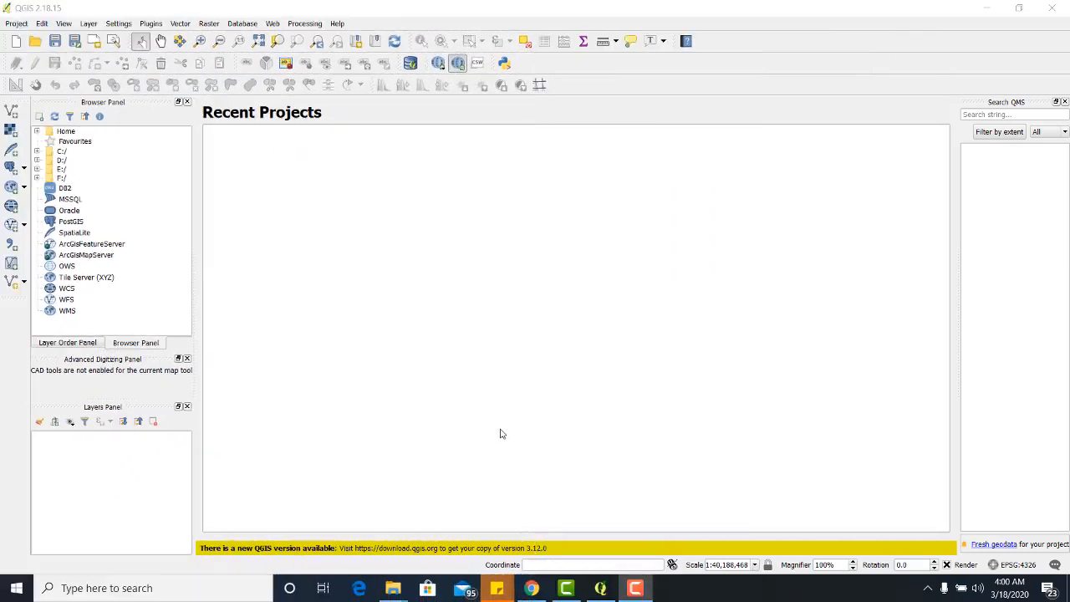
{"action": "mouse_move", "coordinate": [369, 275]}
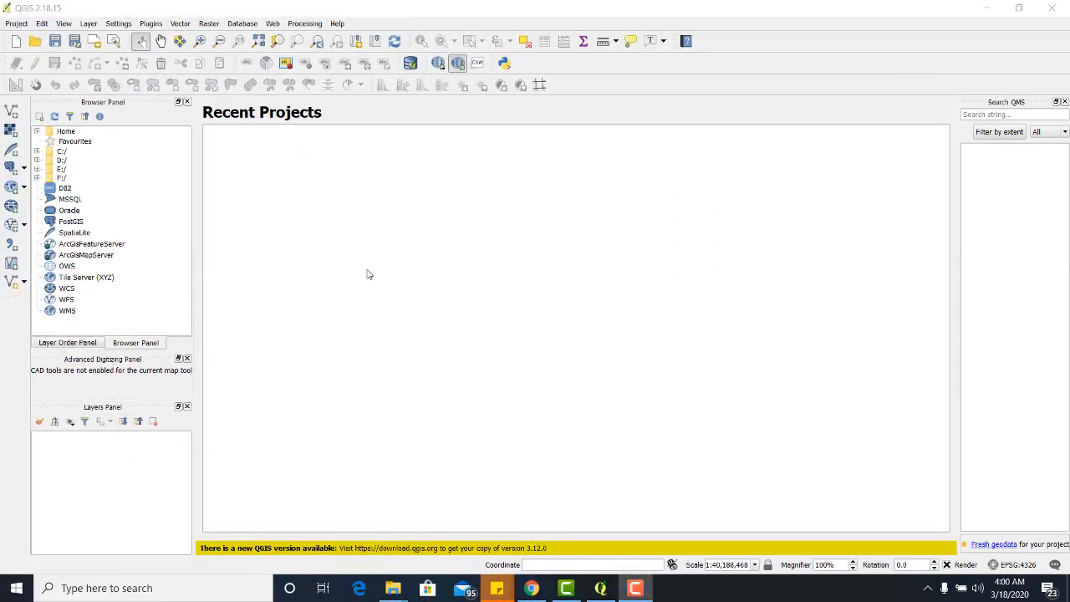
{"action": "mouse_move", "coordinate": [351, 273]}
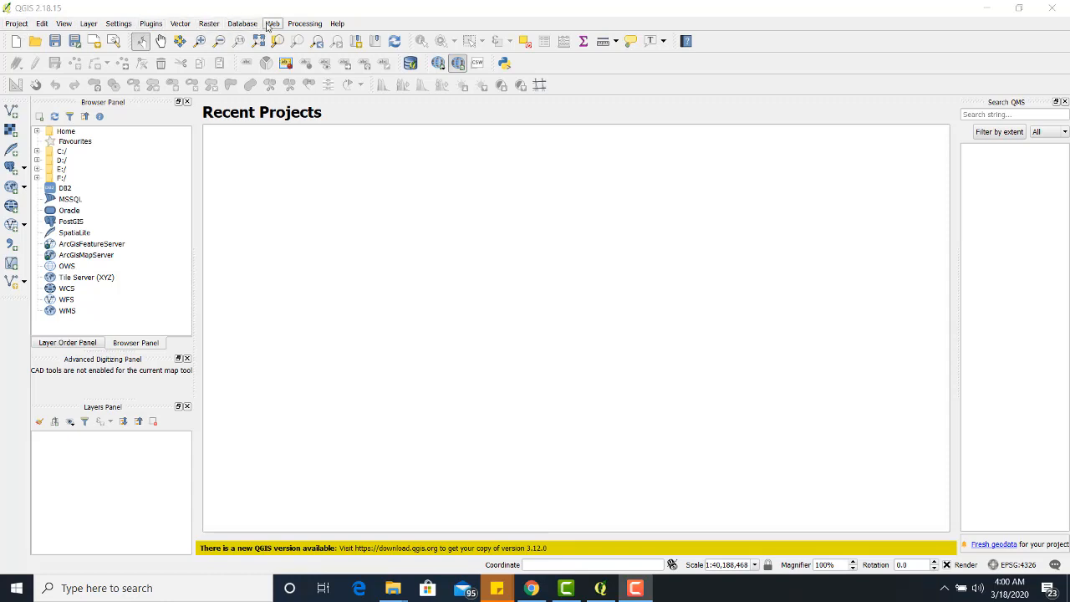
Launch the Georeferencer from the Raster menu.
{"action": "left_click", "coordinate": [150, 22]}
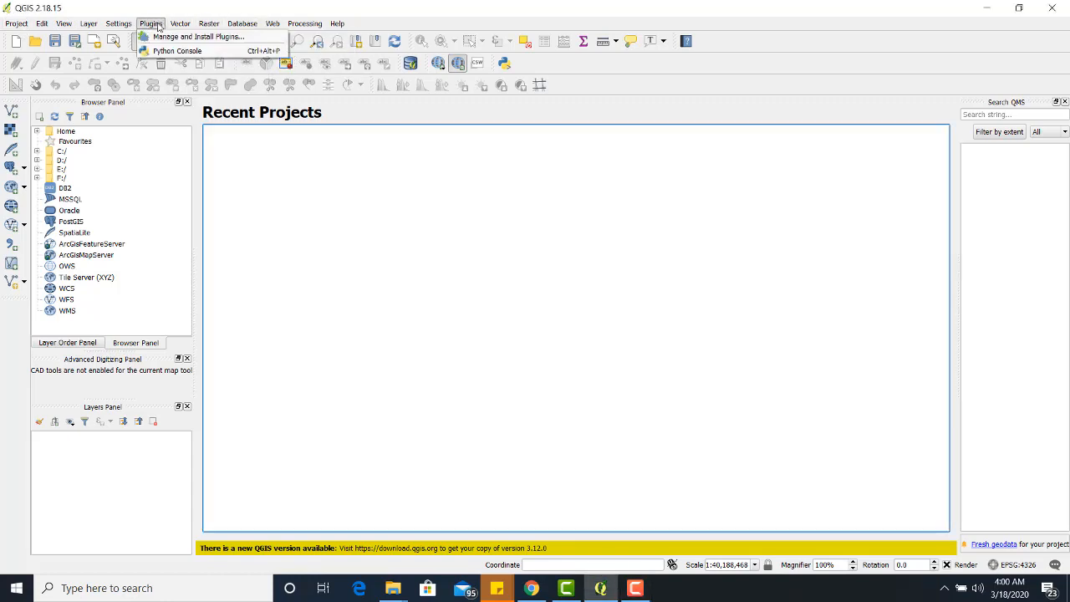
{"action": "left_click", "coordinate": [208, 22]}
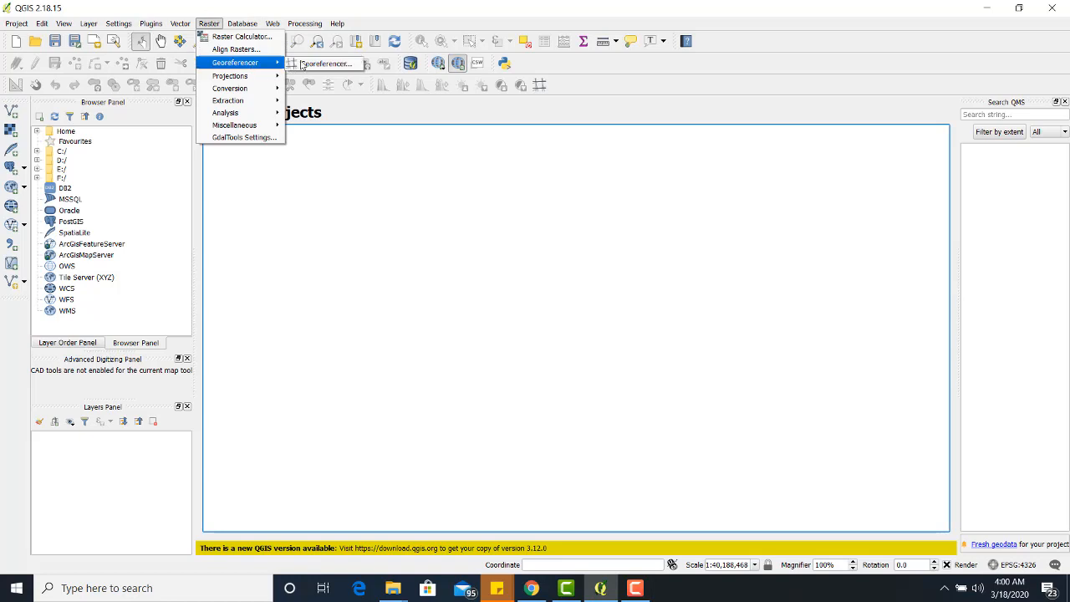
{"action": "left_click", "coordinate": [326, 63]}
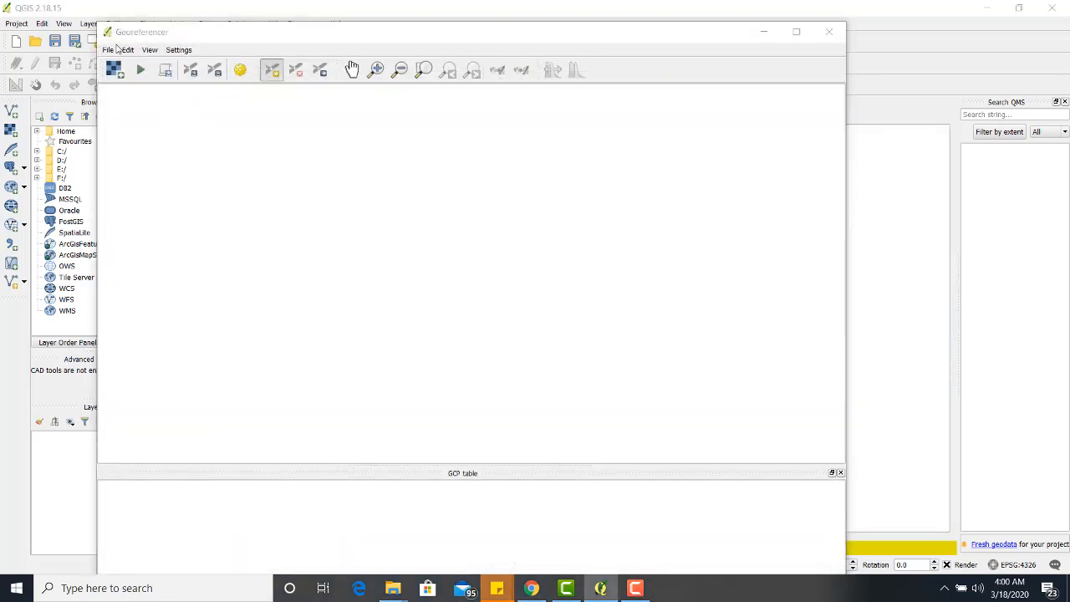
Load raster.jpg into the Georeferencer with WGS 84 as its CRS.
{"action": "left_click", "coordinate": [114, 69]}
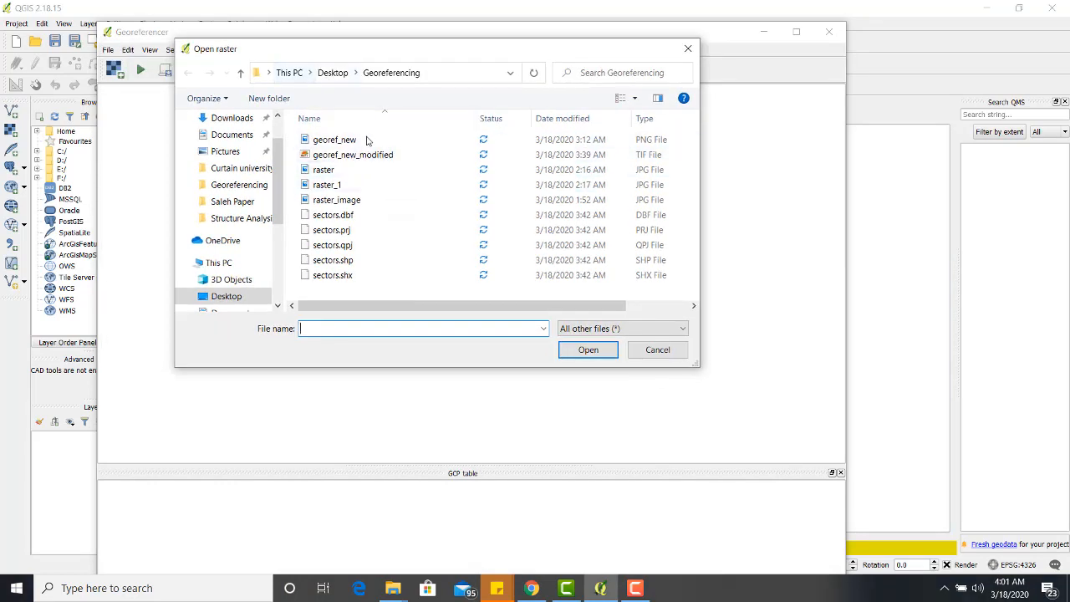
{"action": "left_click", "coordinate": [327, 184]}
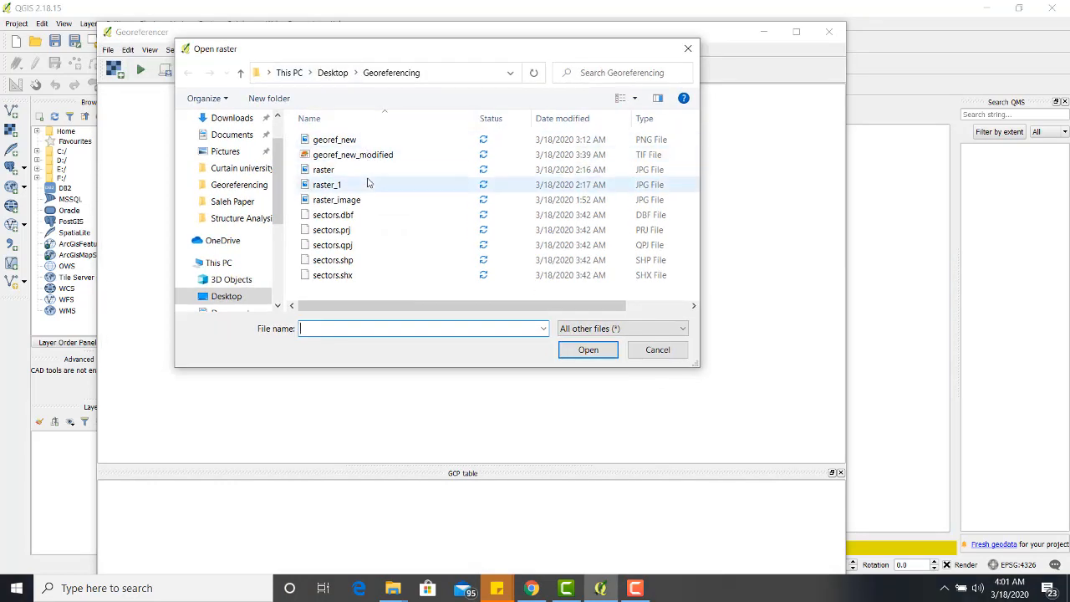
{"action": "left_click", "coordinate": [323, 169]}
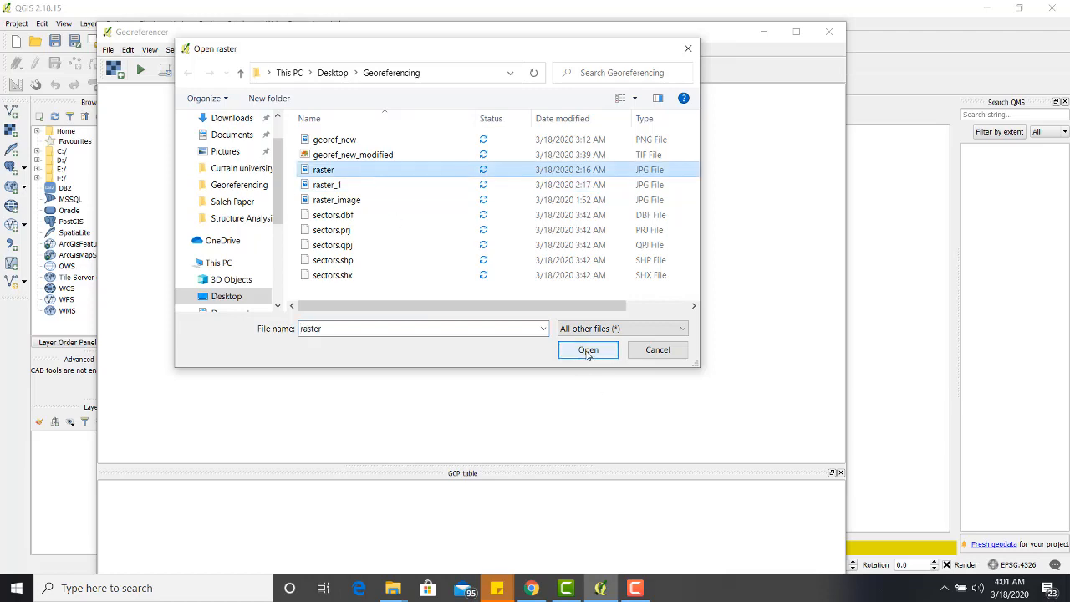
{"action": "left_click", "coordinate": [588, 350]}
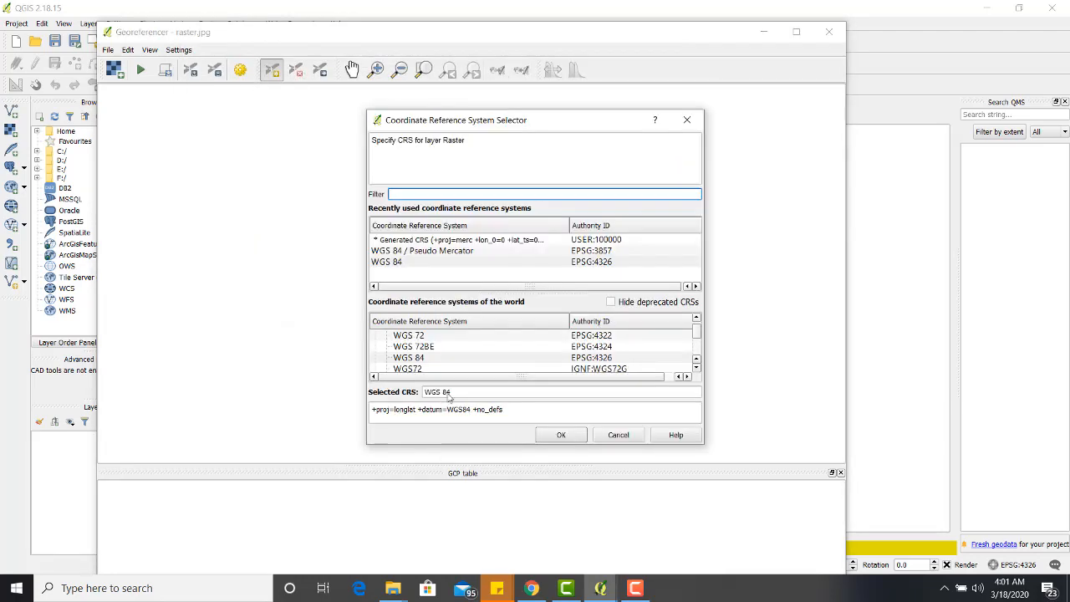
{"action": "left_click", "coordinate": [386, 262]}
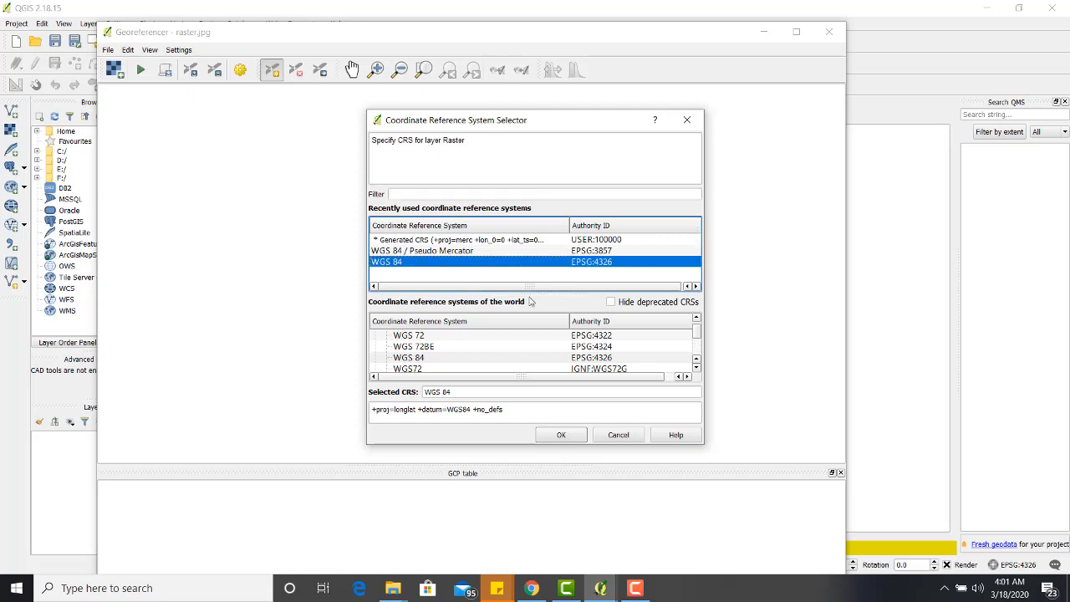
{"action": "left_click", "coordinate": [560, 434]}
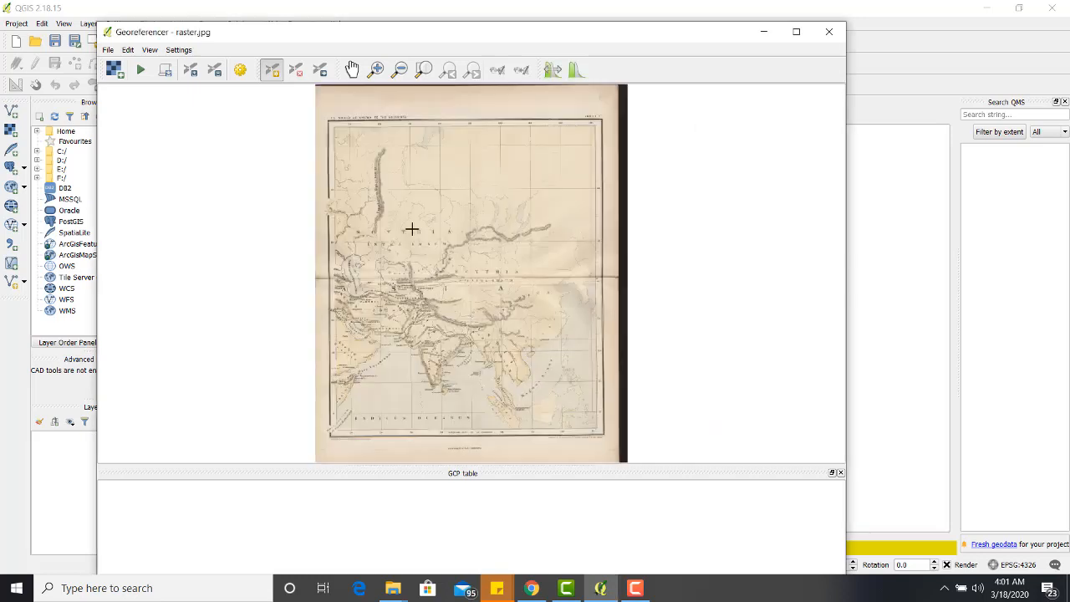
{"action": "mouse_move", "coordinate": [351, 139]}
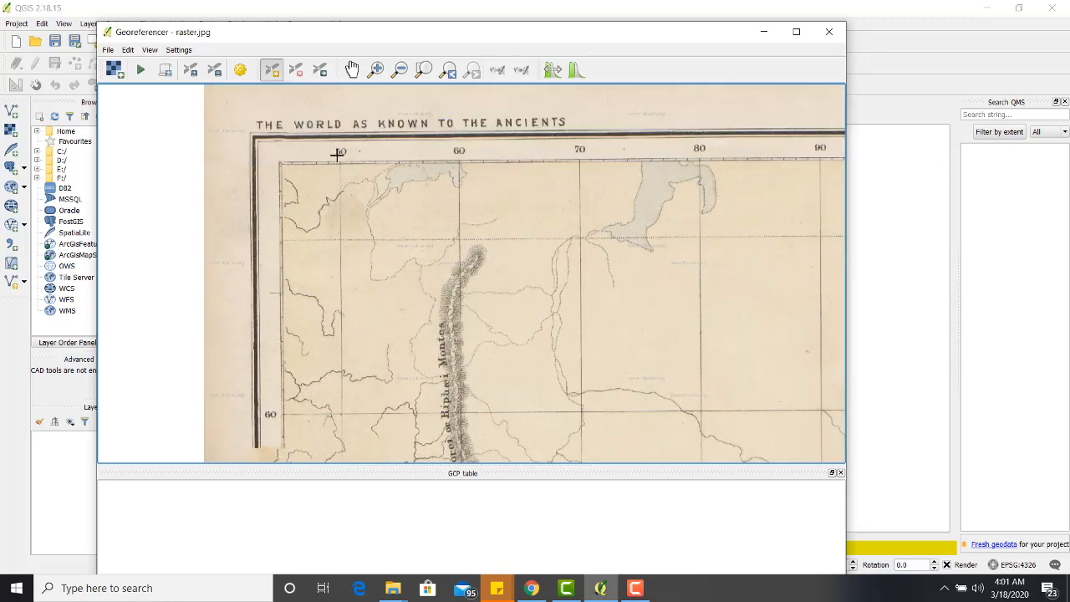
{"action": "mouse_move", "coordinate": [469, 159]}
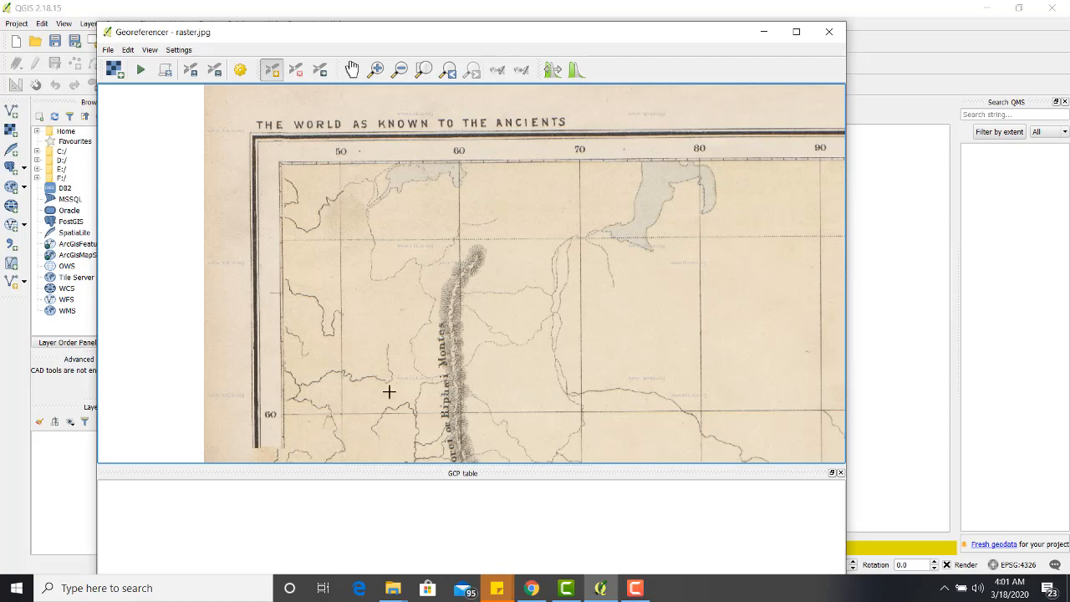
{"action": "mouse_move", "coordinate": [285, 204]}
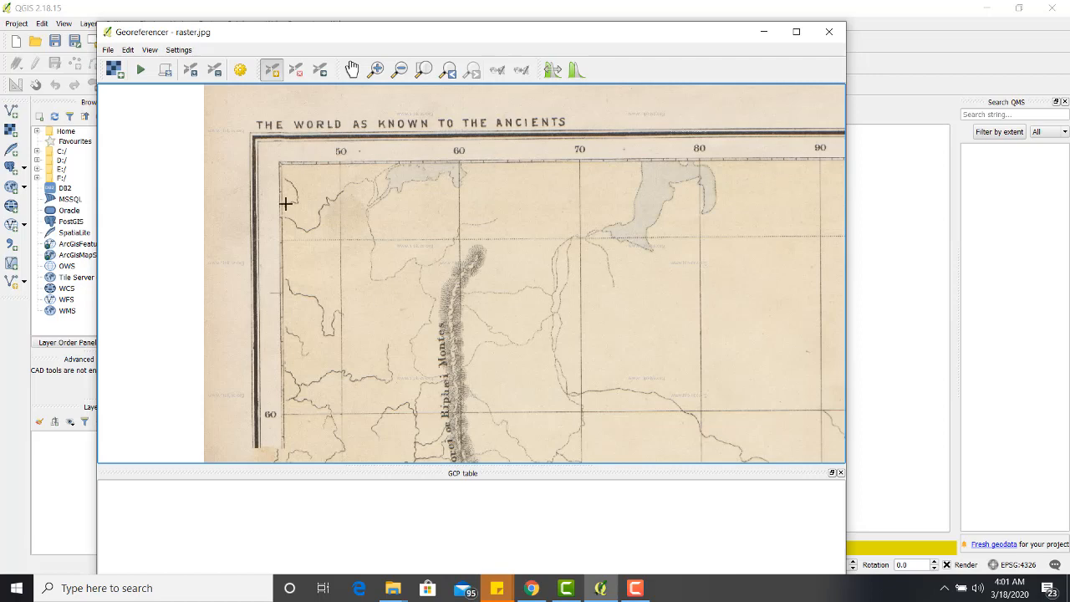
{"action": "mouse_move", "coordinate": [335, 200]}
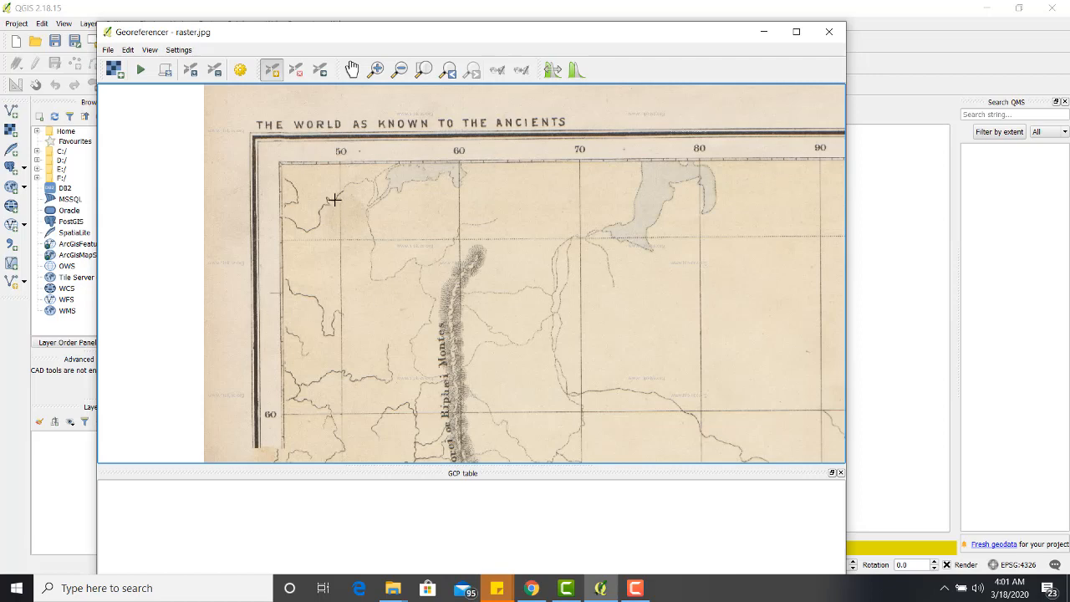
{"action": "mouse_move", "coordinate": [349, 404]}
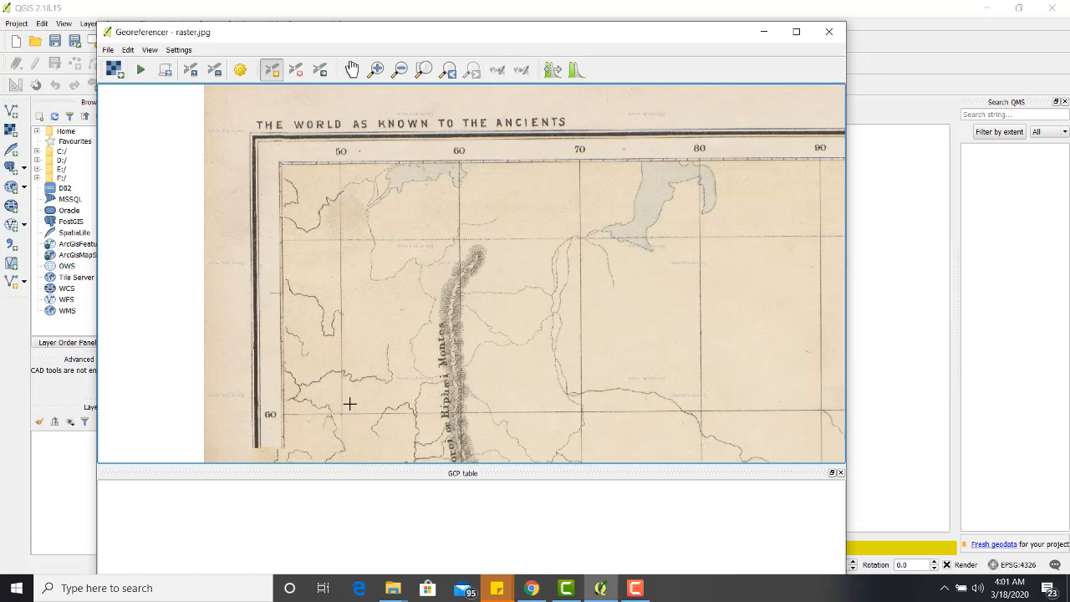
{"action": "mouse_move", "coordinate": [340, 160]}
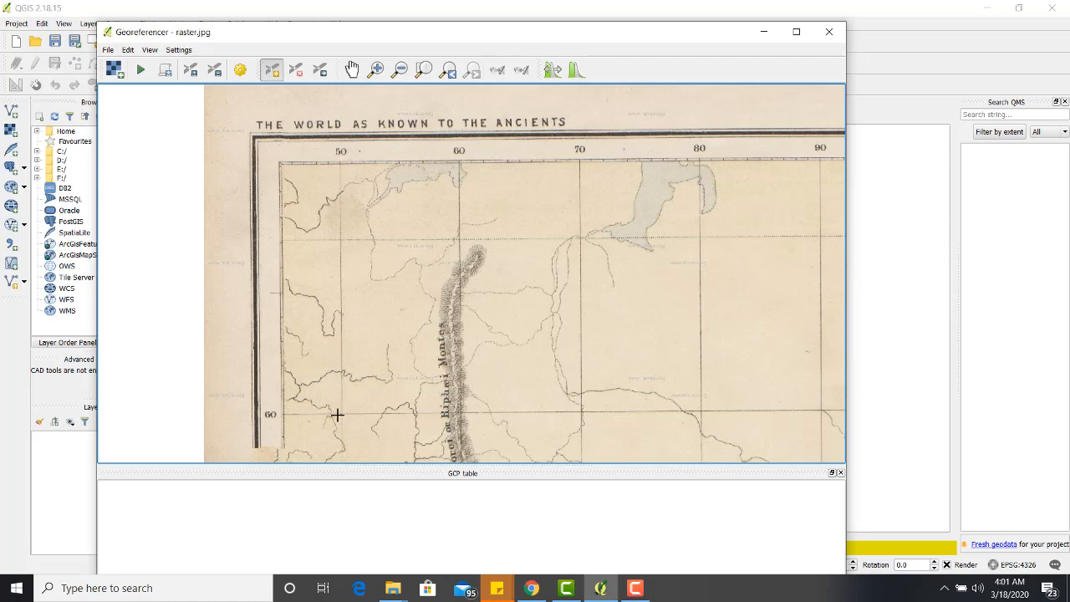
{"action": "mouse_move", "coordinate": [341, 413]}
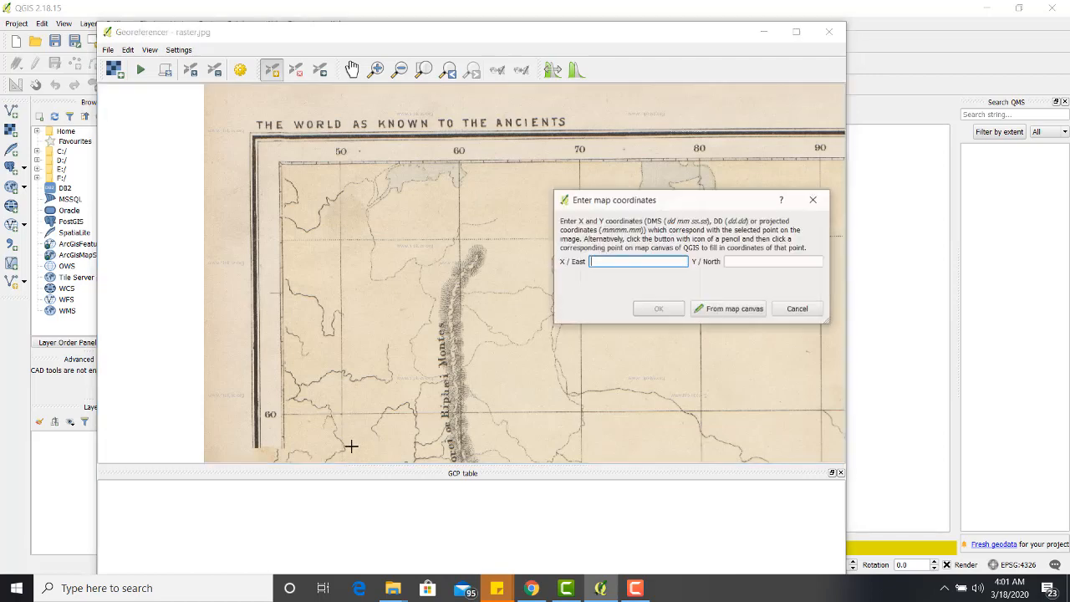
Add GCPs at grid intersections 50/60, 50/0, 130/0 and 130/60.
{"action": "left_click_drag", "start_coordinate": [661, 199], "coordinate": [685, 178]}
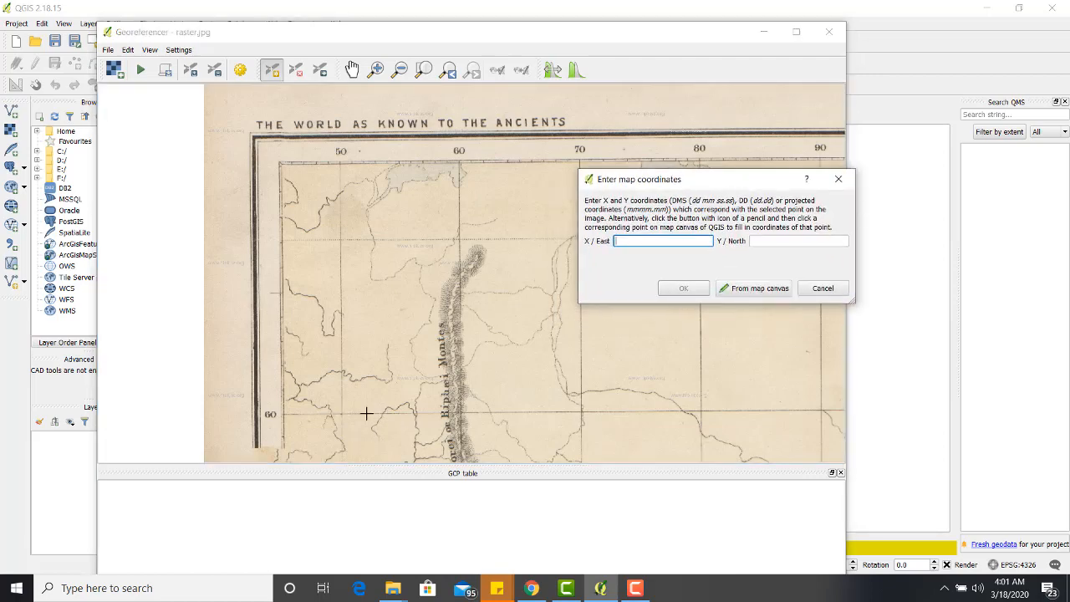
{"action": "mouse_move", "coordinate": [340, 161]}
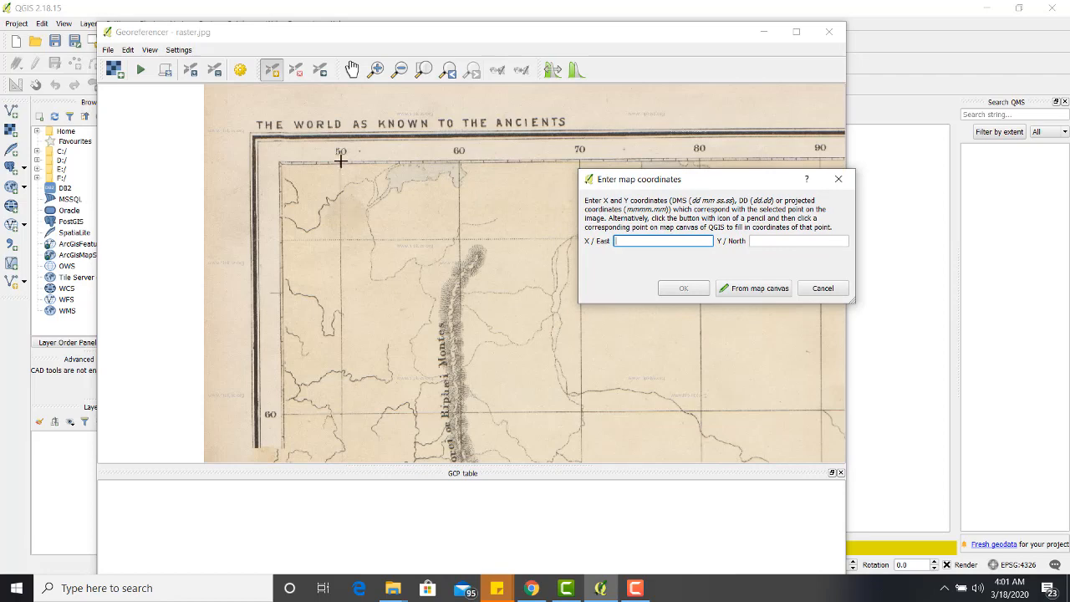
{"action": "mouse_move", "coordinate": [577, 310]}
{"action": "type", "text": "6"}
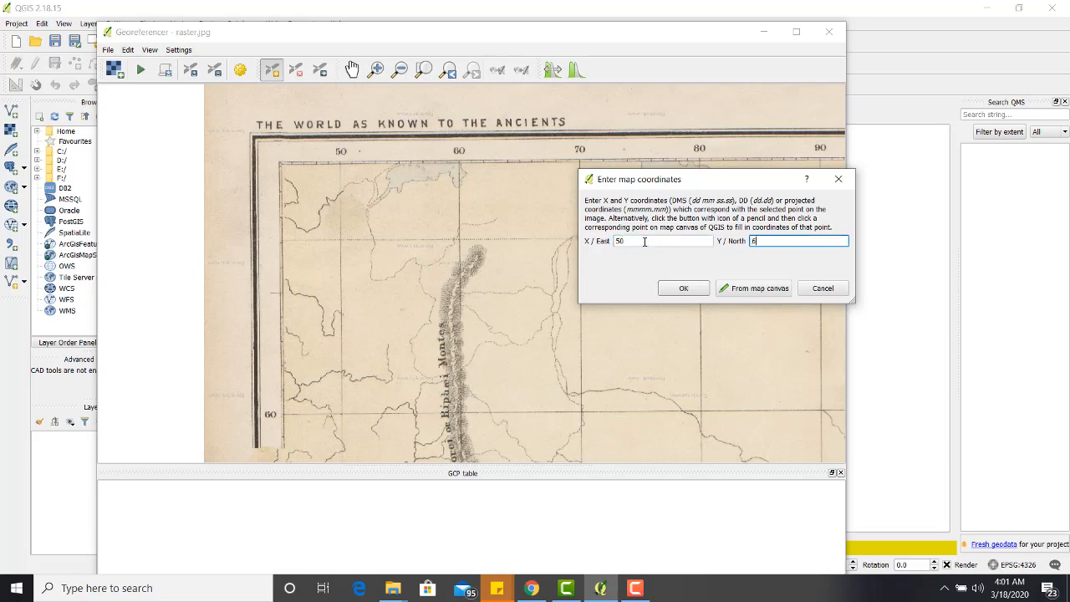
{"action": "type", "text": "0"}
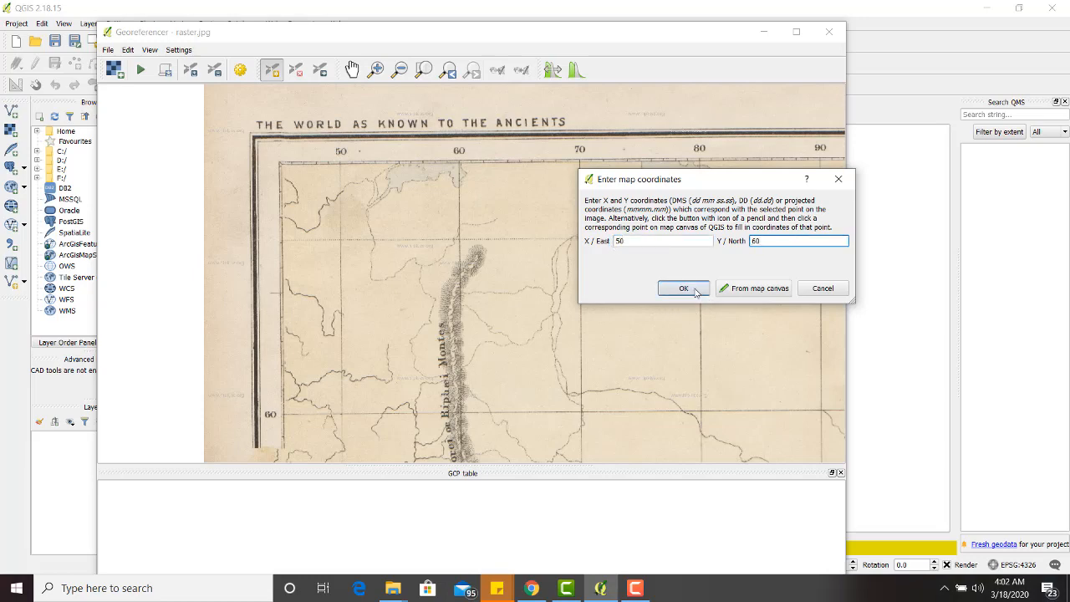
{"action": "left_click", "coordinate": [682, 288]}
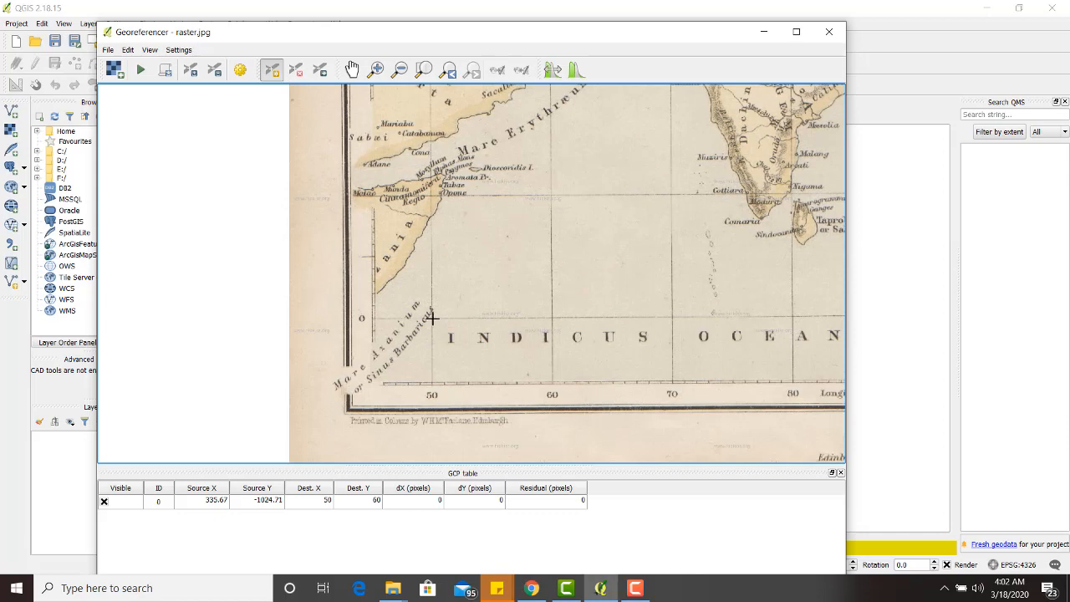
{"action": "left_click", "coordinate": [535, 341]}
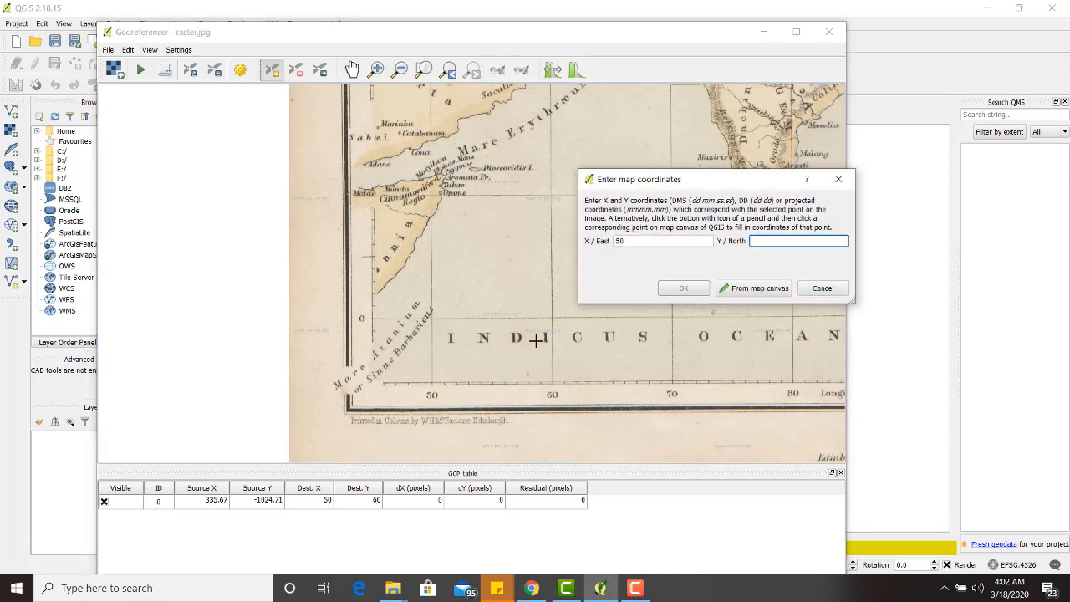
{"action": "type", "text": "0"}
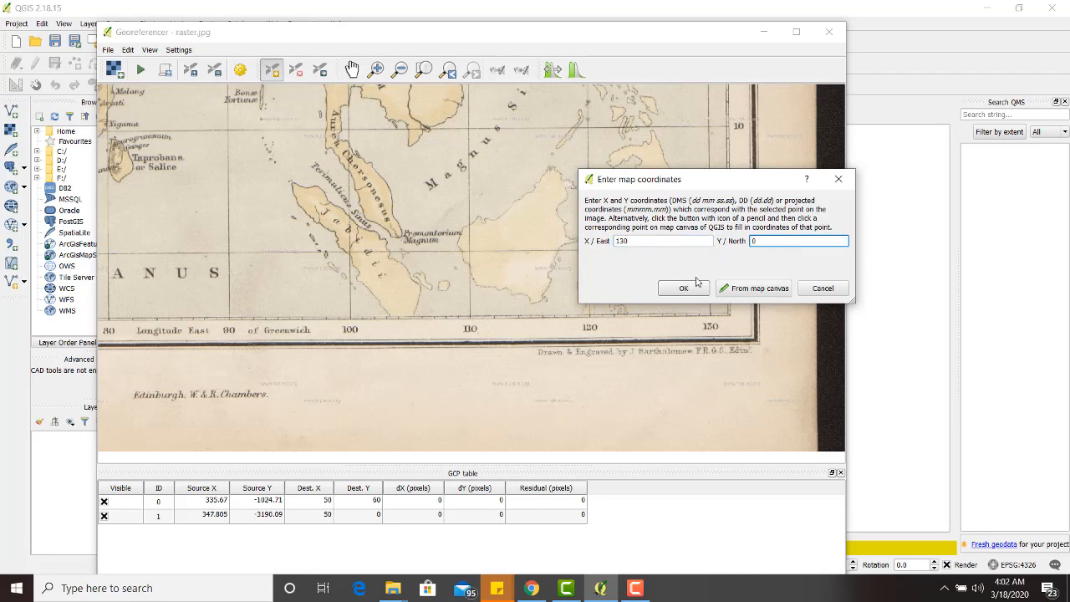
{"action": "left_click", "coordinate": [683, 287]}
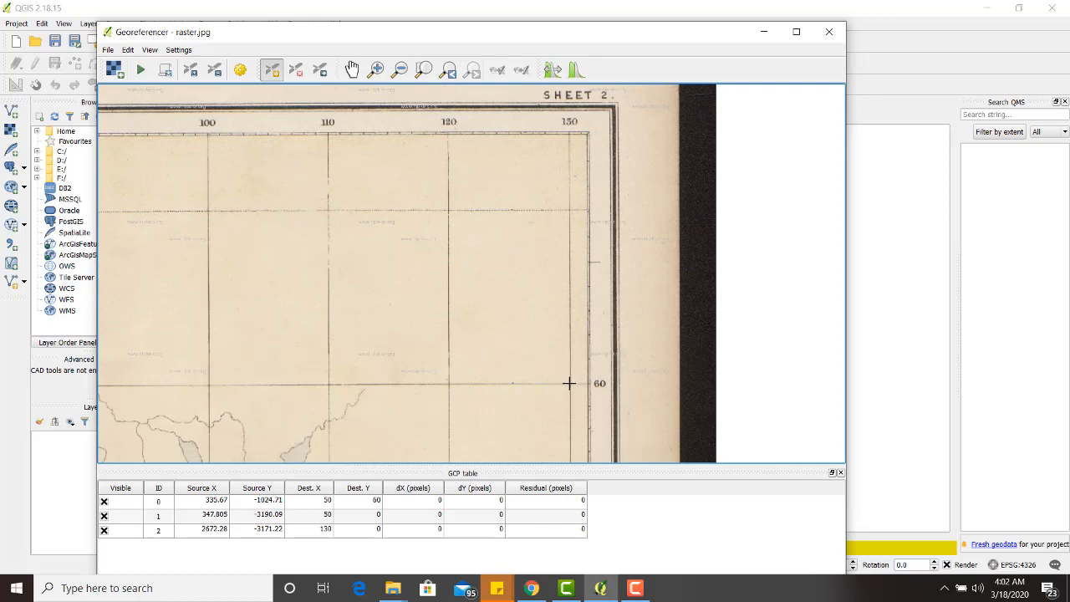
{"action": "mouse_move", "coordinate": [571, 382]}
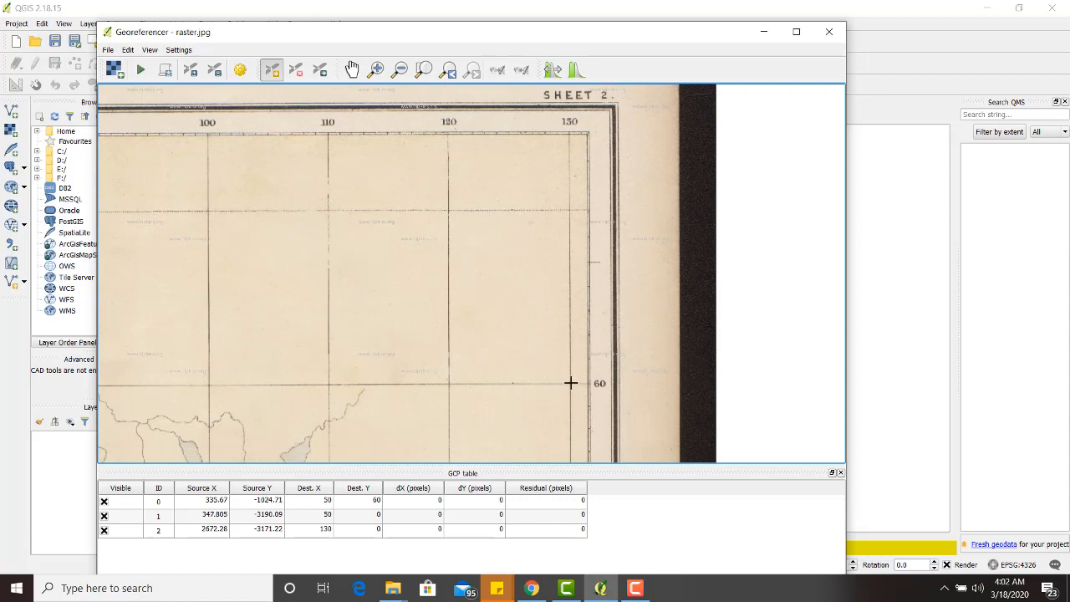
{"action": "left_click", "coordinate": [571, 383]}
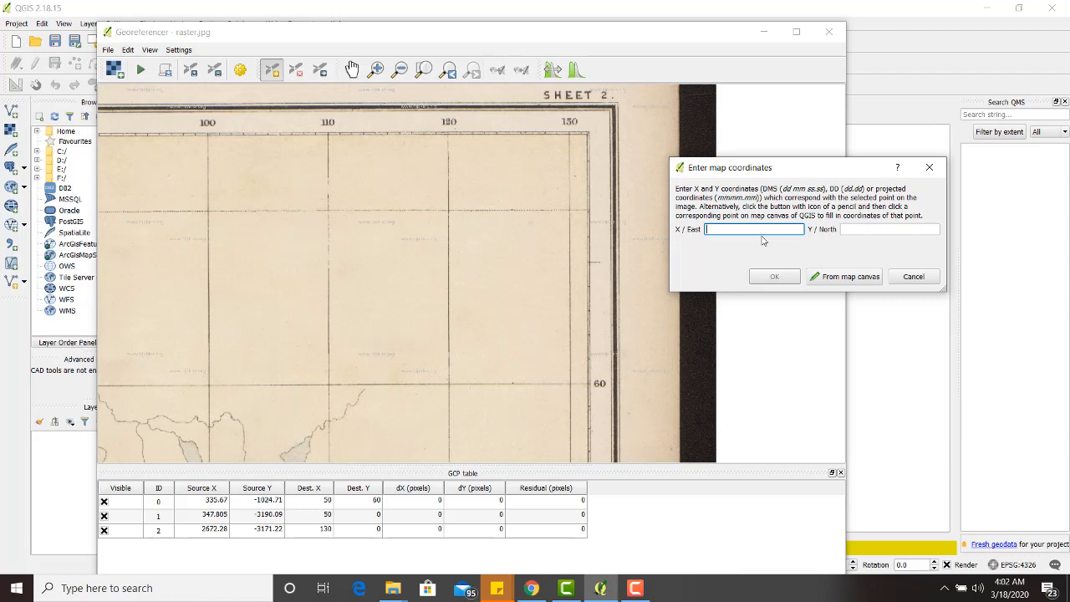
{"action": "type", "text": "130"}
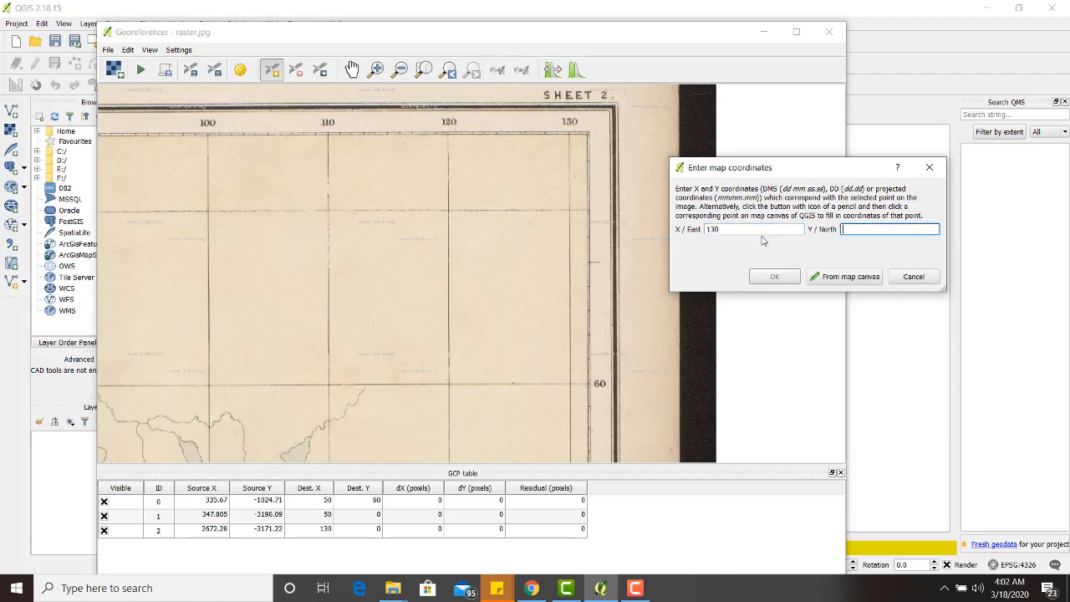
{"action": "type", "text": "60"}
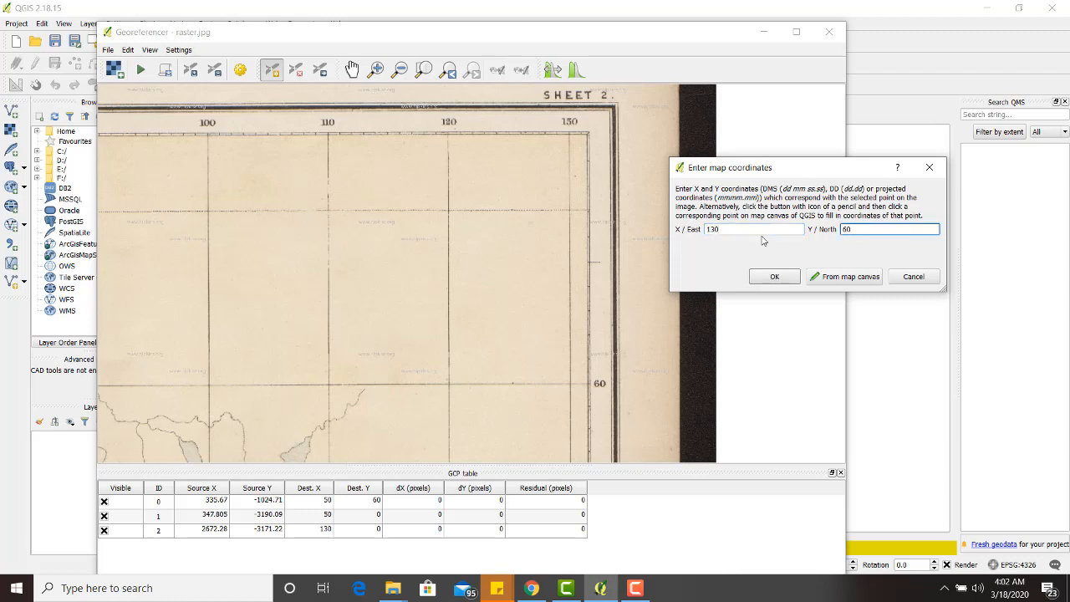
{"action": "left_click", "coordinate": [773, 276]}
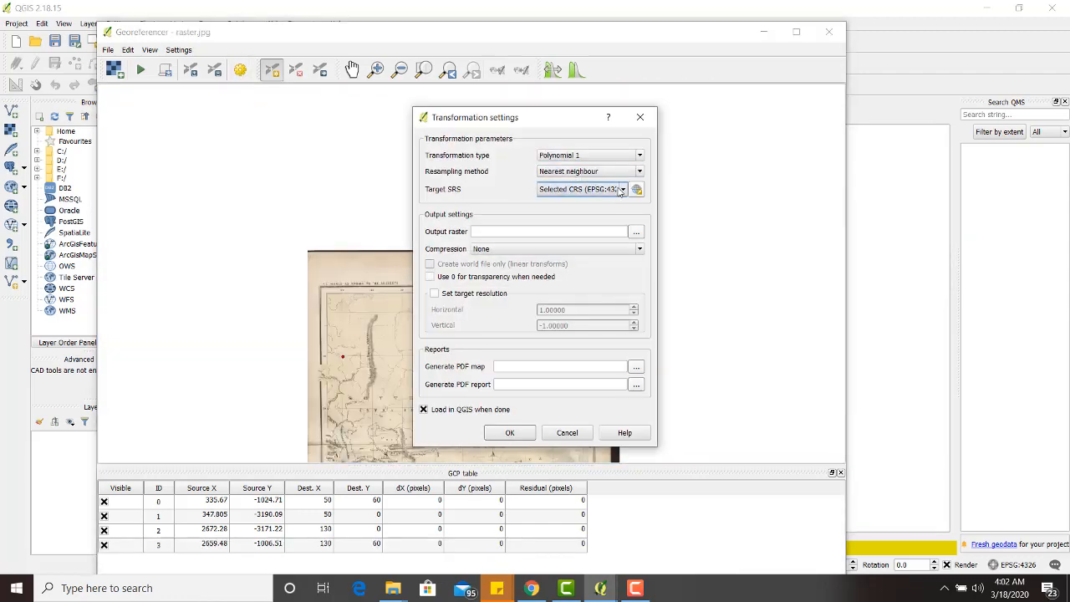
Set target SRS WGS 84, output raster_modified1.tif, and start georeferencing.
{"action": "left_click", "coordinate": [636, 189]}
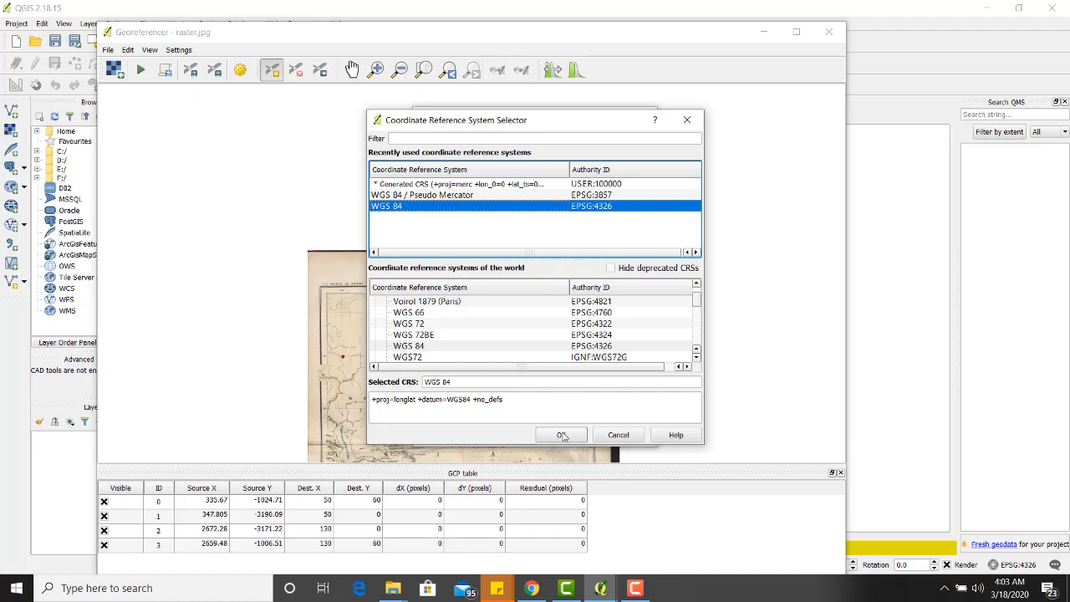
{"action": "left_click", "coordinate": [561, 433]}
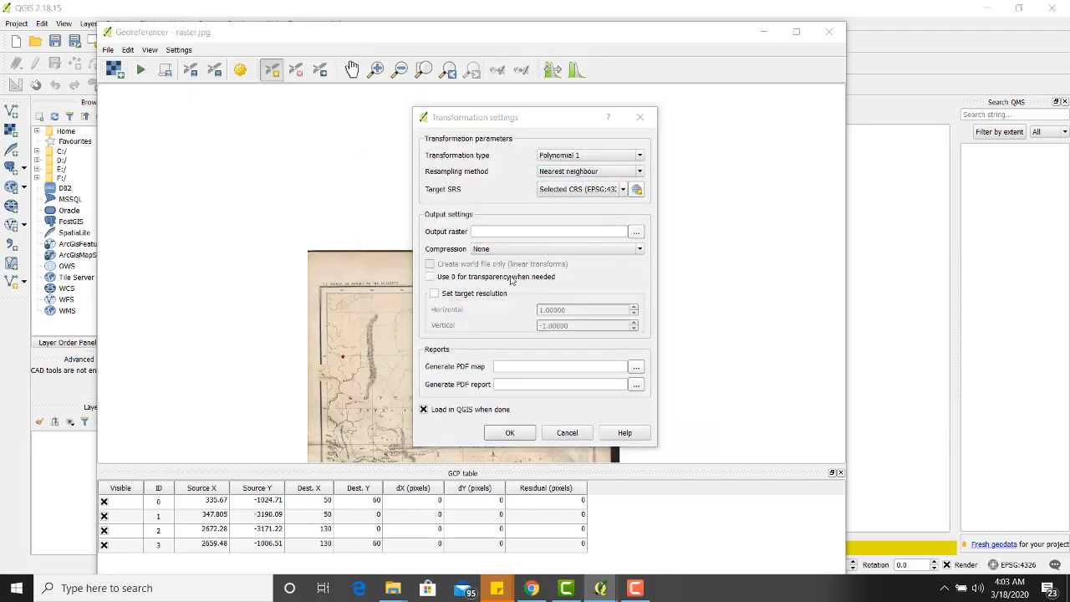
{"action": "left_click", "coordinate": [636, 231]}
{"action": "type", "text": "raster_modified1"}
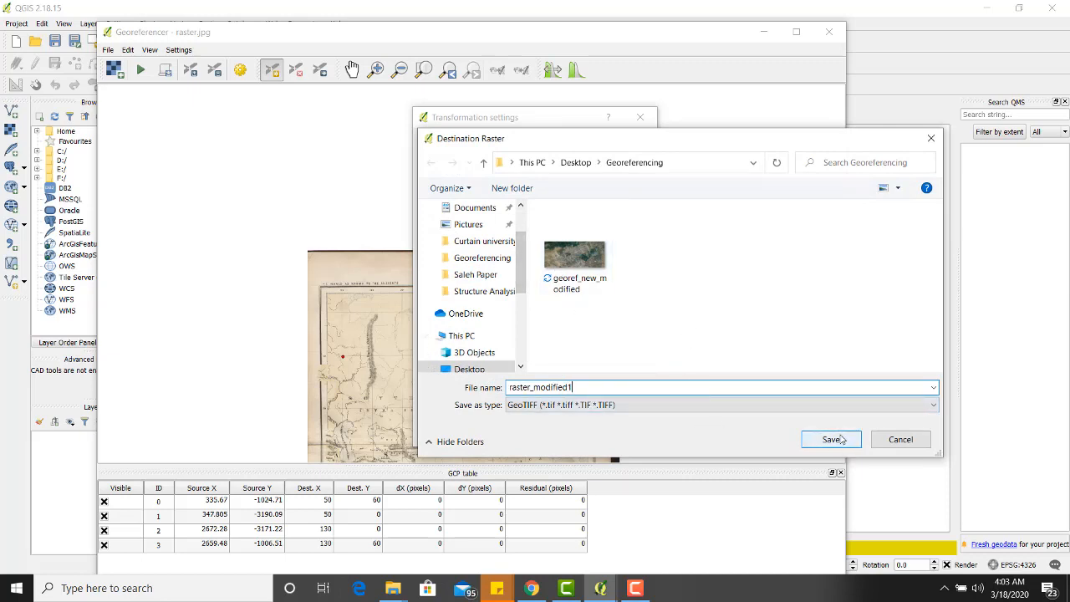
{"action": "left_click", "coordinate": [830, 438]}
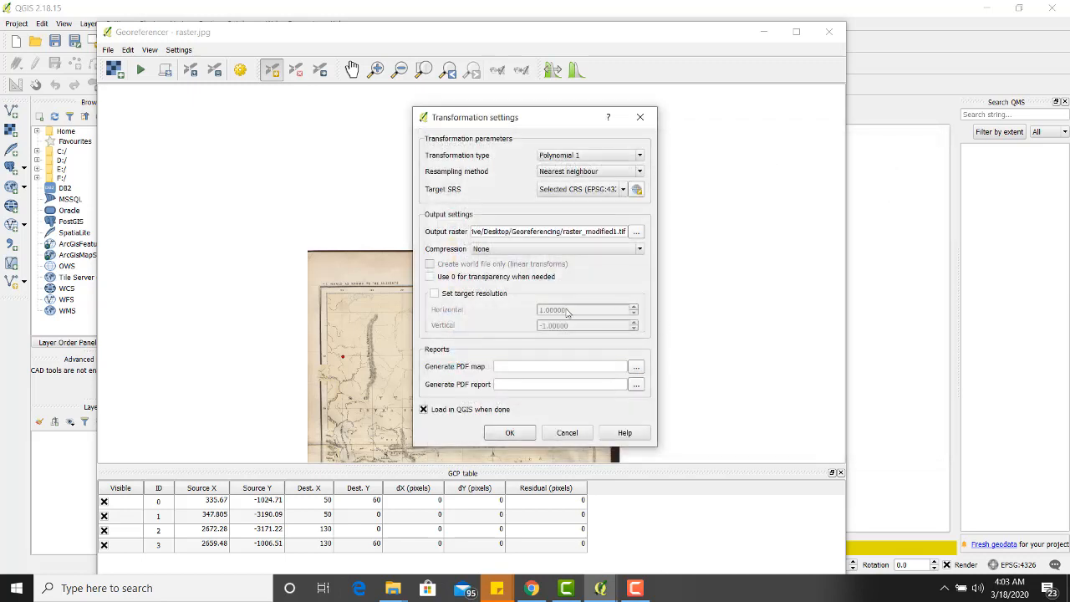
{"action": "left_click", "coordinate": [509, 432]}
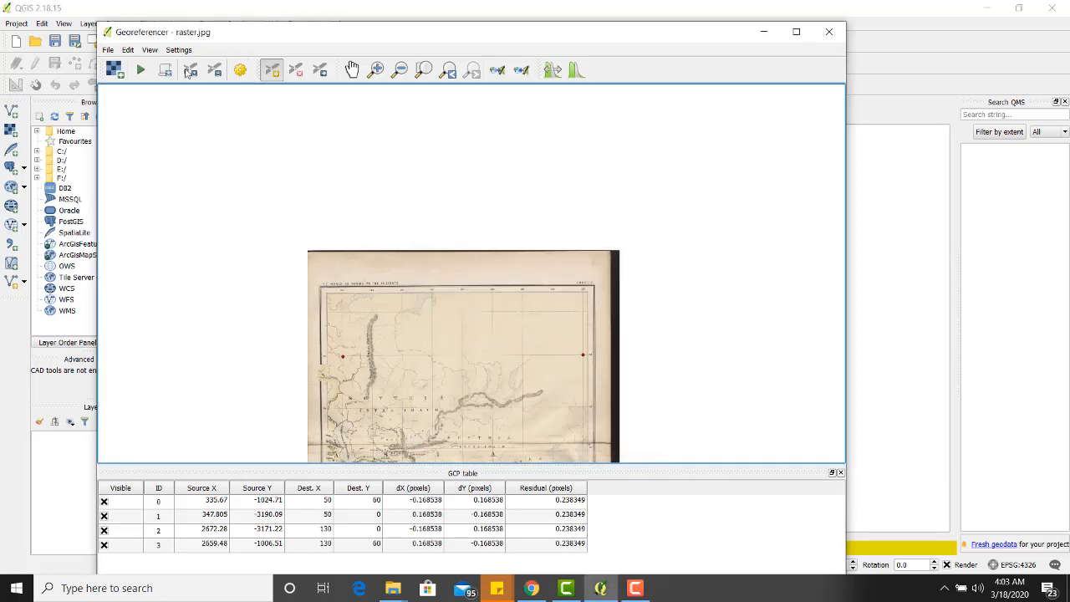
{"action": "left_click", "coordinate": [140, 69]}
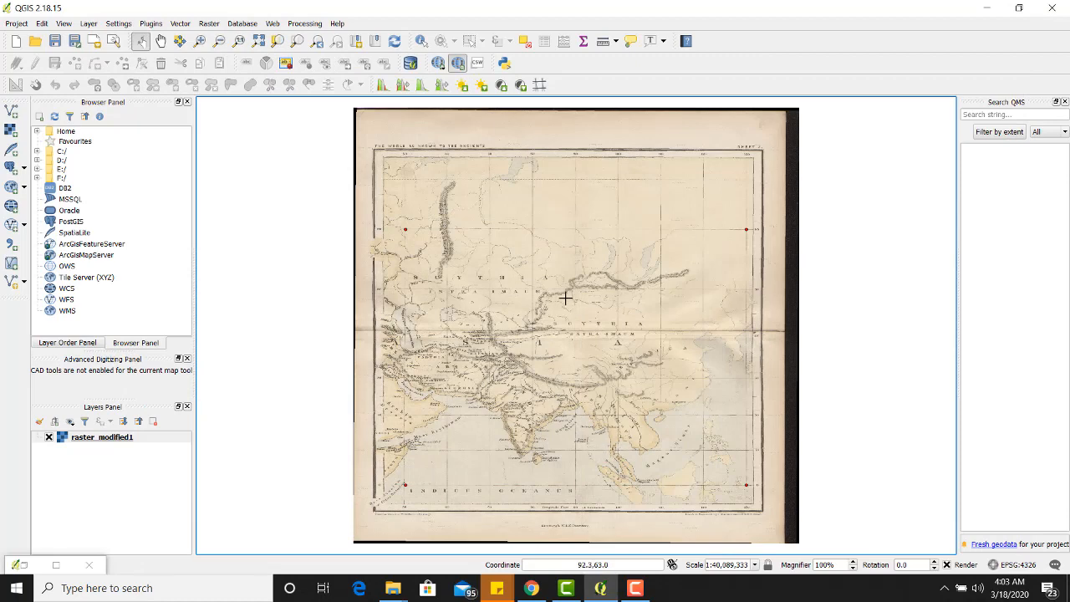
{"action": "mouse_move", "coordinate": [425, 233]}
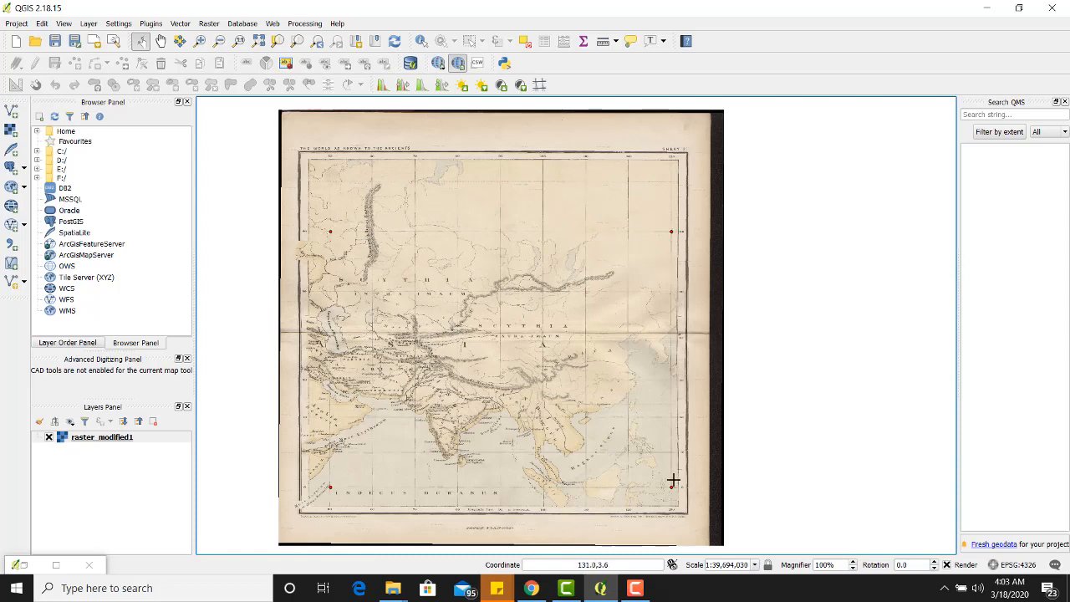
{"action": "mouse_move", "coordinate": [326, 502]}
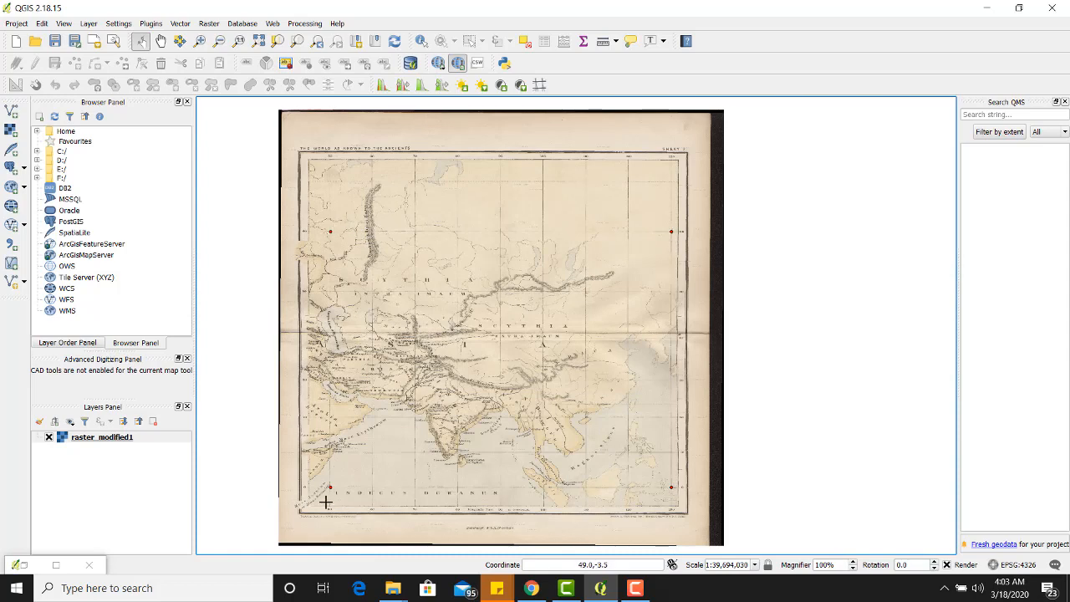
{"action": "mouse_move", "coordinate": [330, 498]}
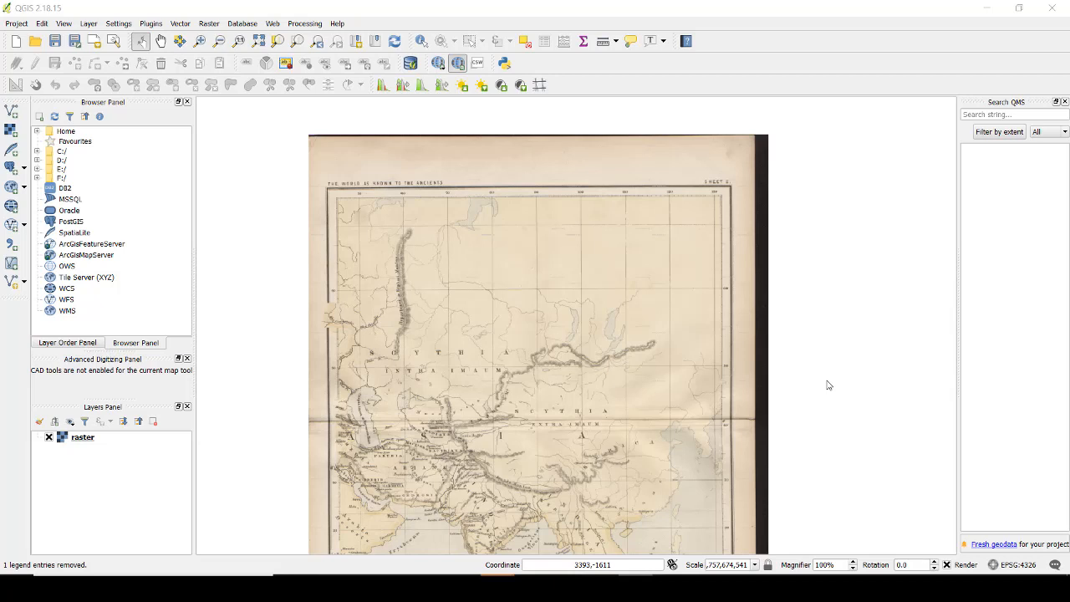
{"action": "mouse_move", "coordinate": [784, 417]}
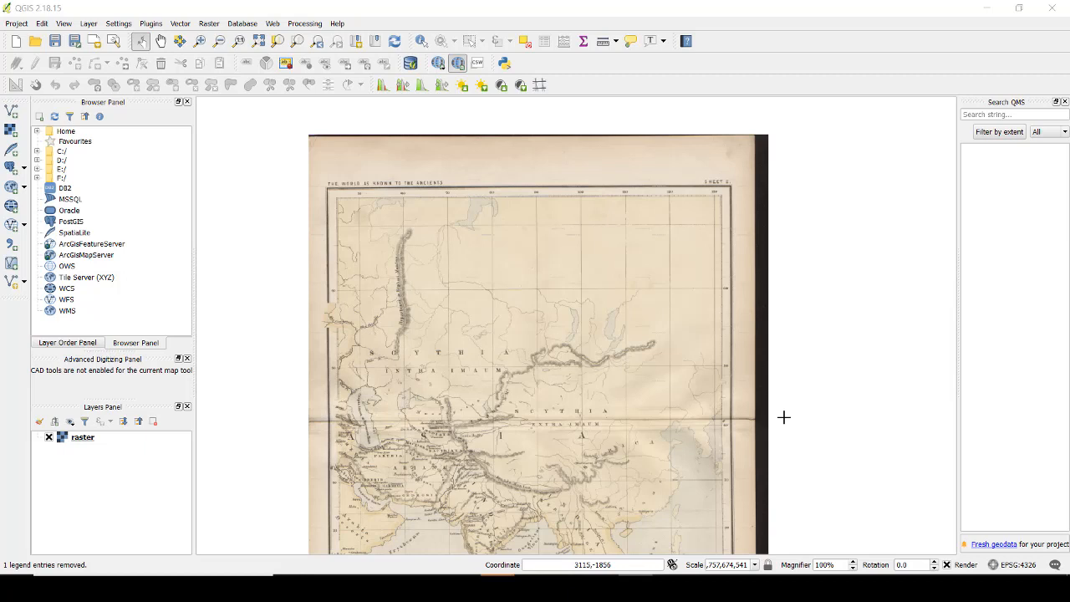
{"action": "mouse_move", "coordinate": [630, 533]}
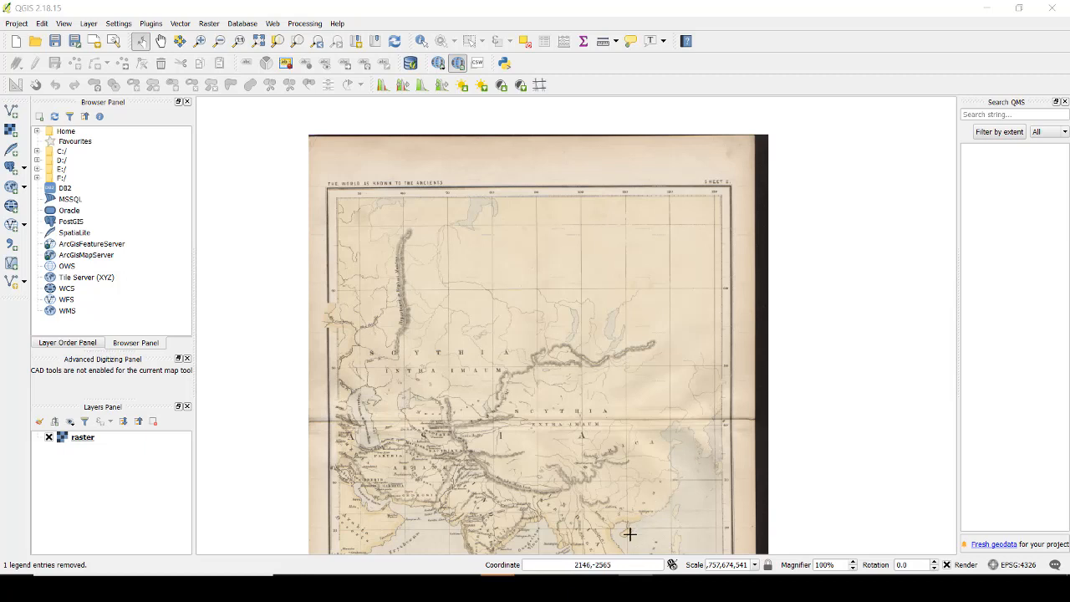